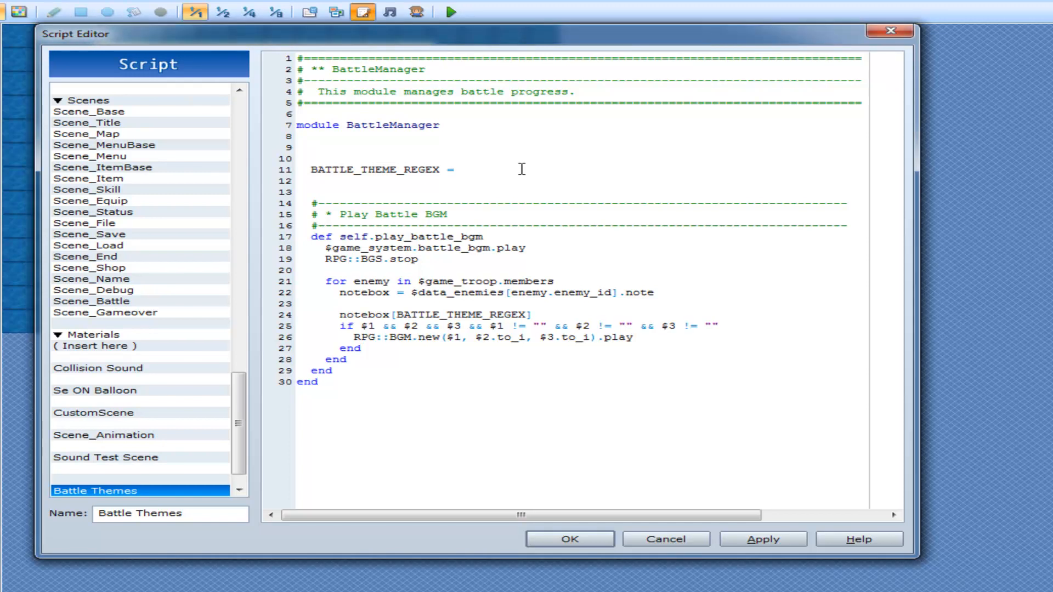
Step: Place the cursor after BATTLE_THEME_REGEX = in the Battle Themes script
left_click(461, 169)
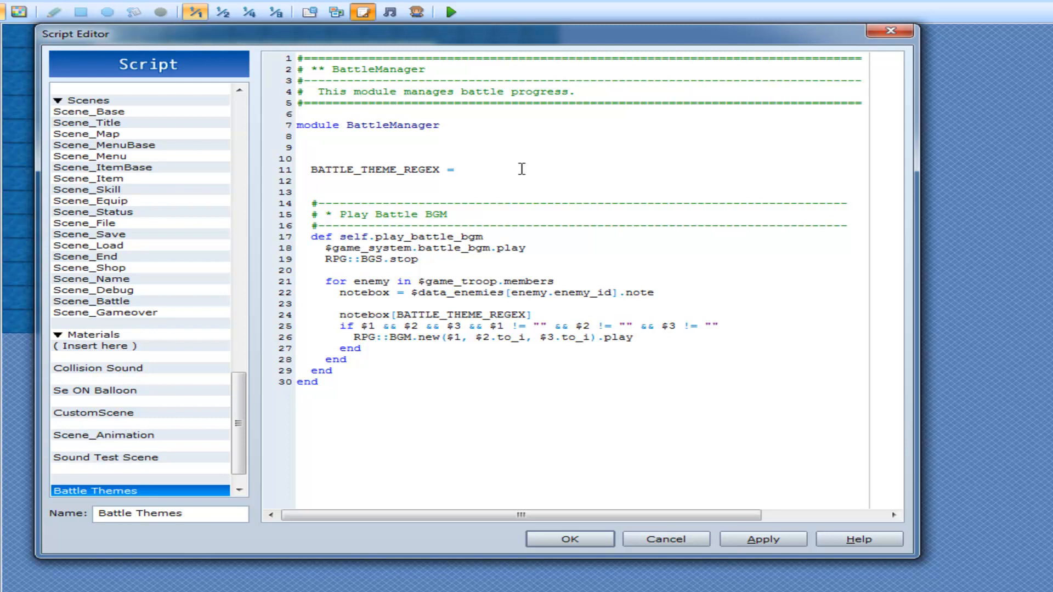
left_click(460, 169)
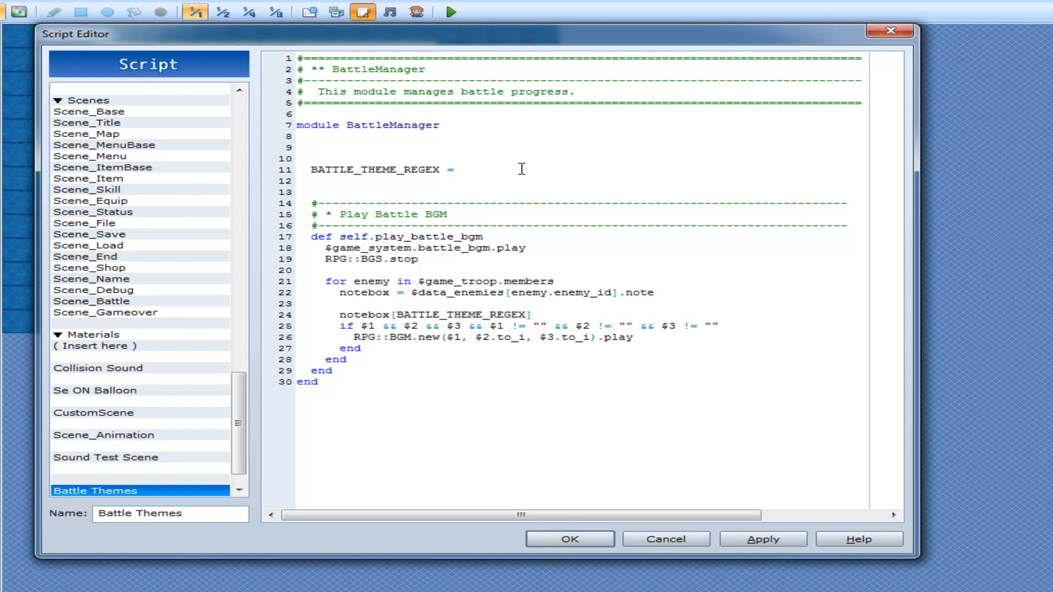
left_click(460, 169)
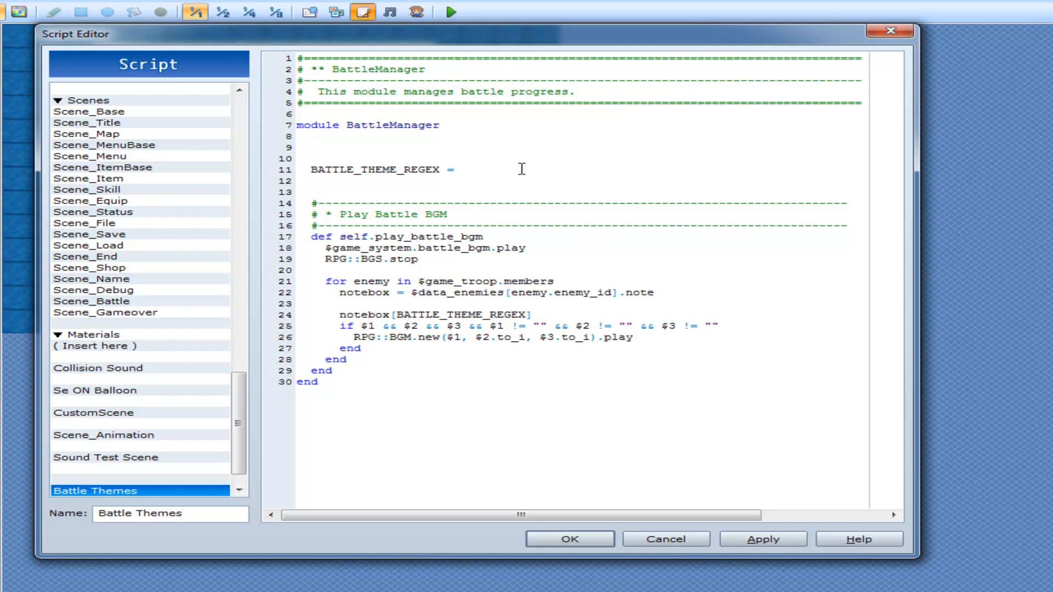
left_click(460, 169)
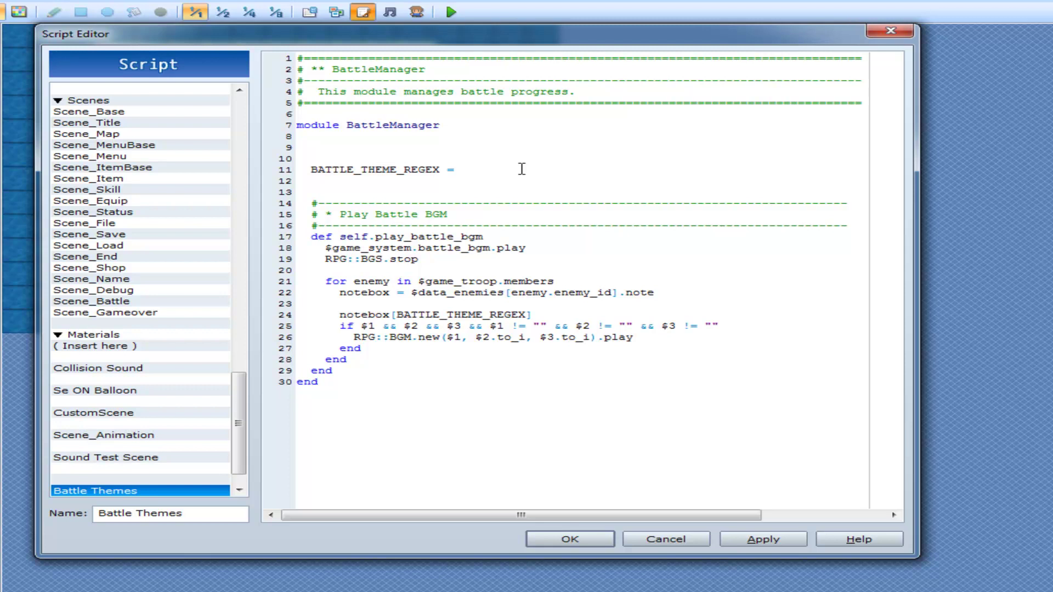
left_click(462, 169)
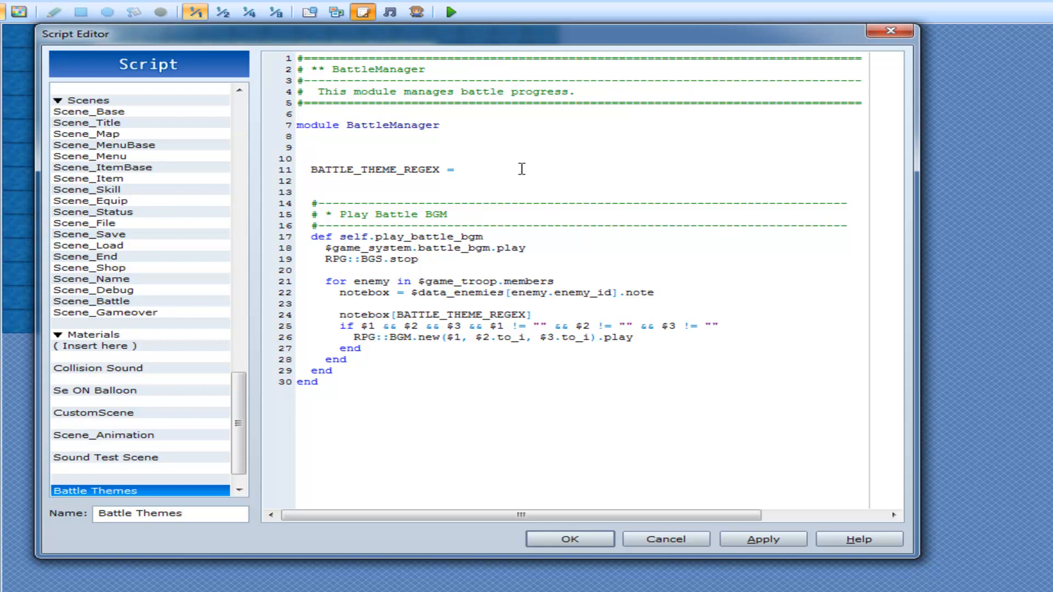
left_click(461, 169)
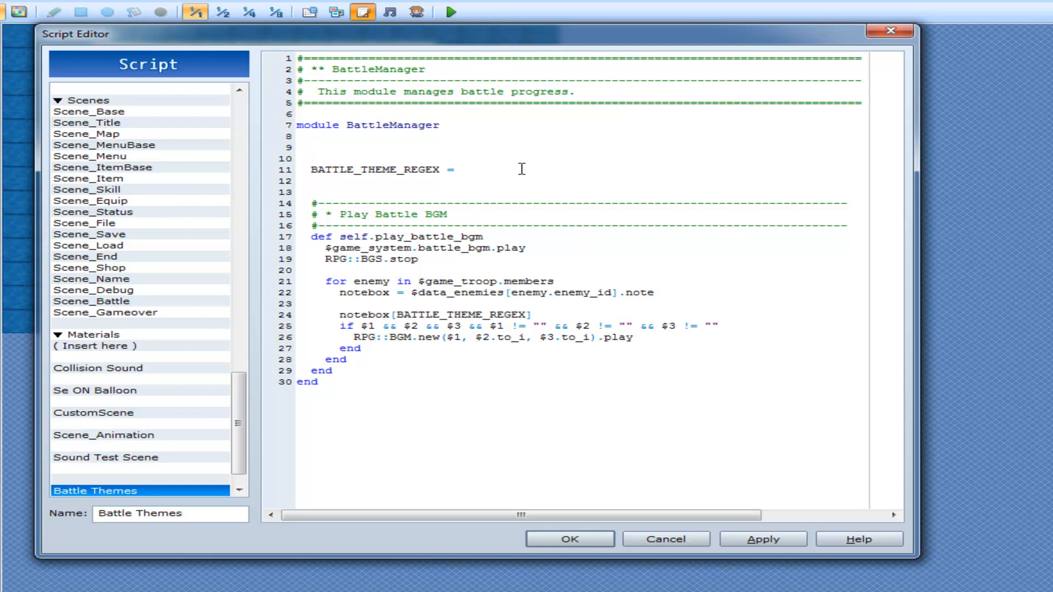
left_click(462, 169)
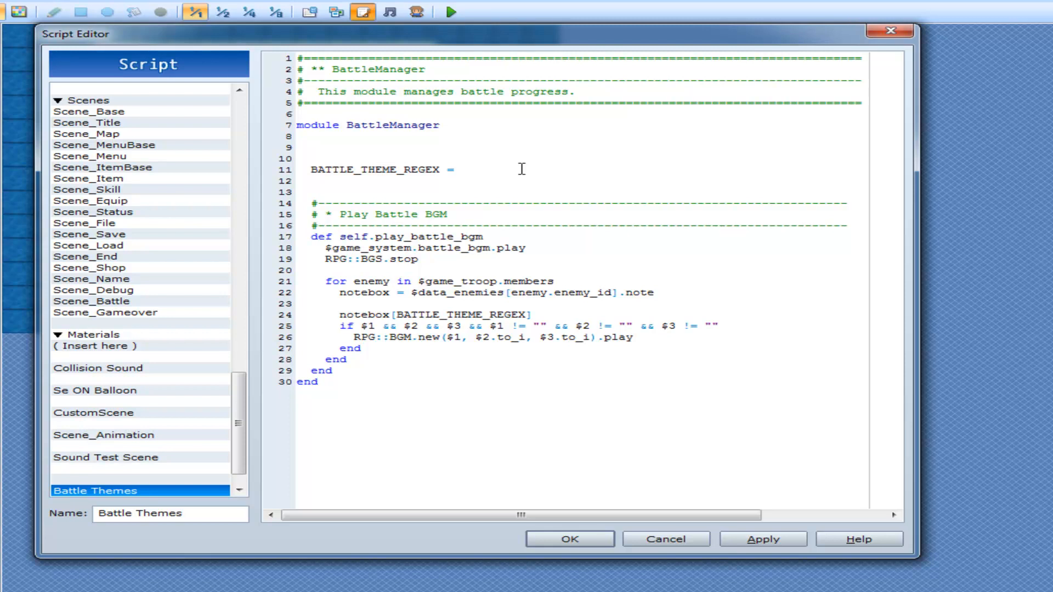
left_click(461, 169)
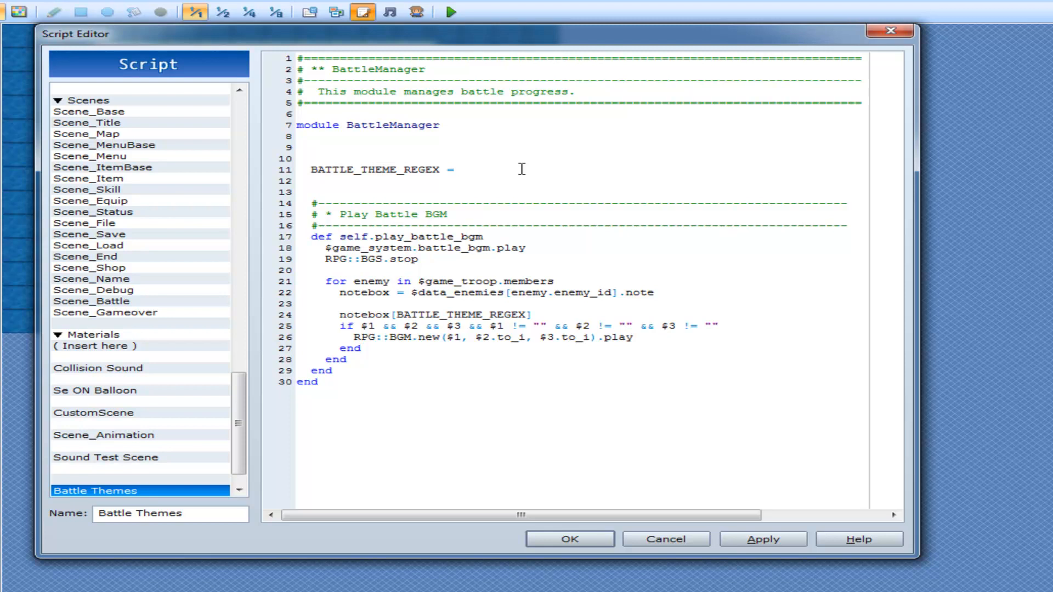
left_click(462, 169)
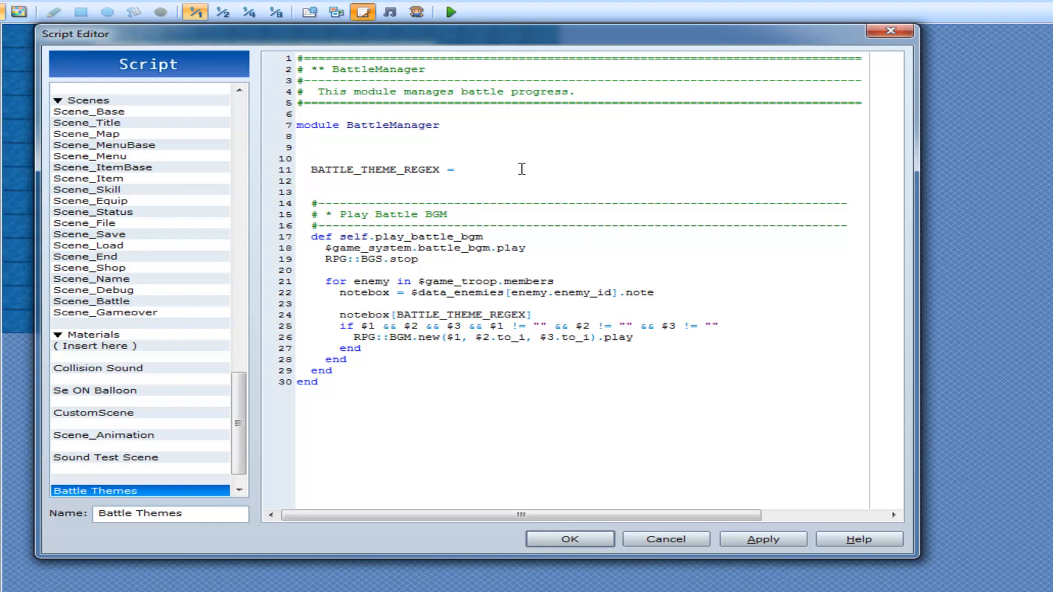
left_click(461, 169)
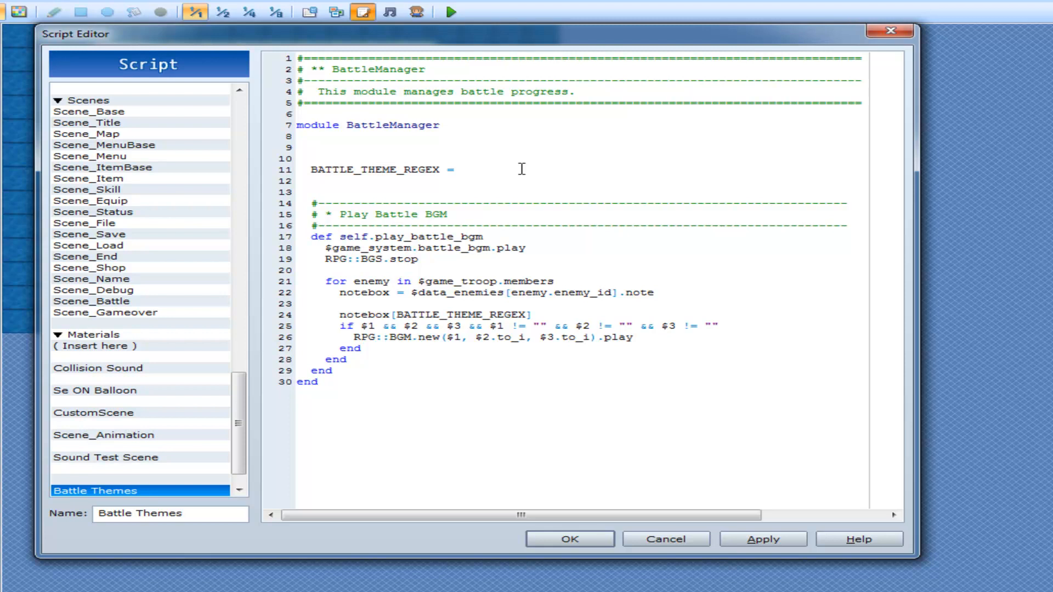
left_click(461, 169)
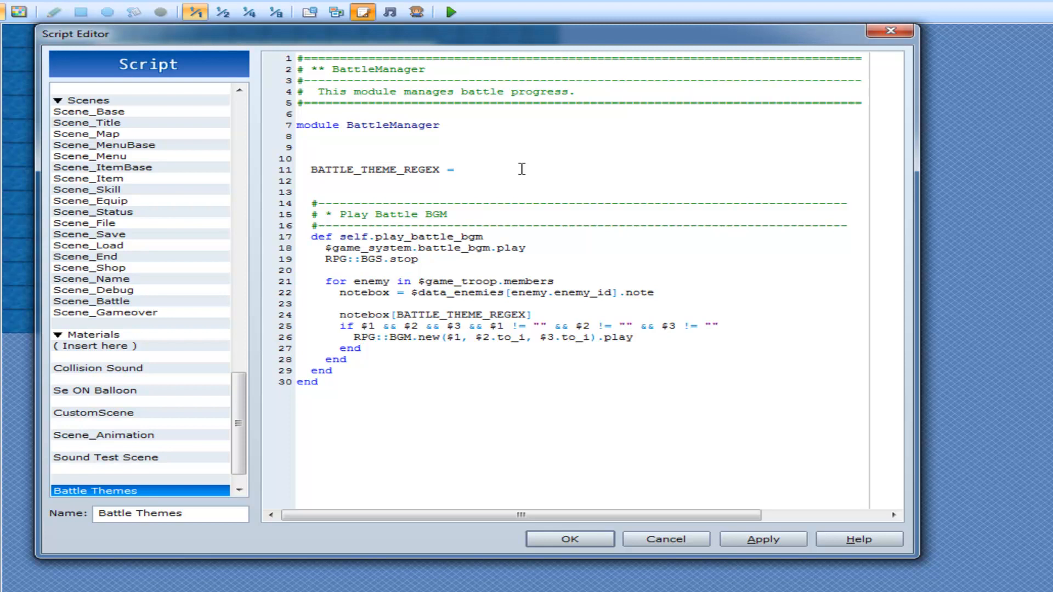
left_click(463, 169)
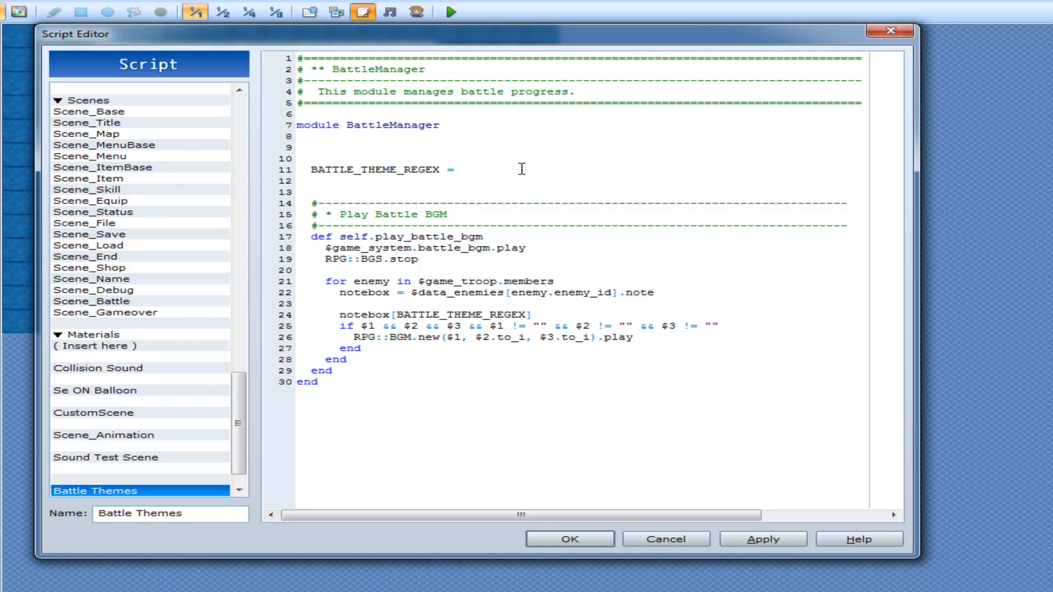
left_click(462, 169)
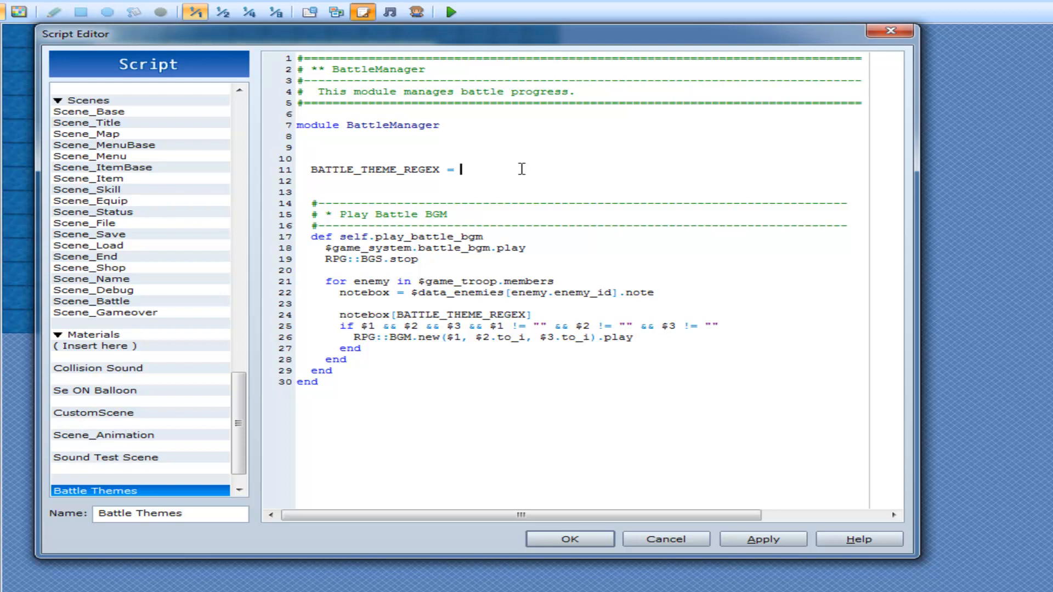
Step: Write the pattern start /BattleTheme:\s?(\w+),?\s? capturing the theme name
type("/")
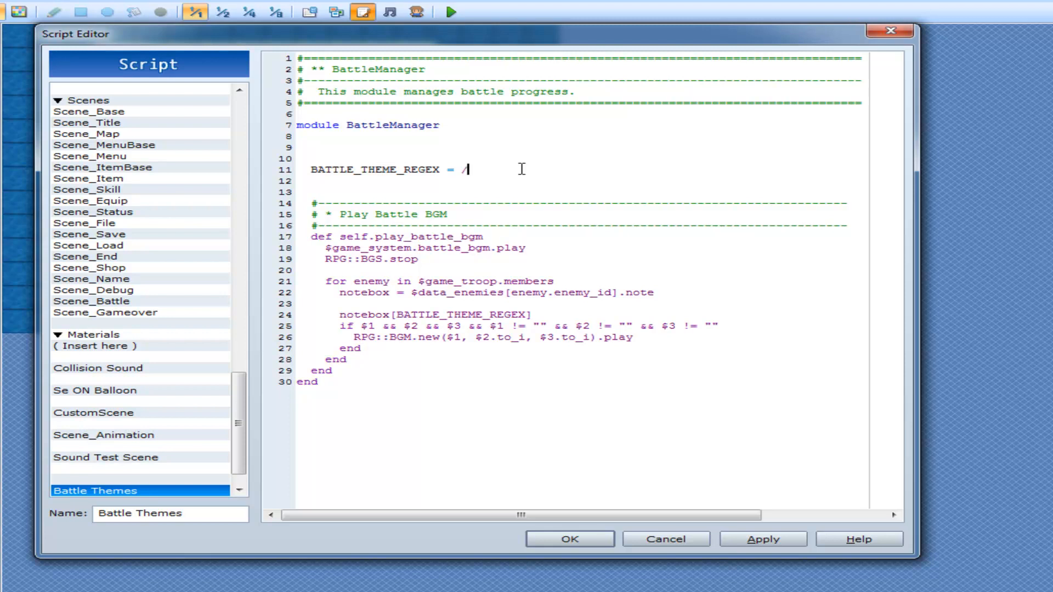
type("BattleT")
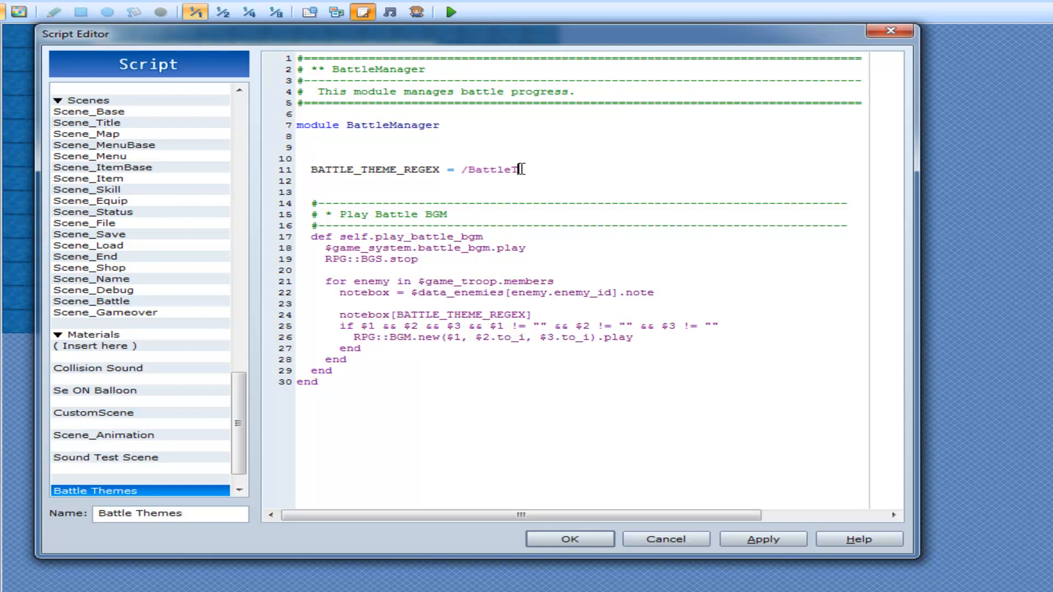
type("heme:")
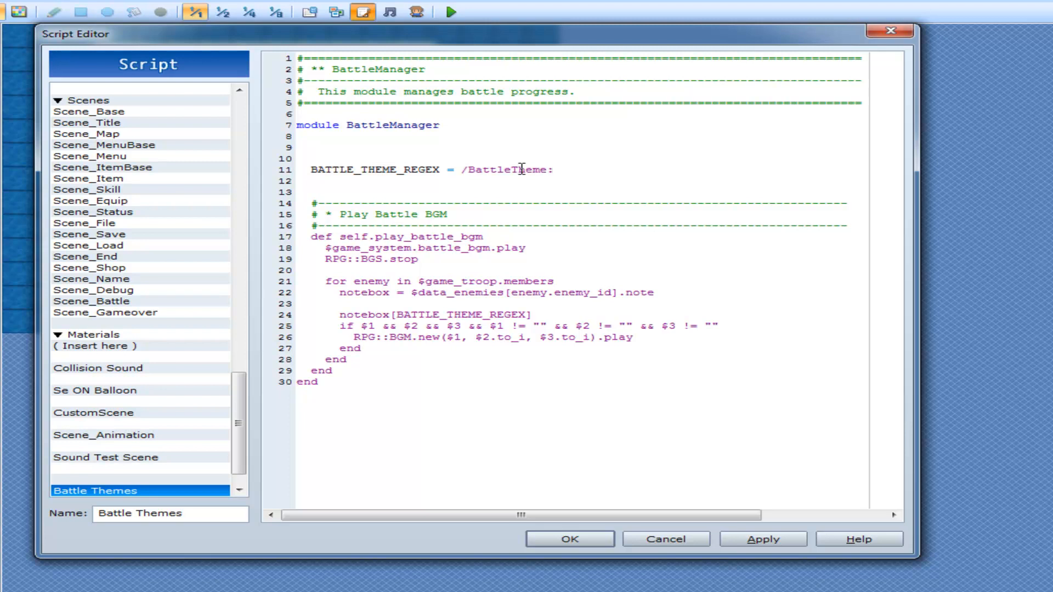
left_click(555, 168)
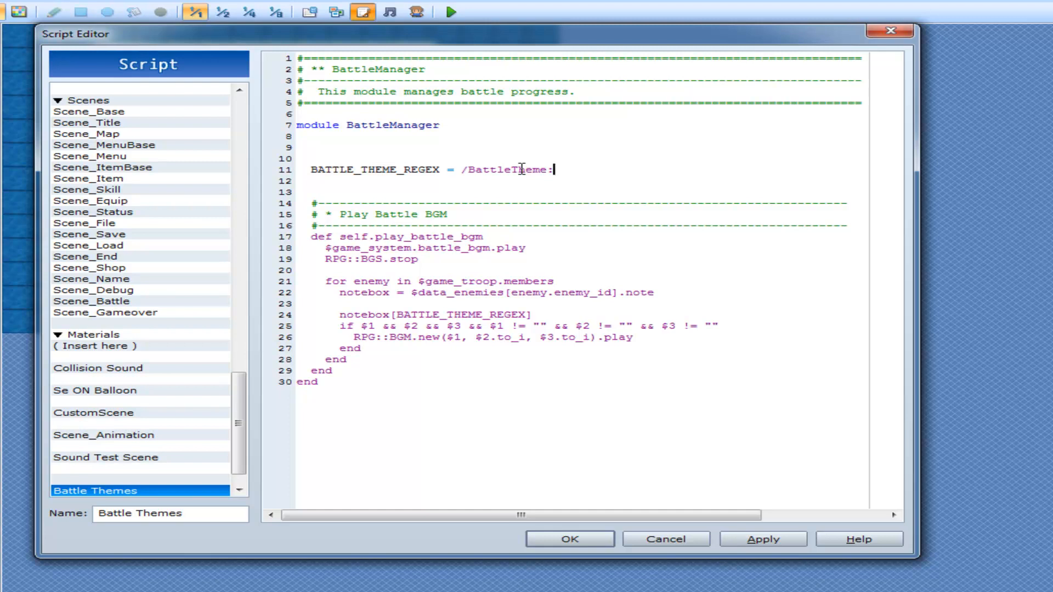
type("\\s?")
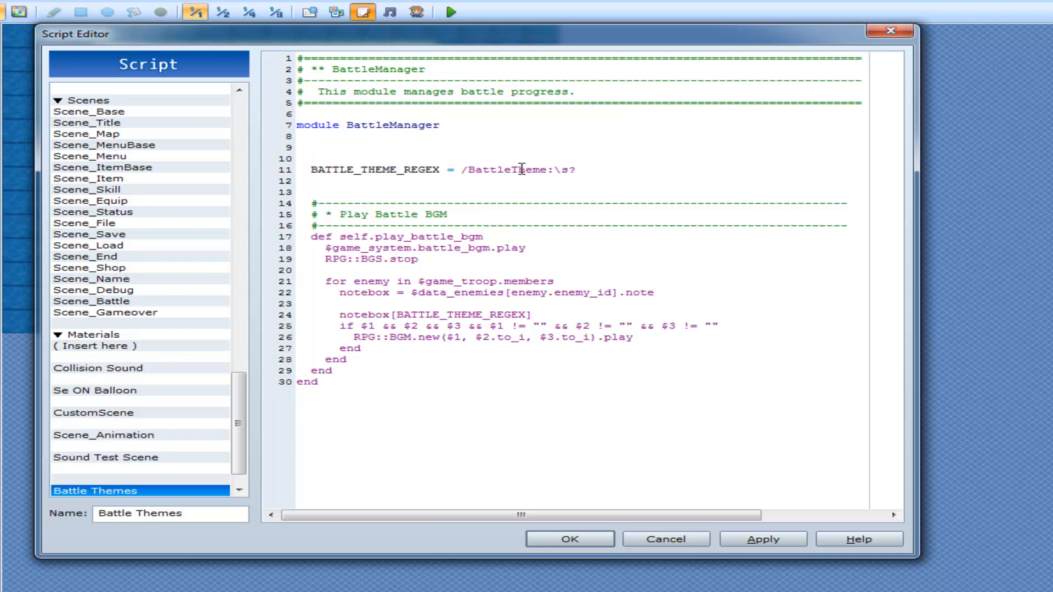
type("(\\w")
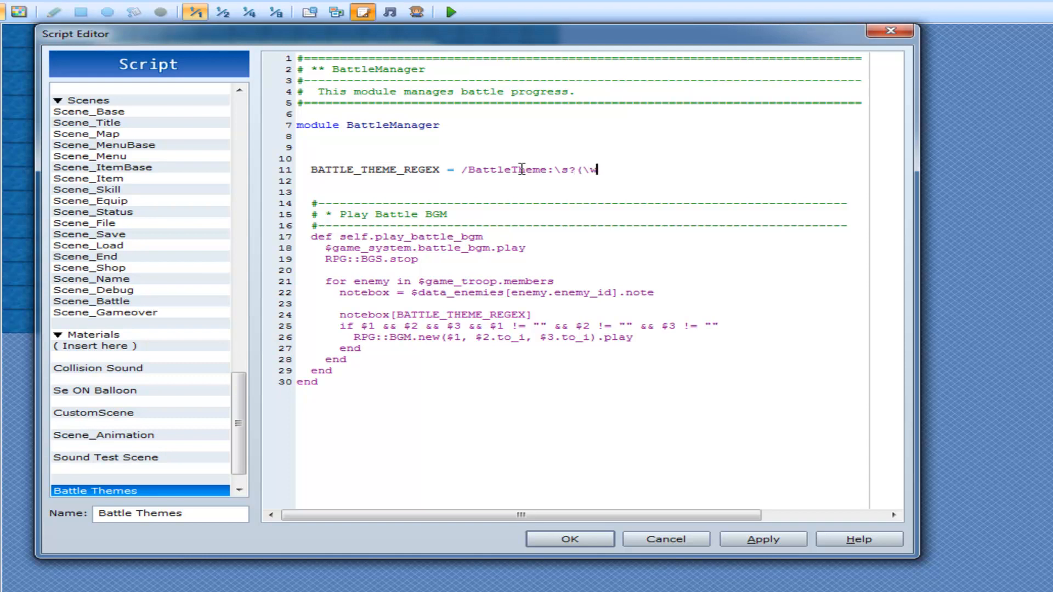
type("+)")
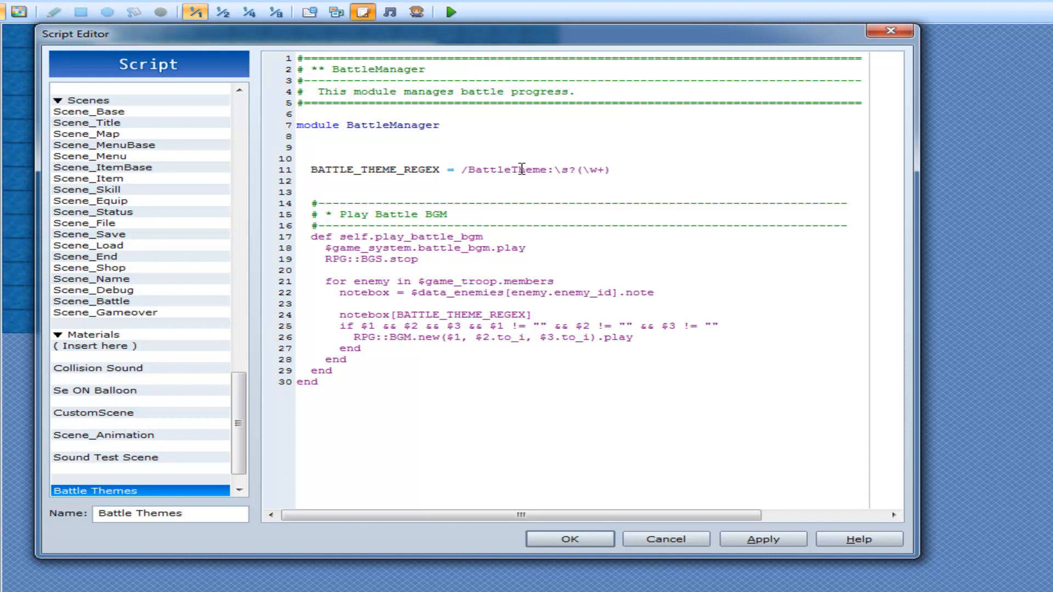
type(",")
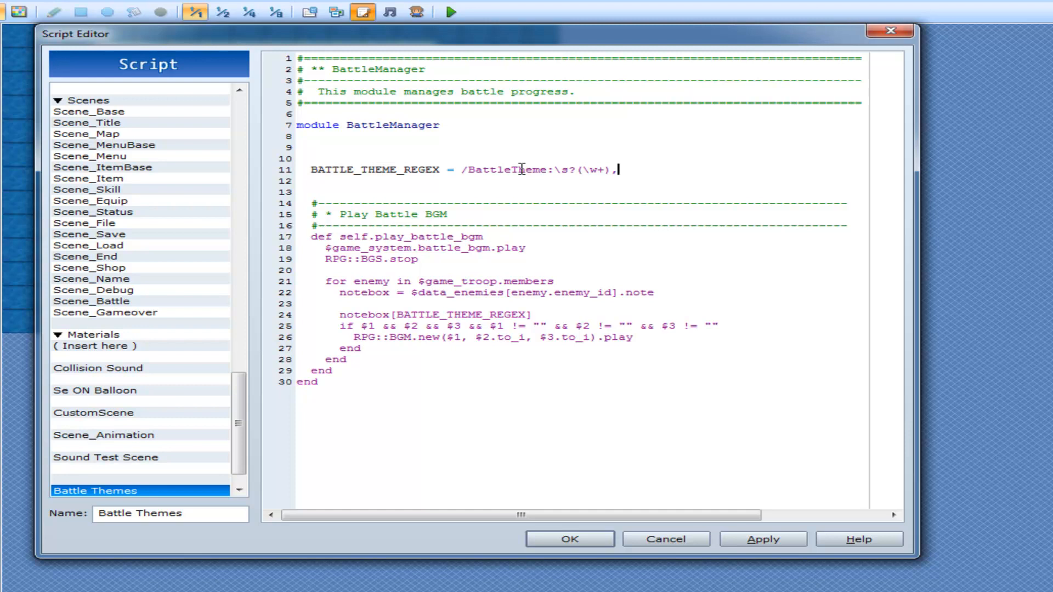
type("?\\")
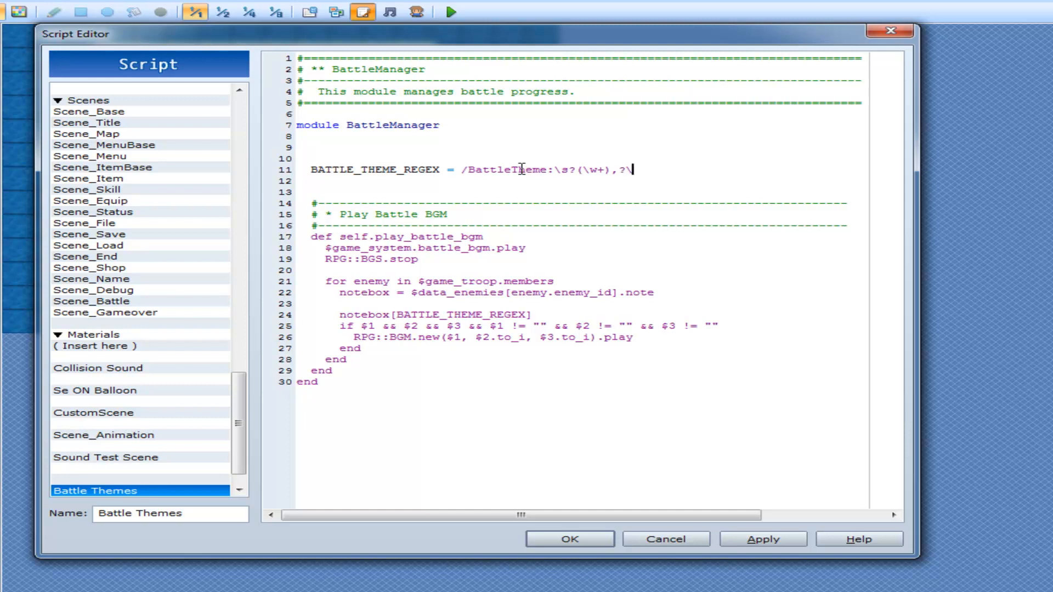
type("\\s?")
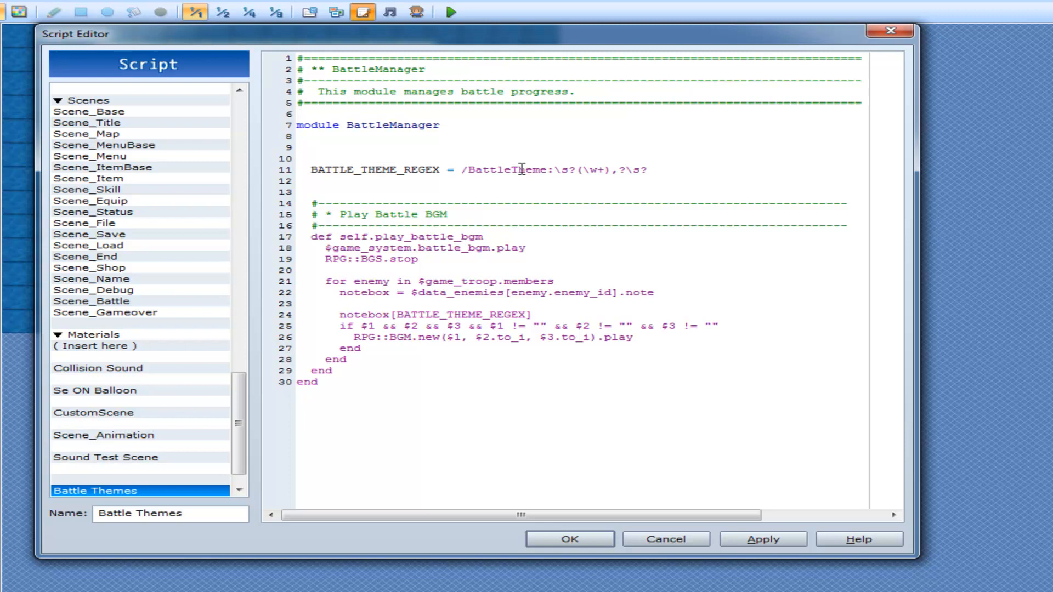
Step: Finish the regex with two (\d+) number captures and the /im flags, then select BattleTheme
left_click(647, 169)
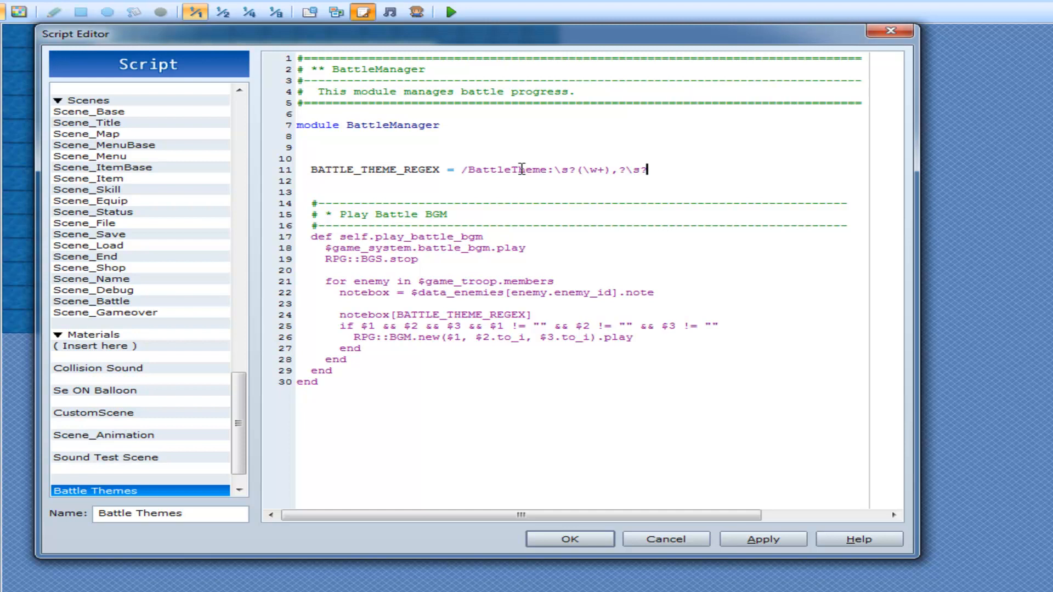
type("(\\d")
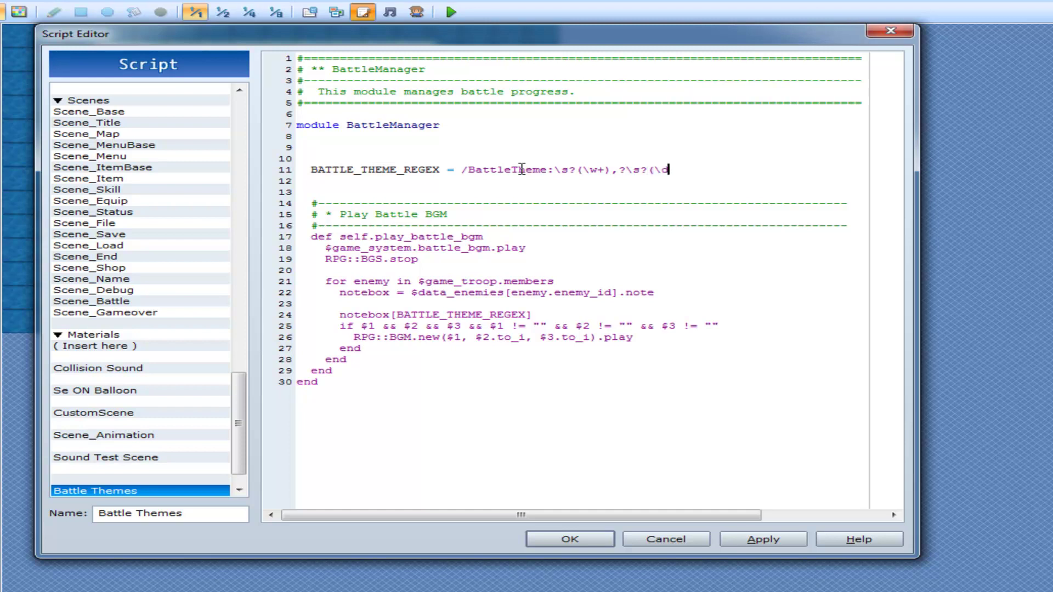
type("+")
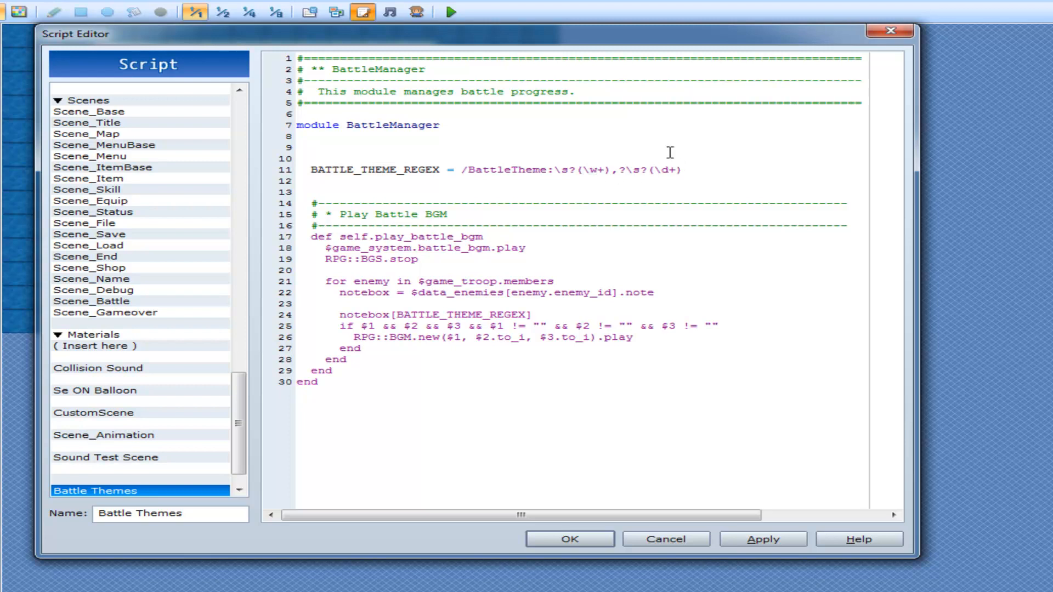
type("\\")
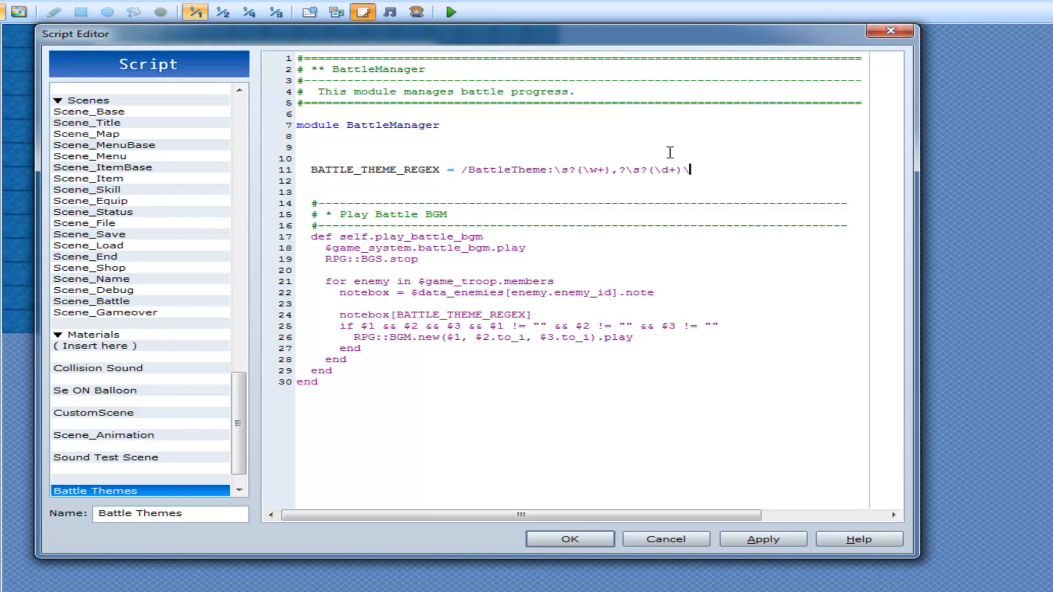
type(",?")
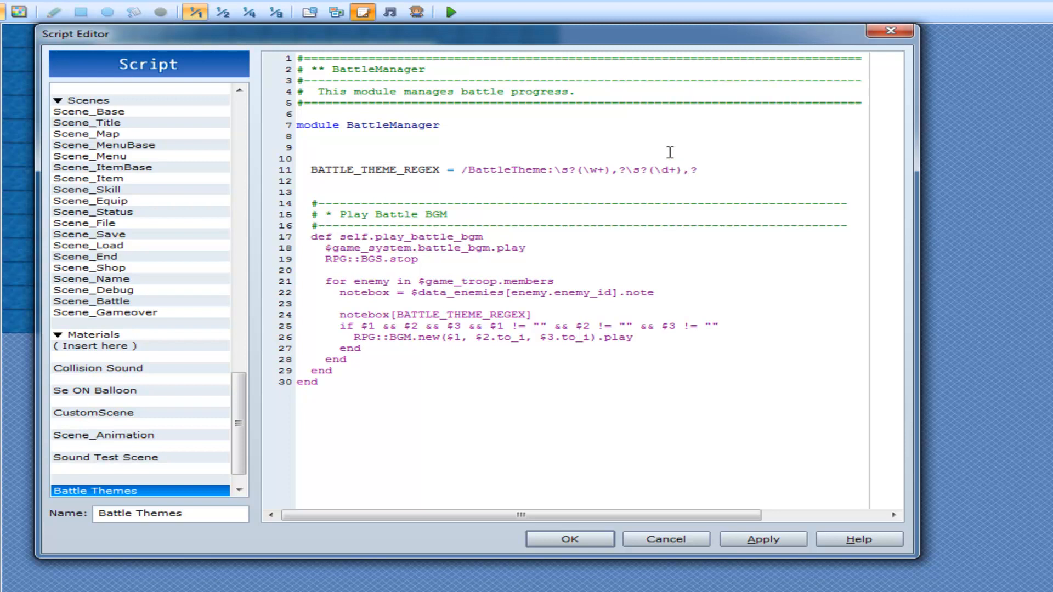
left_click(699, 168)
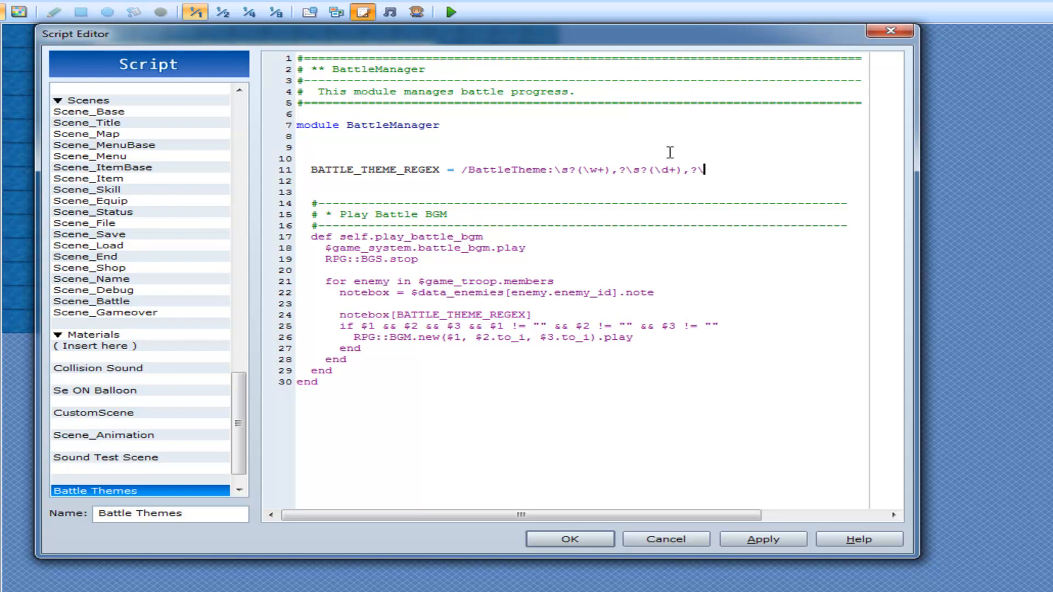
type("s?")
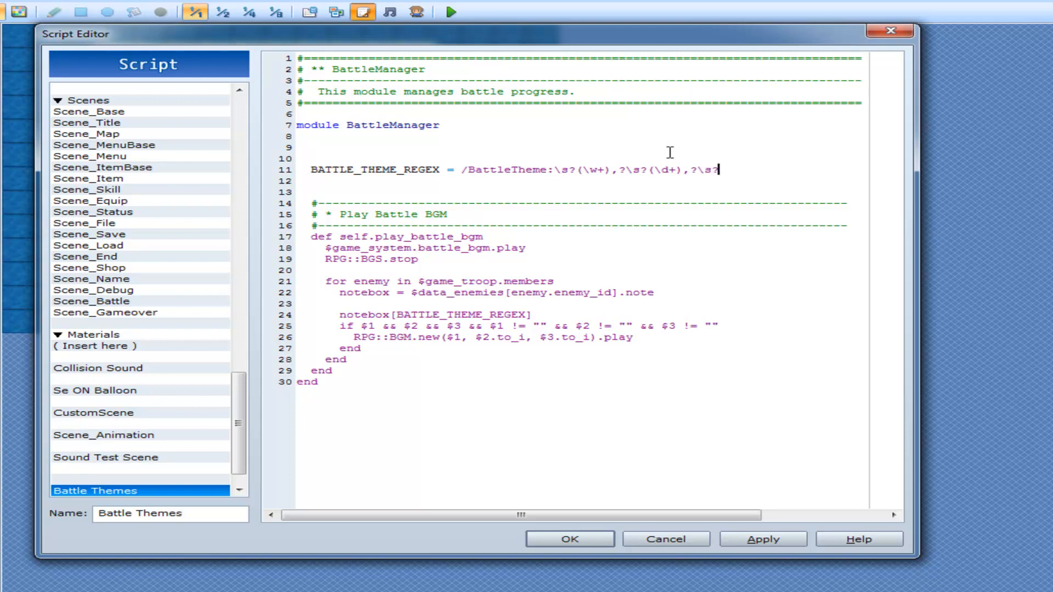
type("(\\d+")
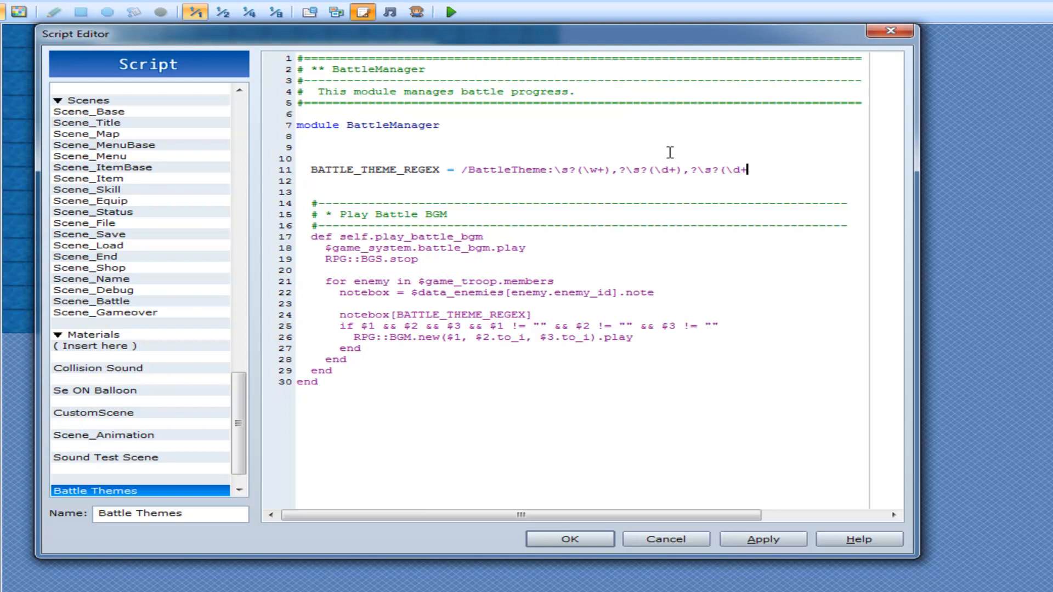
type("/")
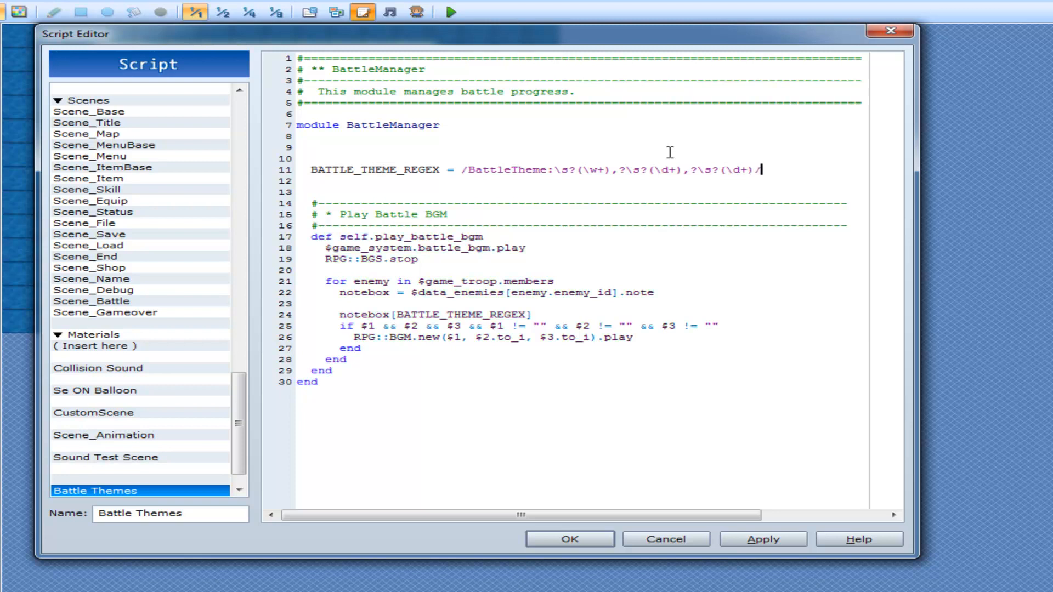
type("im")
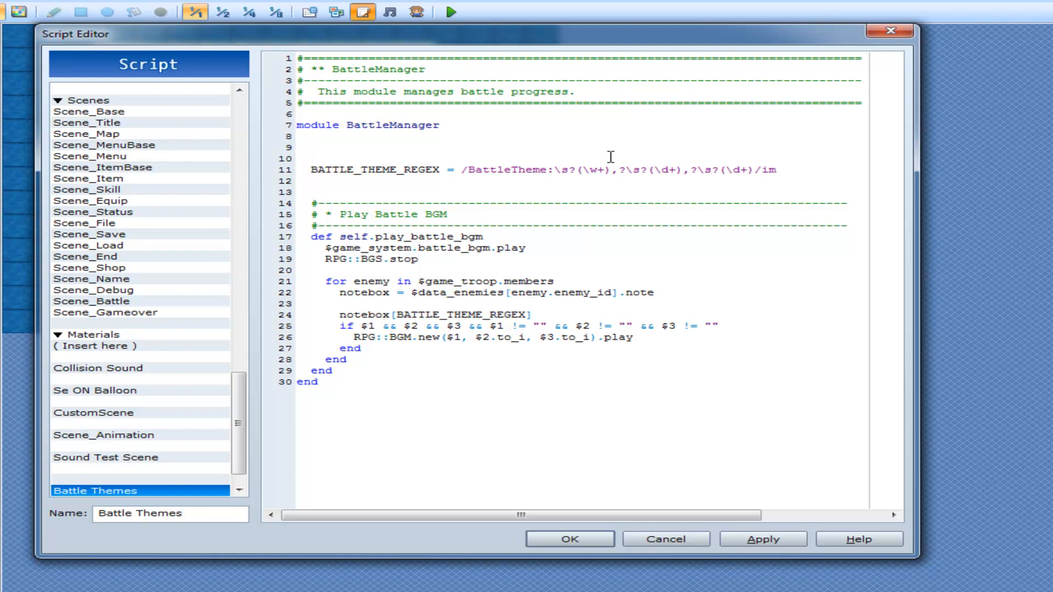
left_click(776, 170)
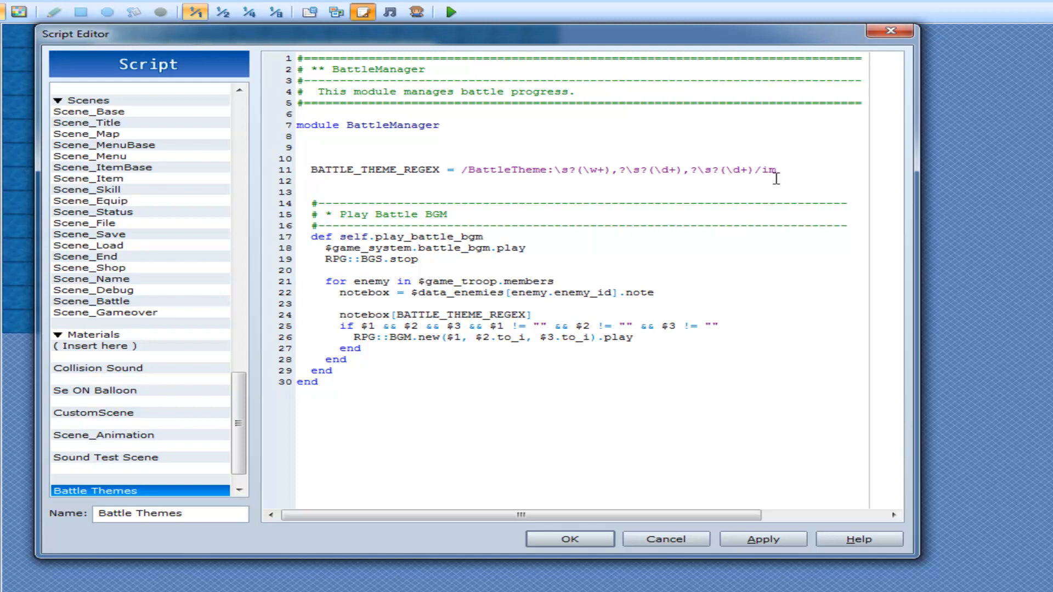
double_click(503, 170)
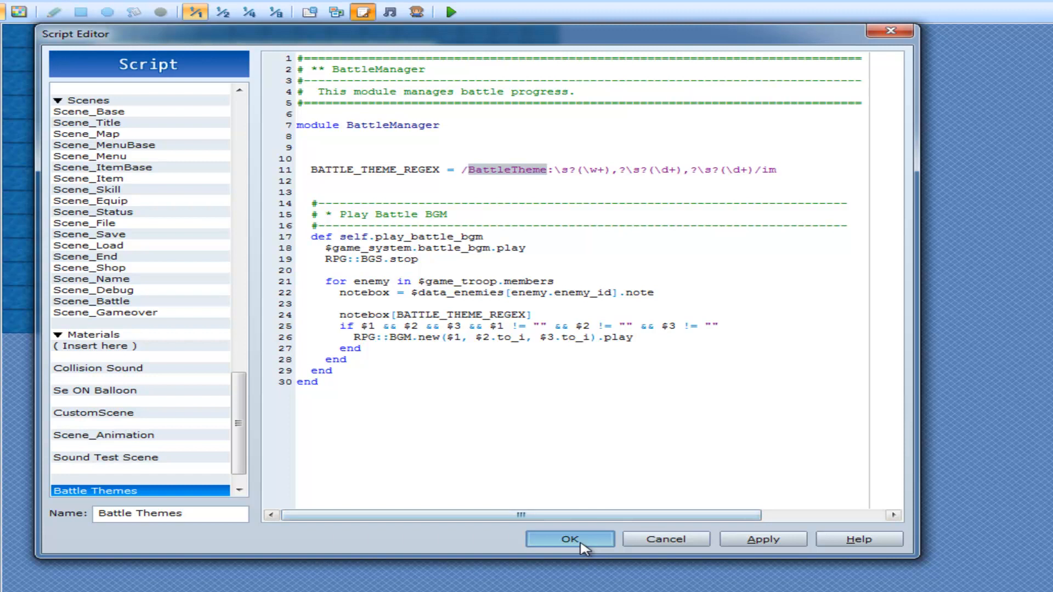
Step: Save the script and give the Slime enemy the note BattleTheme: Battle8, 60, 120
left_click(572, 538)
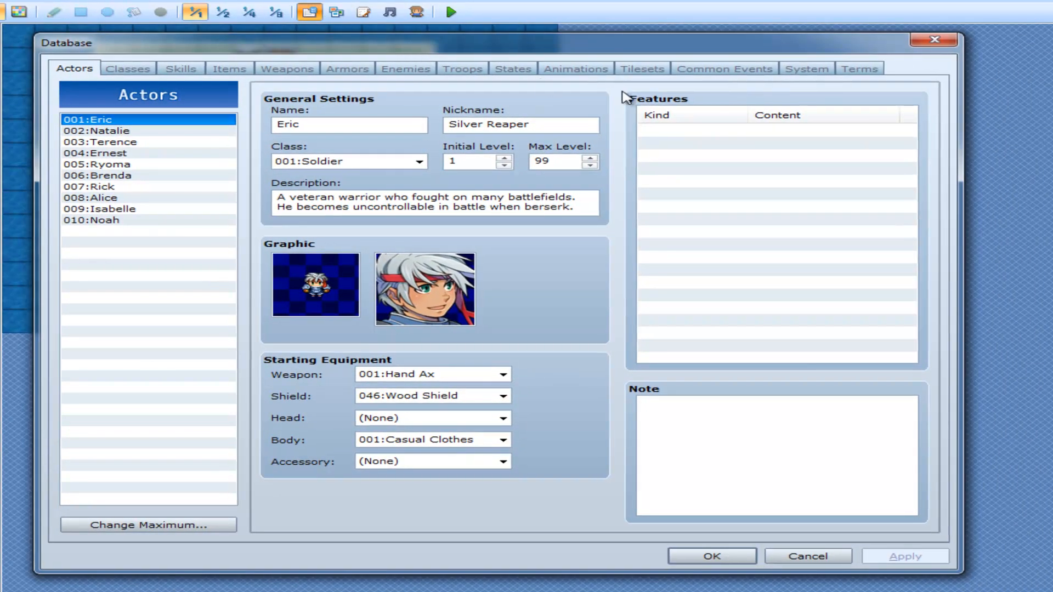
mouse_move(513, 66)
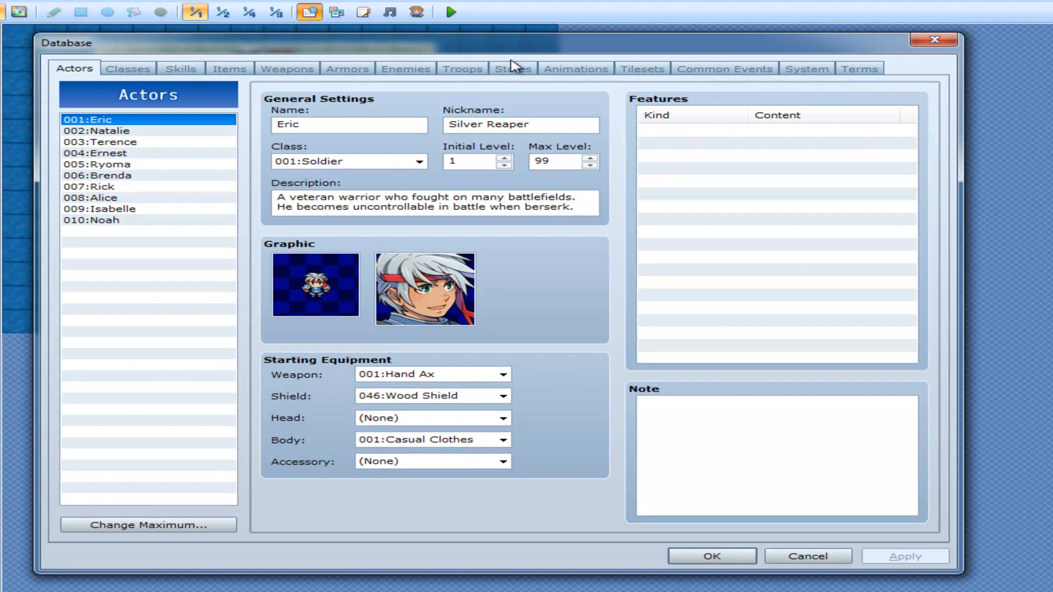
left_click(406, 68)
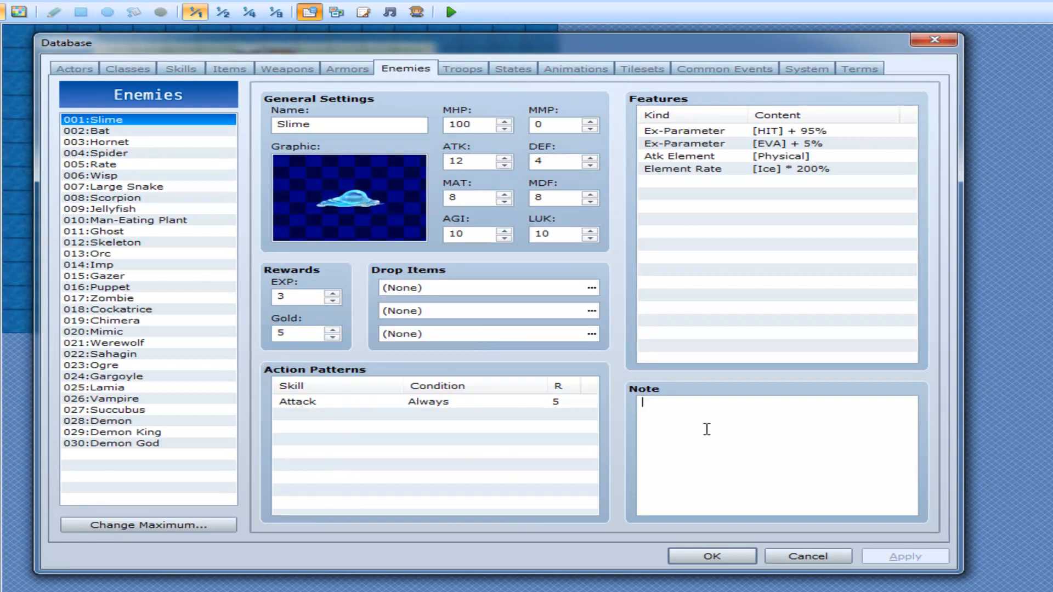
type("BattleTheme:")
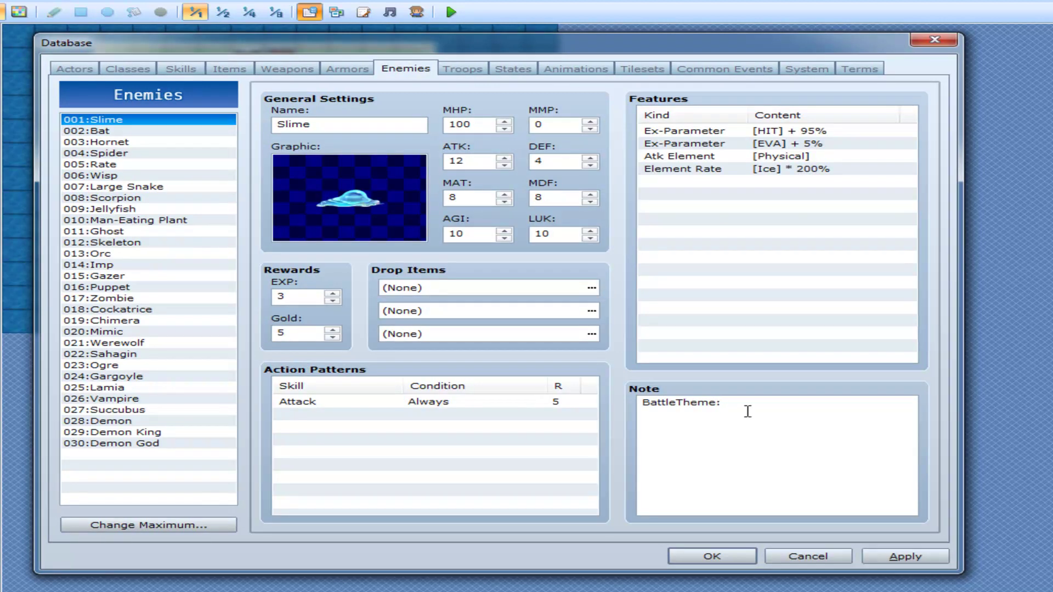
type("Battle8")
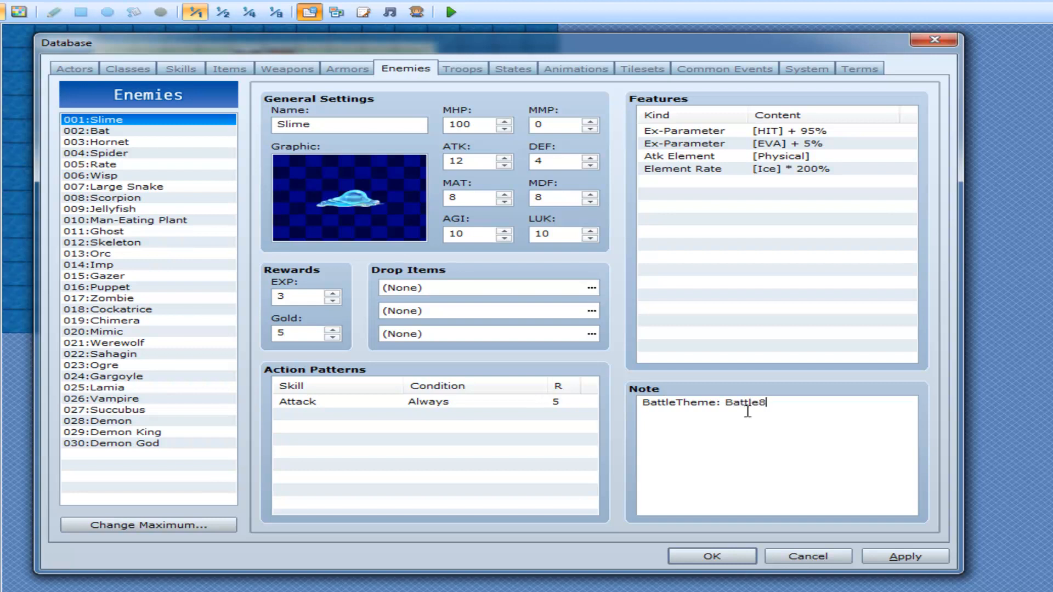
type(",")
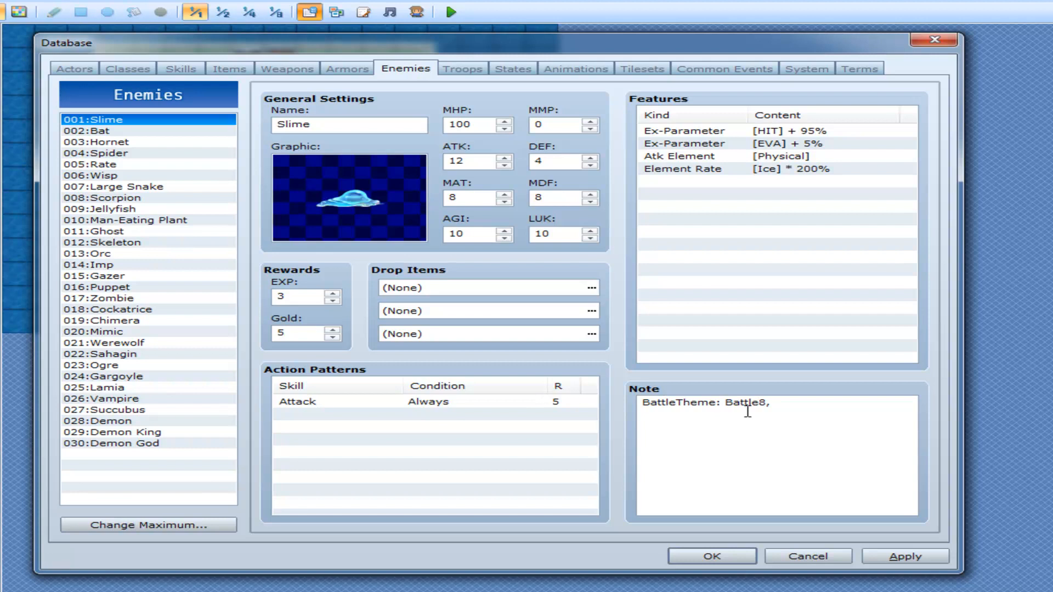
type("60")
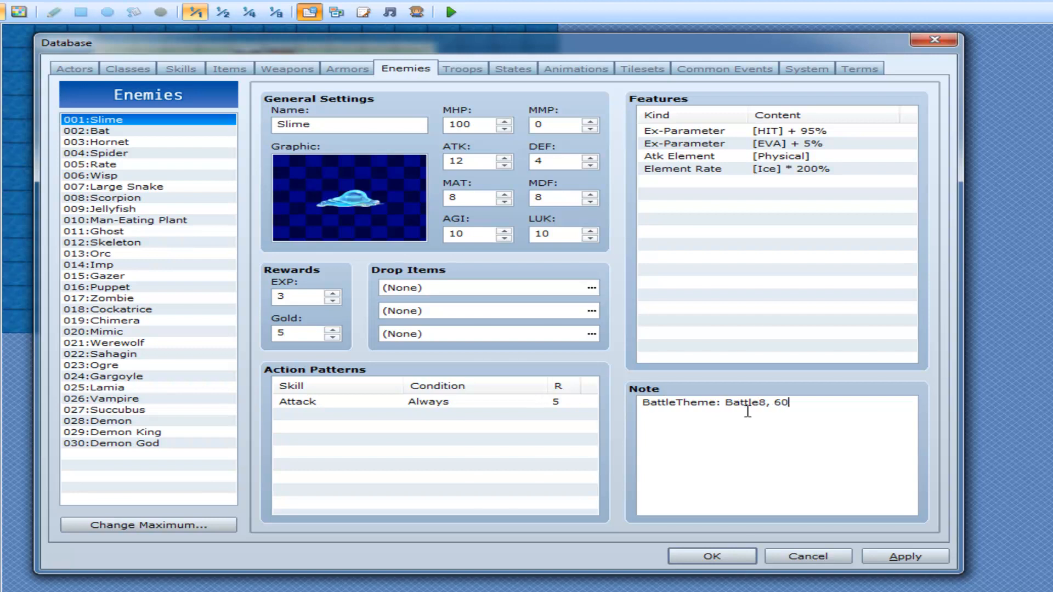
type(", 120")
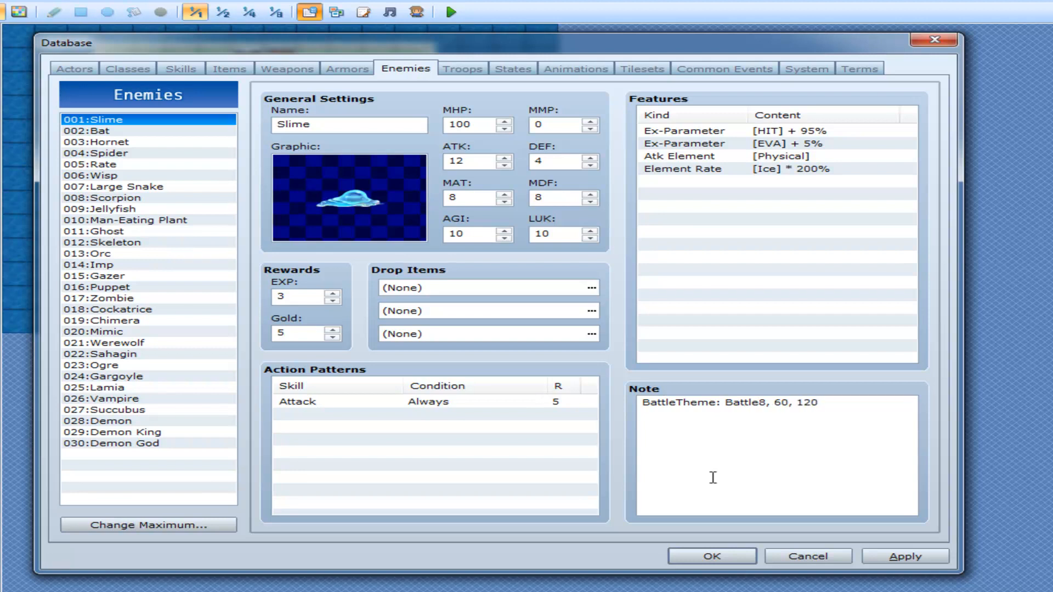
left_click(447, 13)
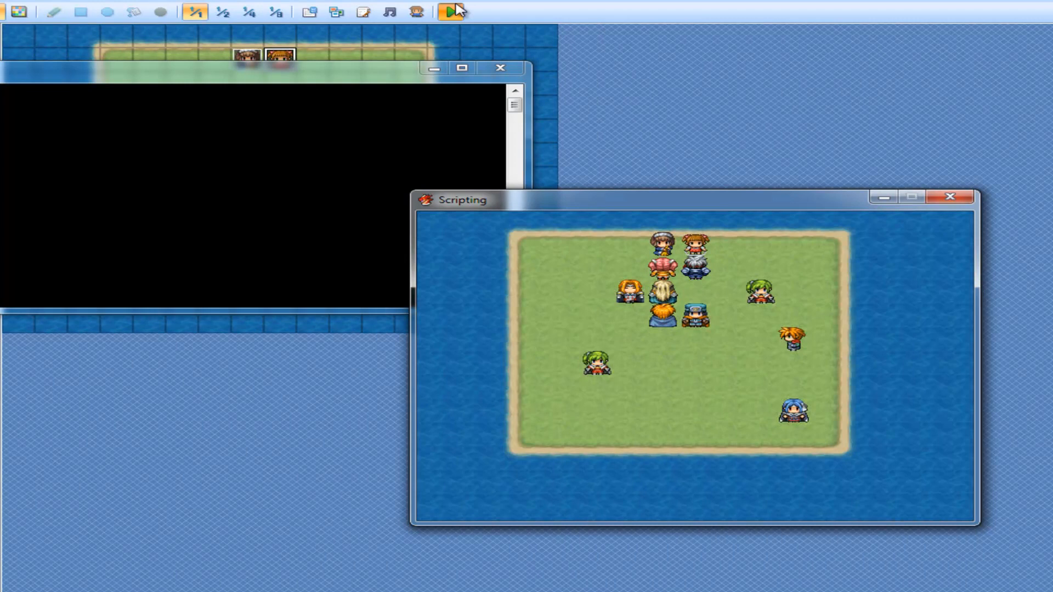
Step: Test-play the game, then return to line 26 of the Battle Themes script
left_click(450, 11)
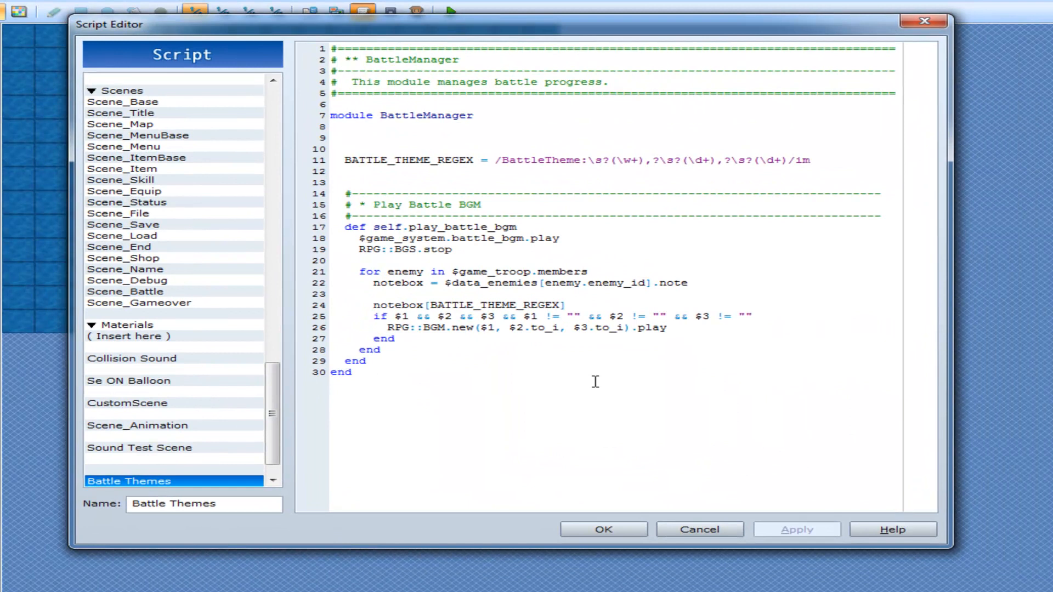
left_click(667, 327)
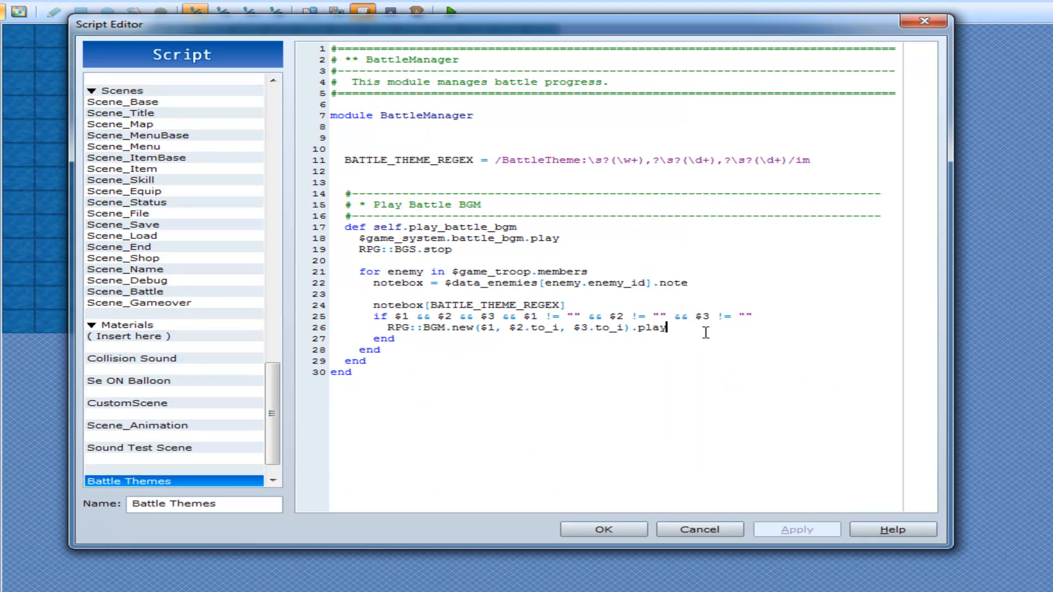
mouse_move(384, 433)
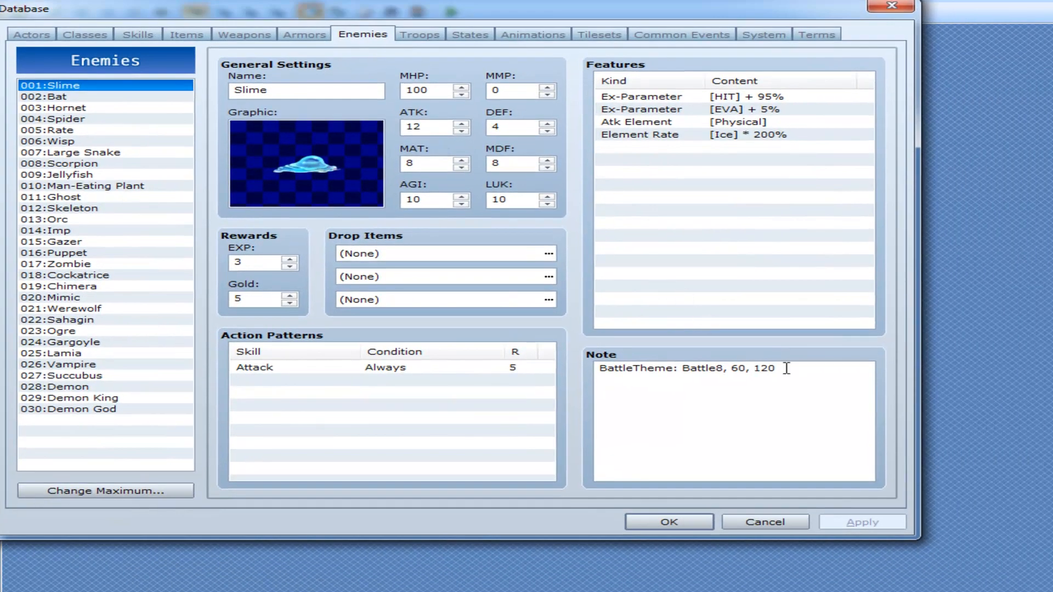
Step: Duplicate Slime's BattleTheme line into four tags for Battle8, Battle2, Battle1 and Battle3 at 100, 100
type("BattleTheme: Battle8, 60, 120")
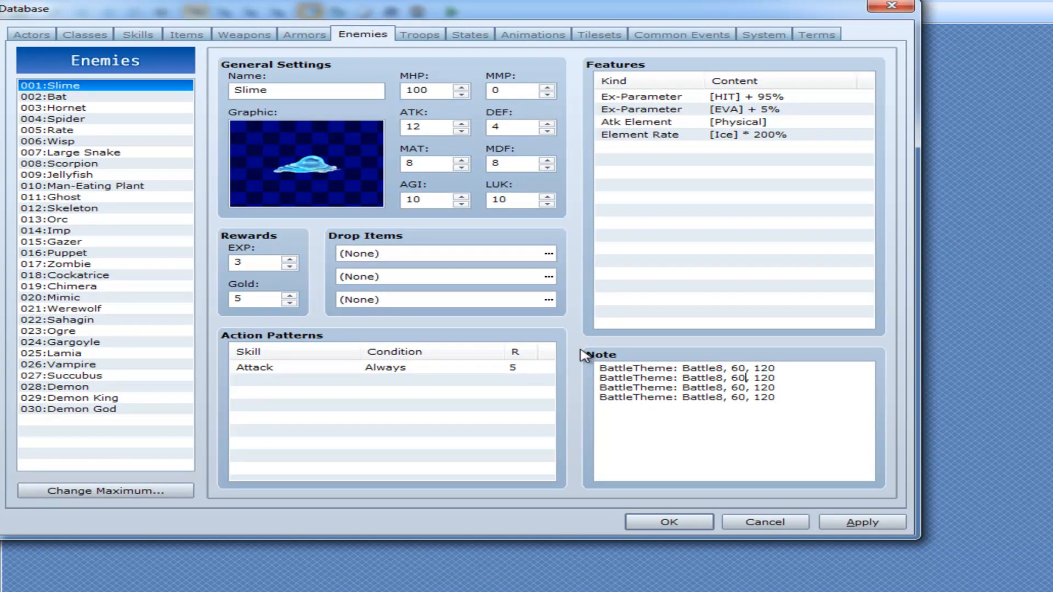
type("70")
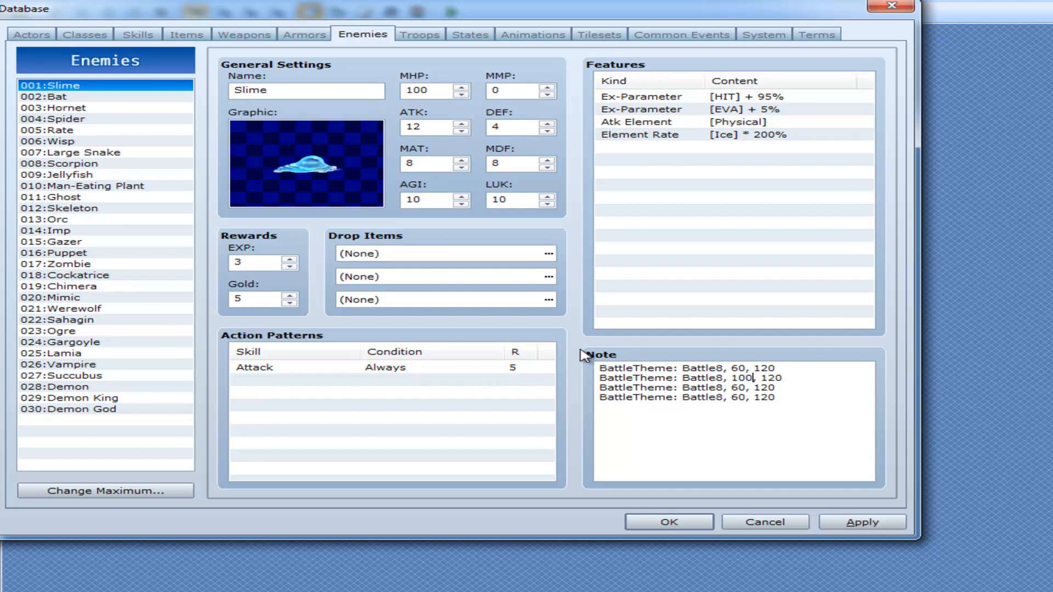
double_click(772, 377)
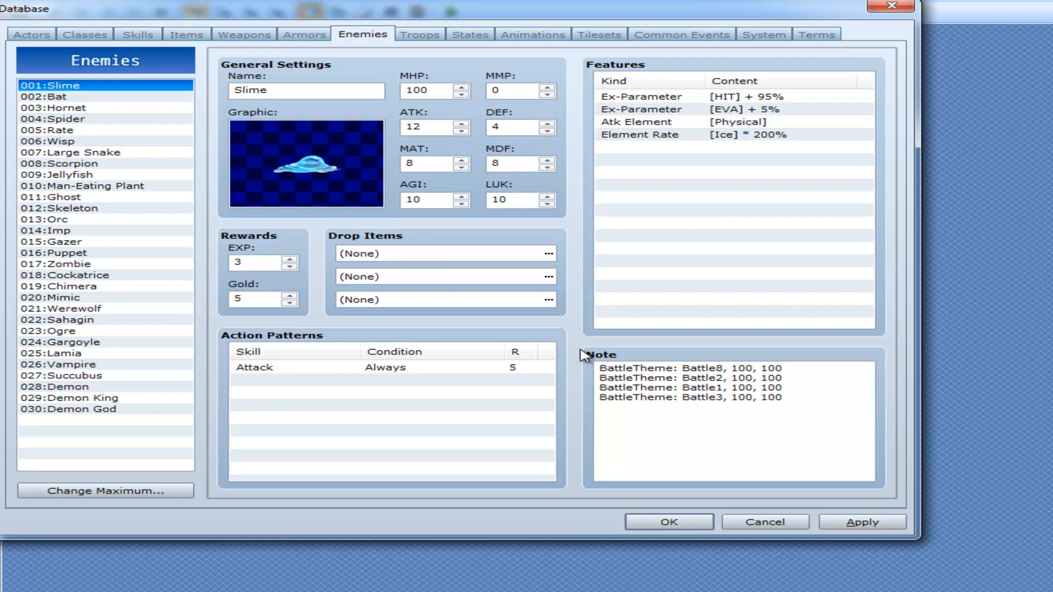
mouse_move(739, 323)
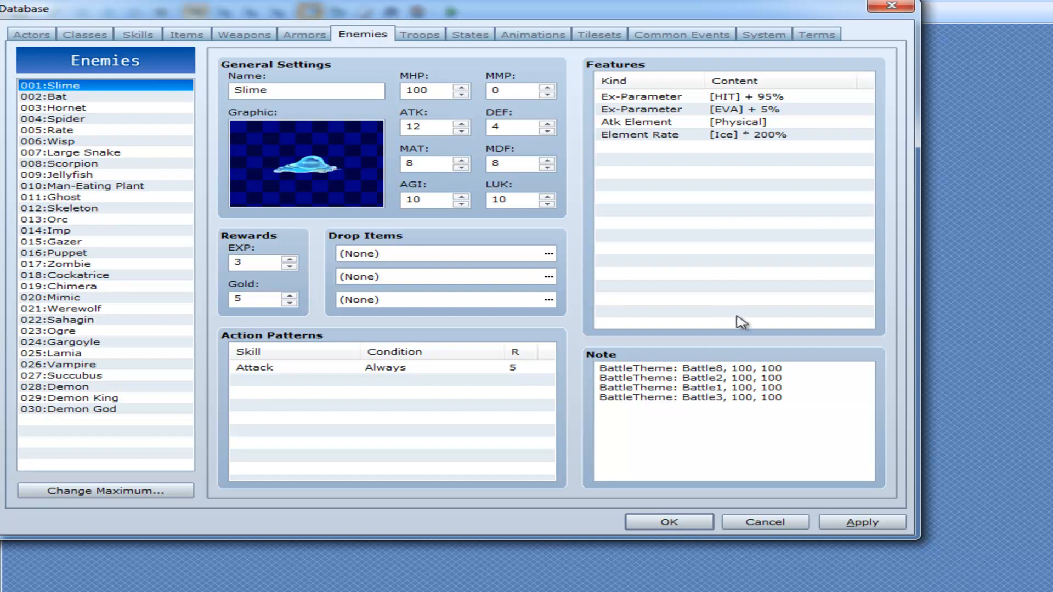
mouse_move(759, 331)
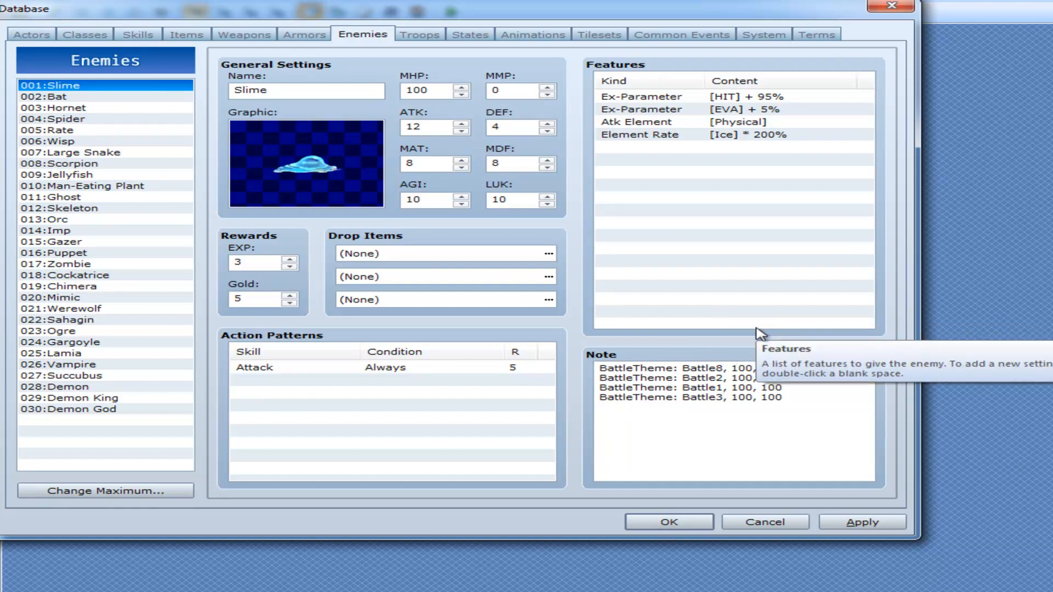
left_click(627, 375)
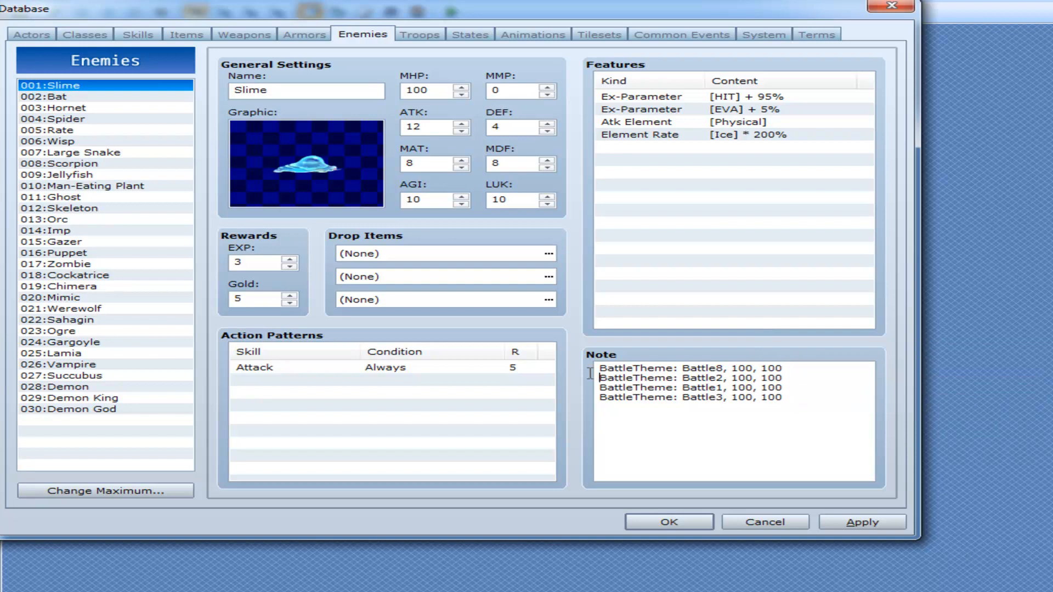
double_click(689, 368)
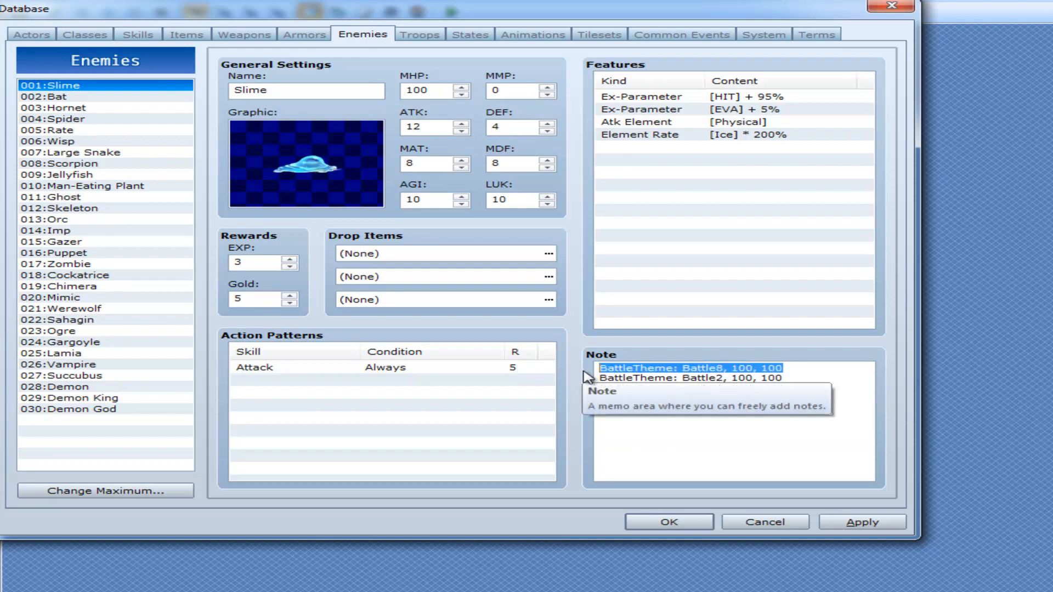
mouse_move(603, 378)
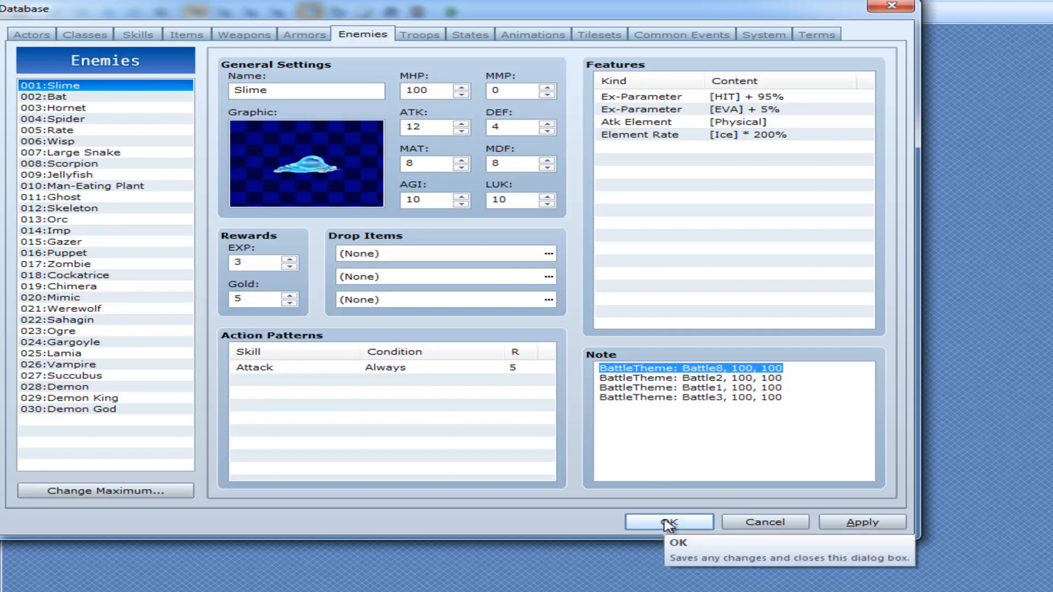
mouse_move(800, 421)
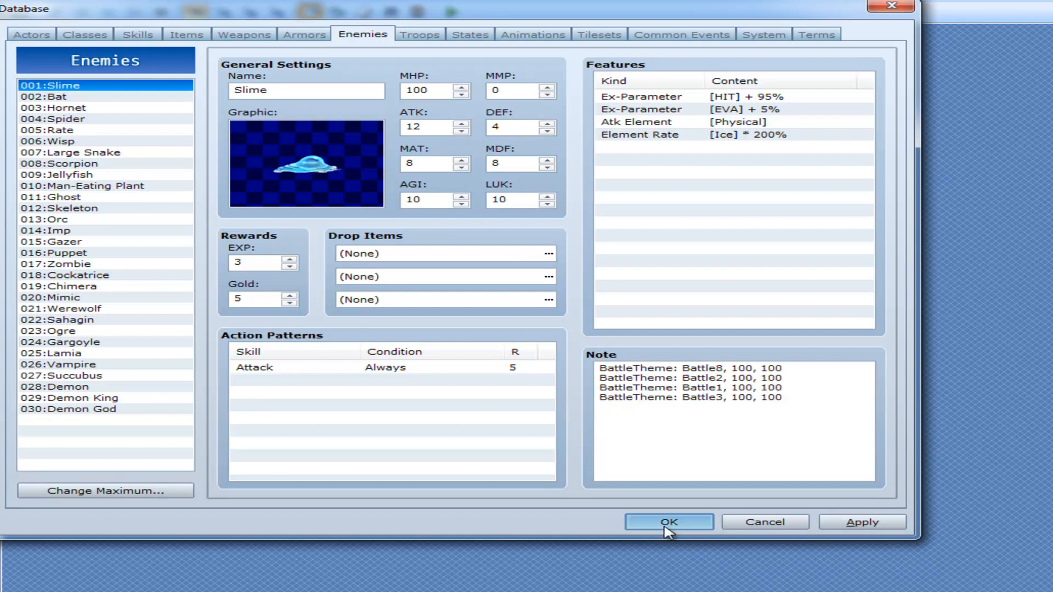
Step: Save the note, then look up String#scan in Help and trace its barbaz example
left_click(671, 522)
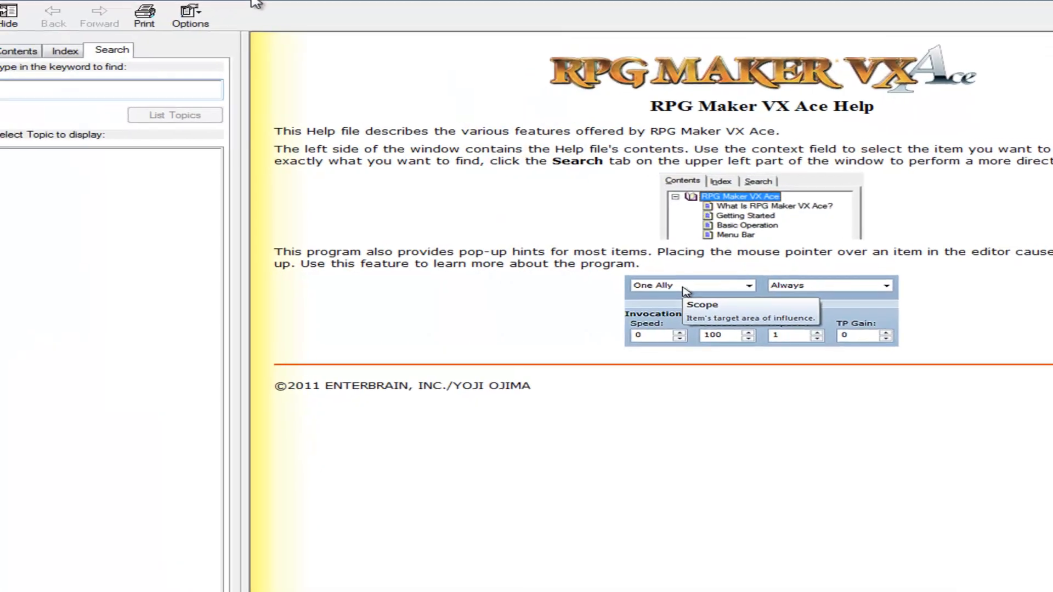
type("scan")
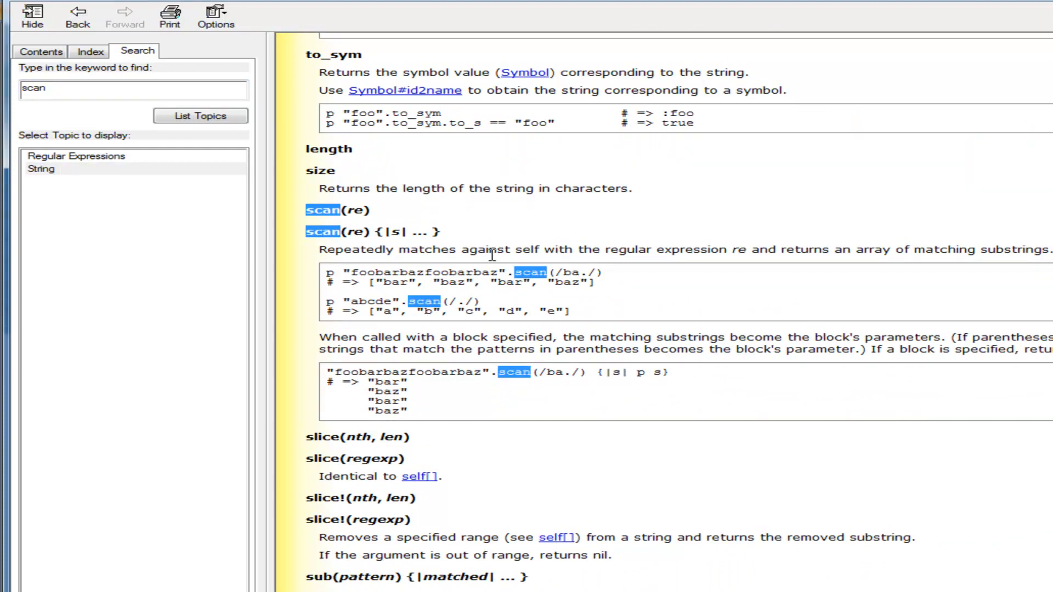
mouse_move(559, 246)
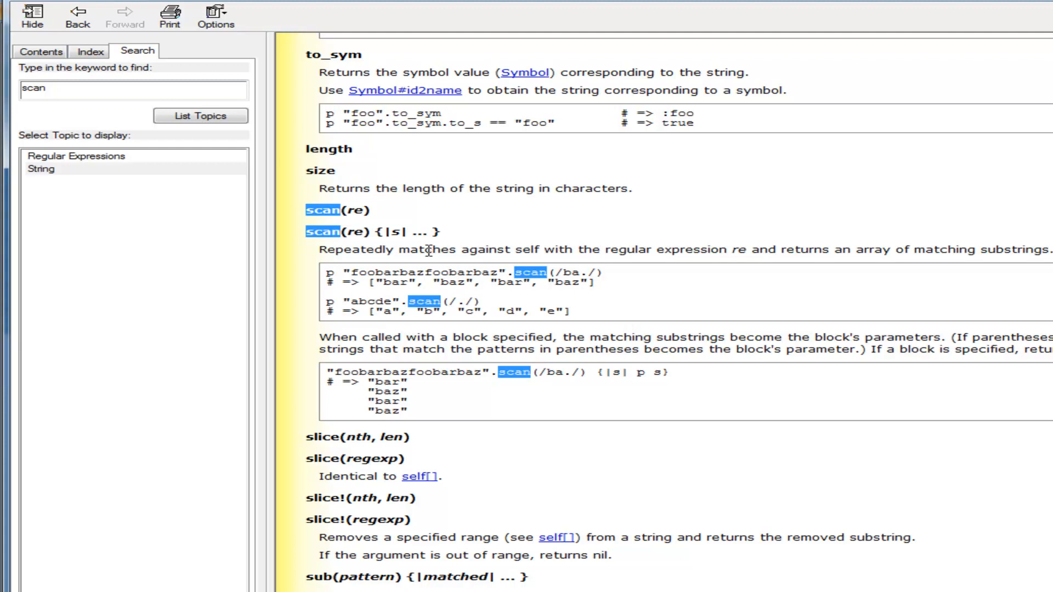
left_click_drag(400, 249, 602, 249)
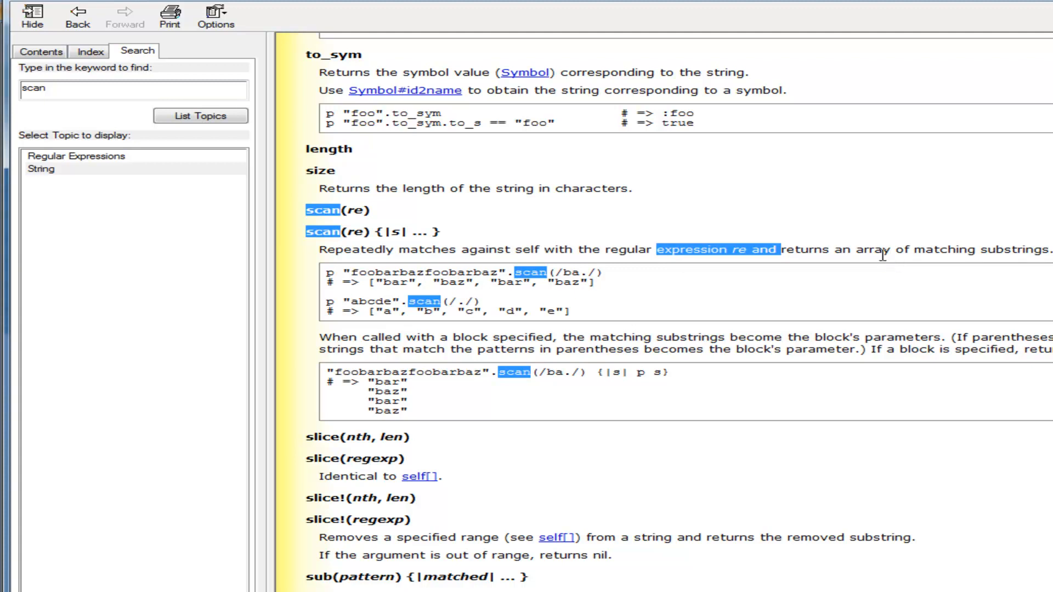
mouse_move(882, 267)
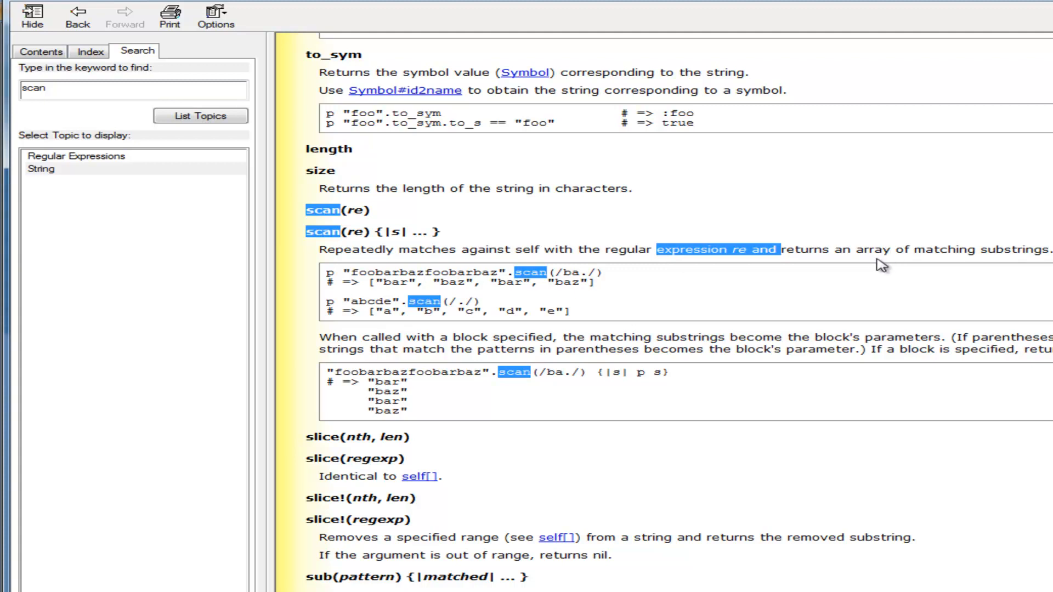
mouse_move(859, 243)
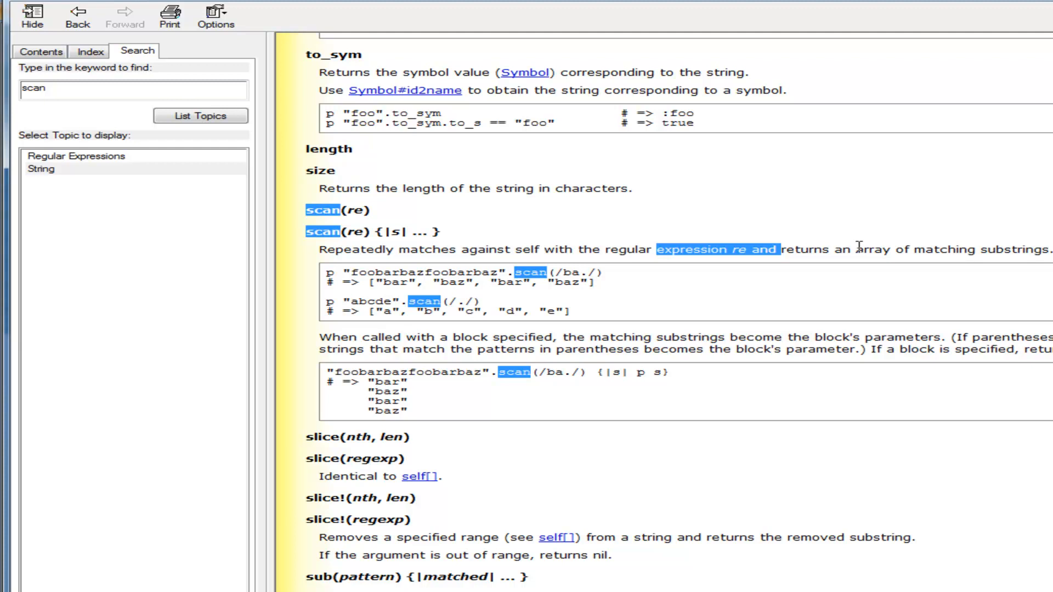
mouse_move(467, 314)
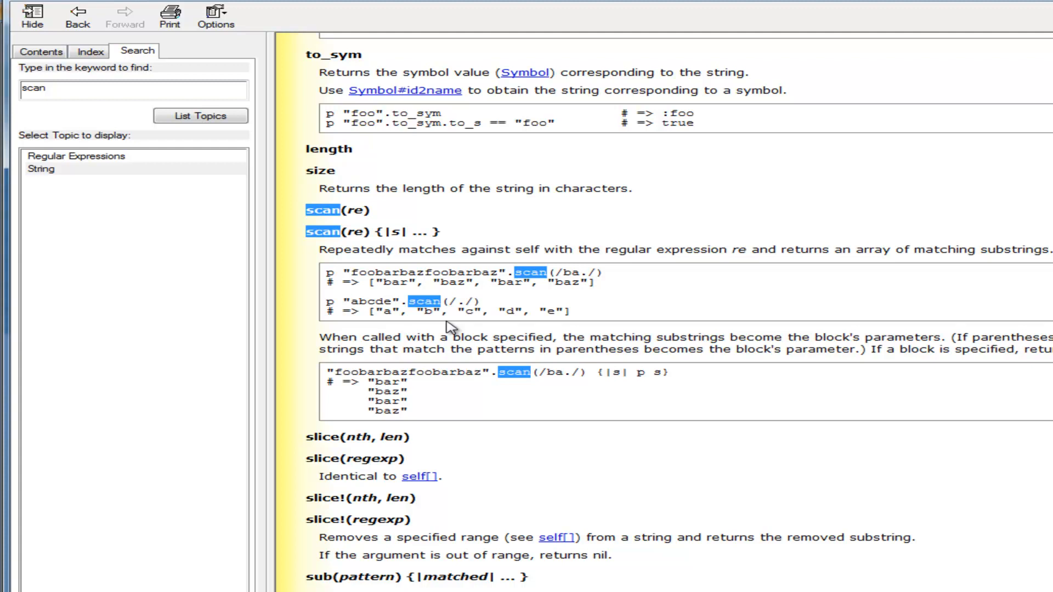
mouse_move(465, 305)
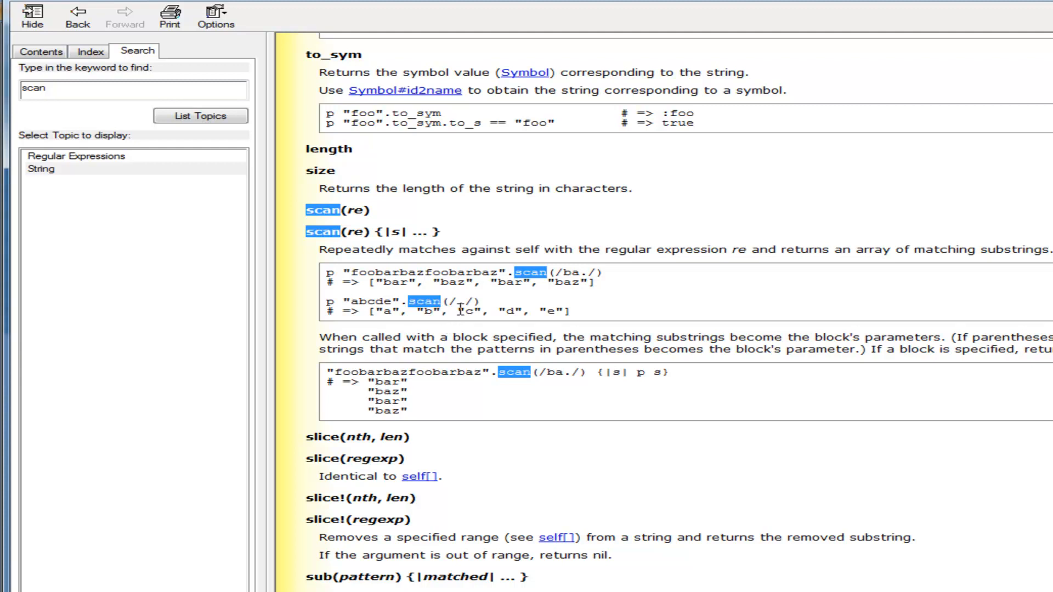
mouse_move(502, 332)
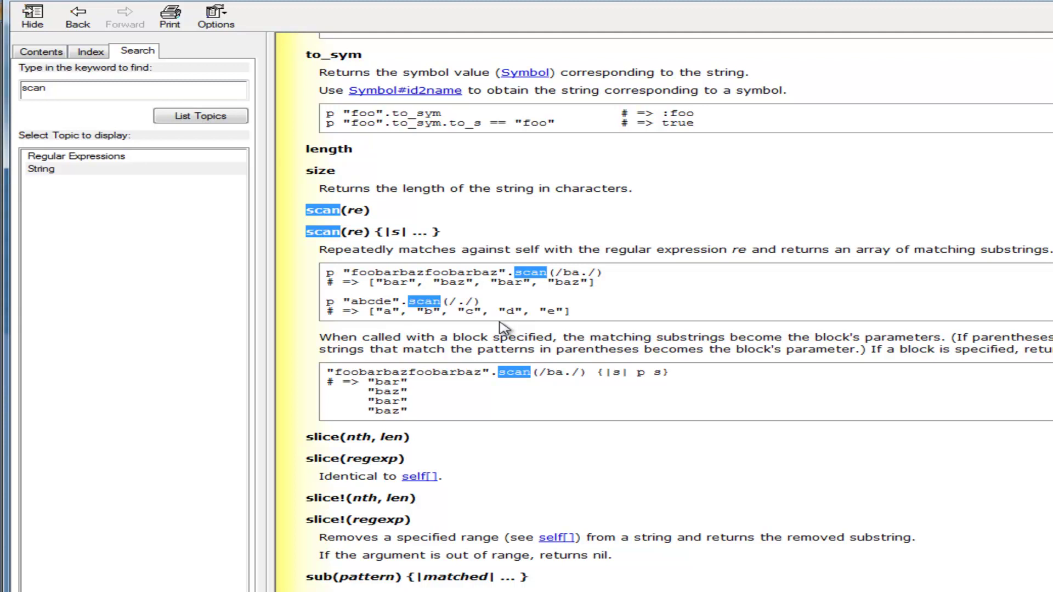
mouse_move(614, 290)
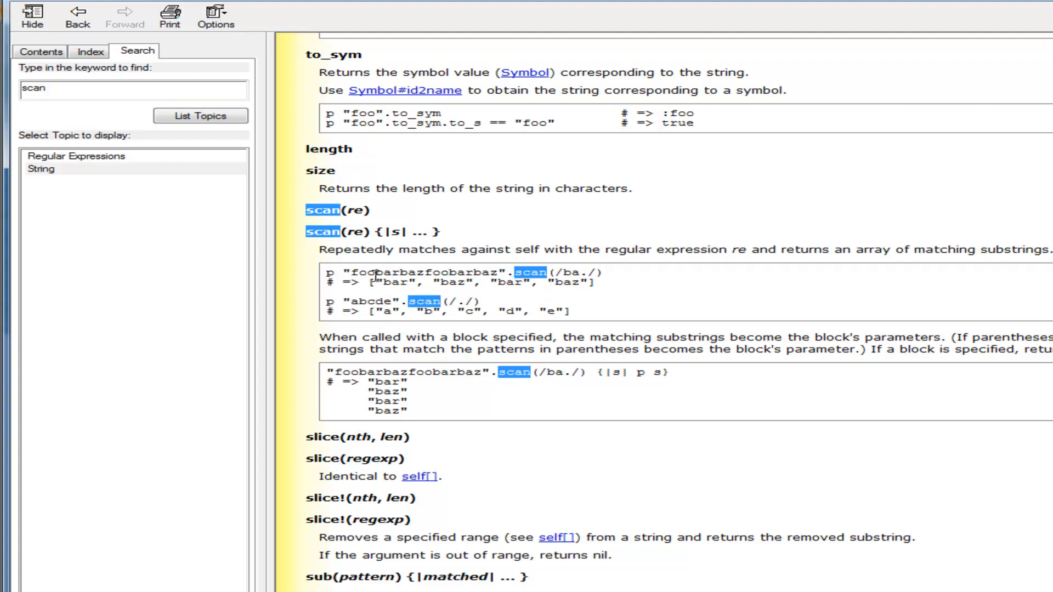
double_click(394, 271)
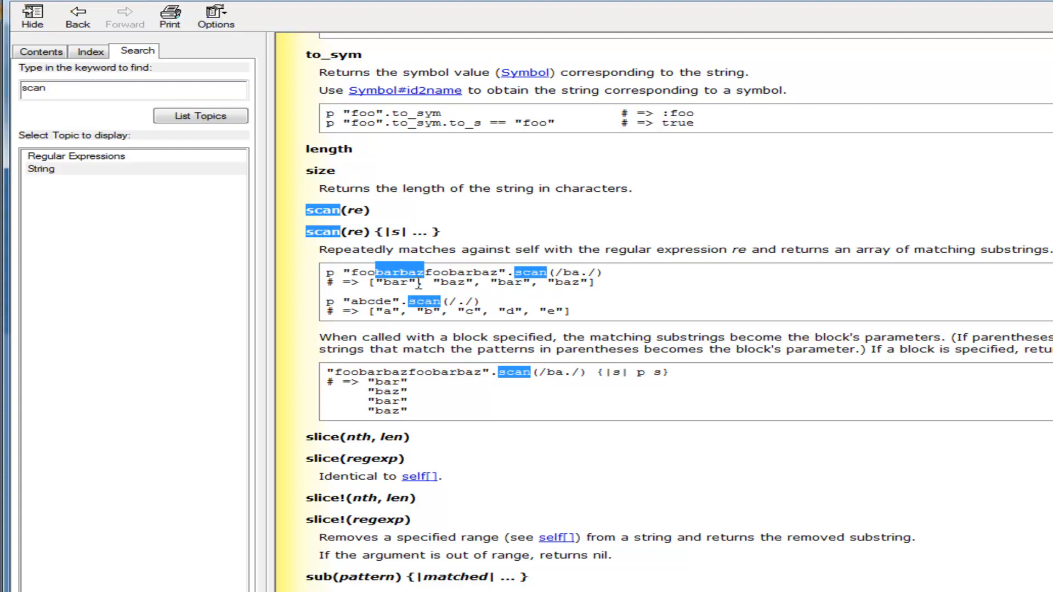
mouse_move(507, 272)
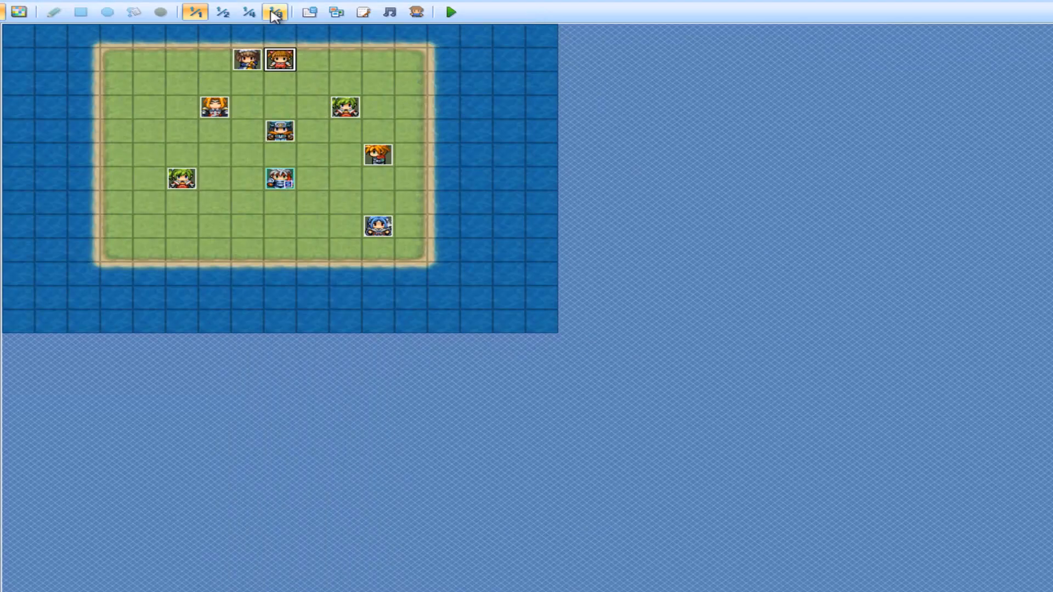
Step: Store notebox.scan(BATTLE_THEME_REGEX) in contents, comment out the if block and add msgbox_p(contents)
left_click(362, 11)
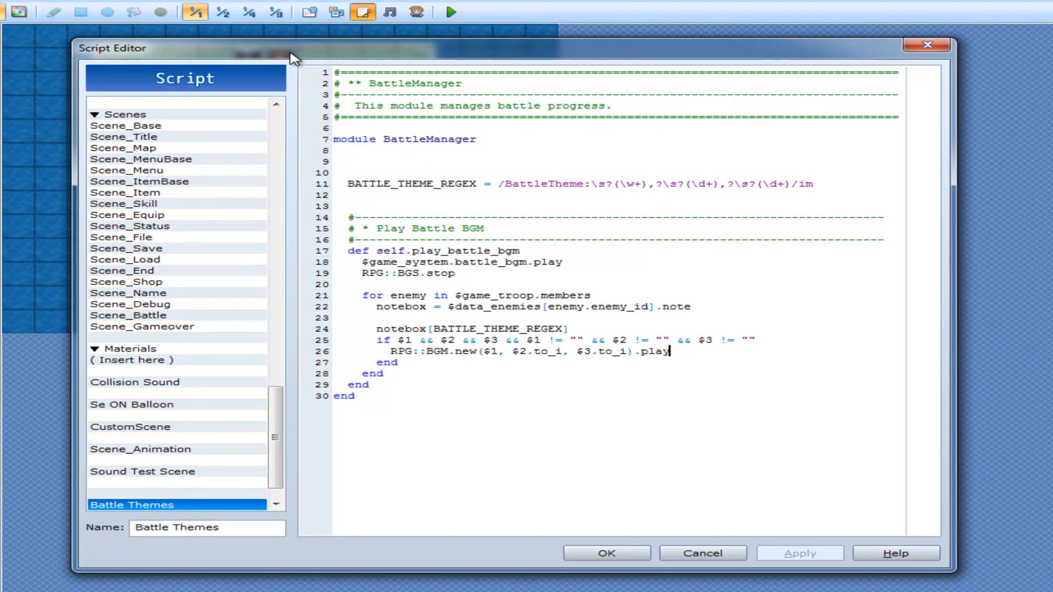
left_click(576, 329)
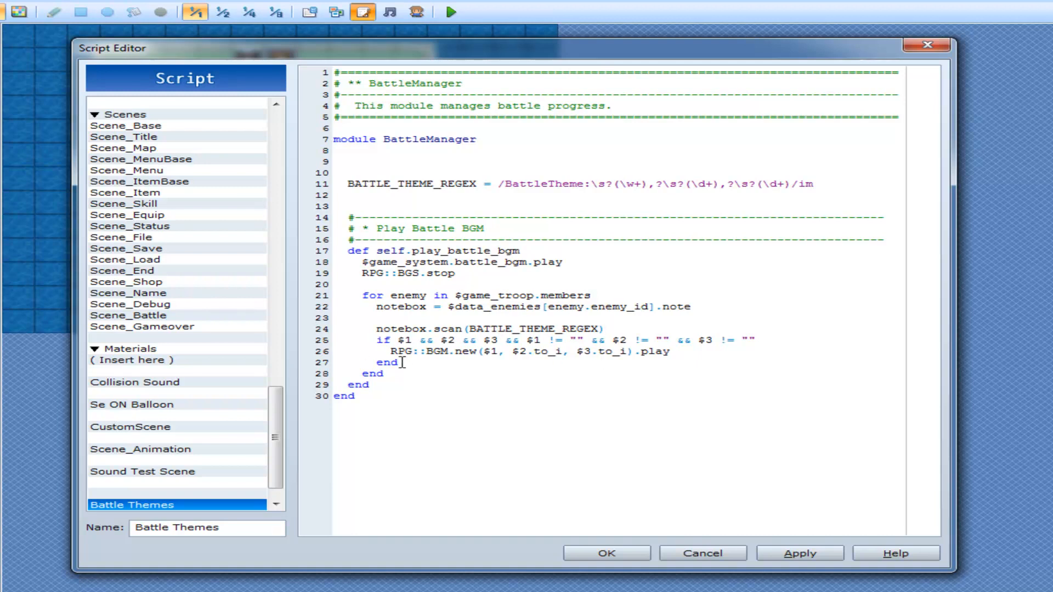
left_click_drag(376, 340, 396, 362)
type("contents = ")
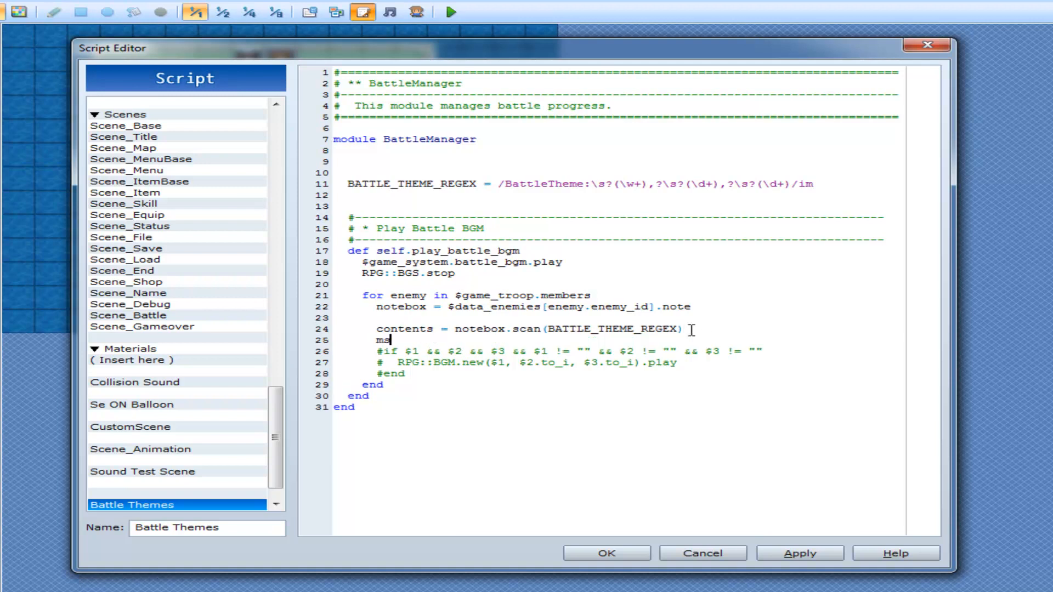
type("gbox+p")
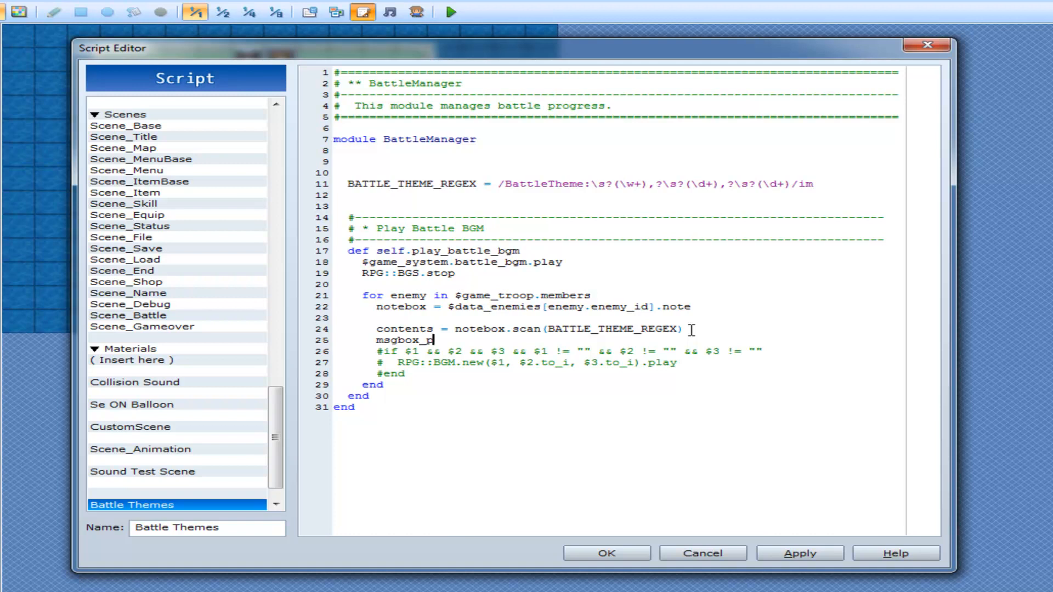
type("(cont")
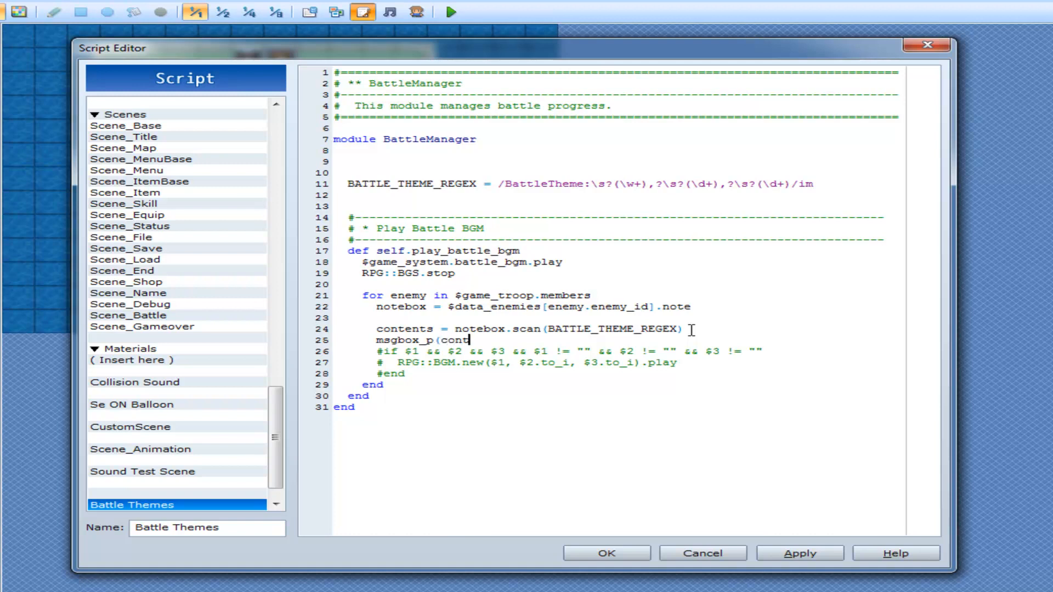
type("ents)")
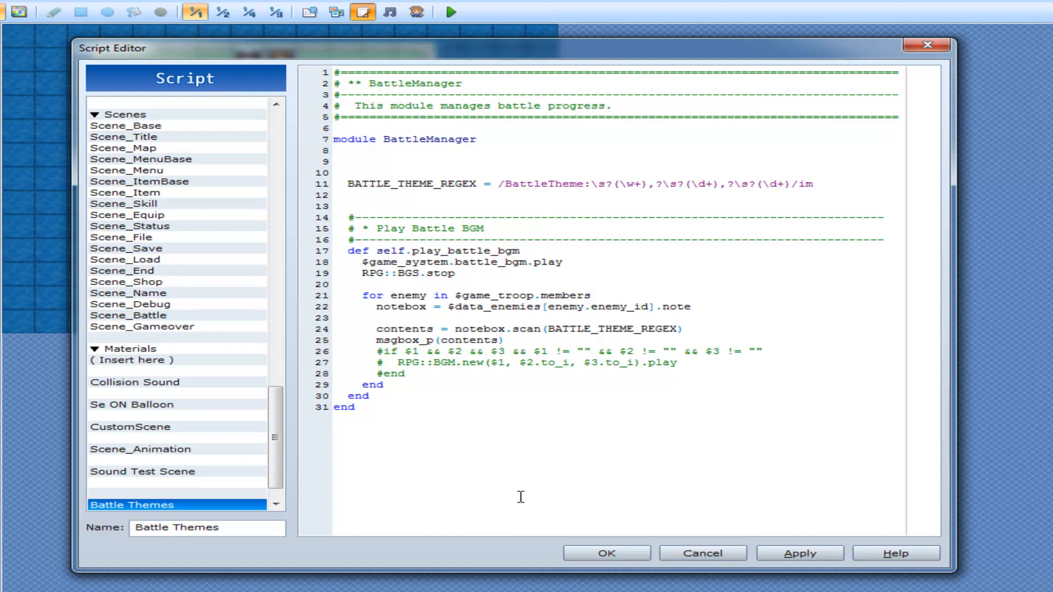
Step: Save the script, playtest a battle and dismiss the message listing Battle8, Battle2, Battle1, Battle3
left_click(449, 12)
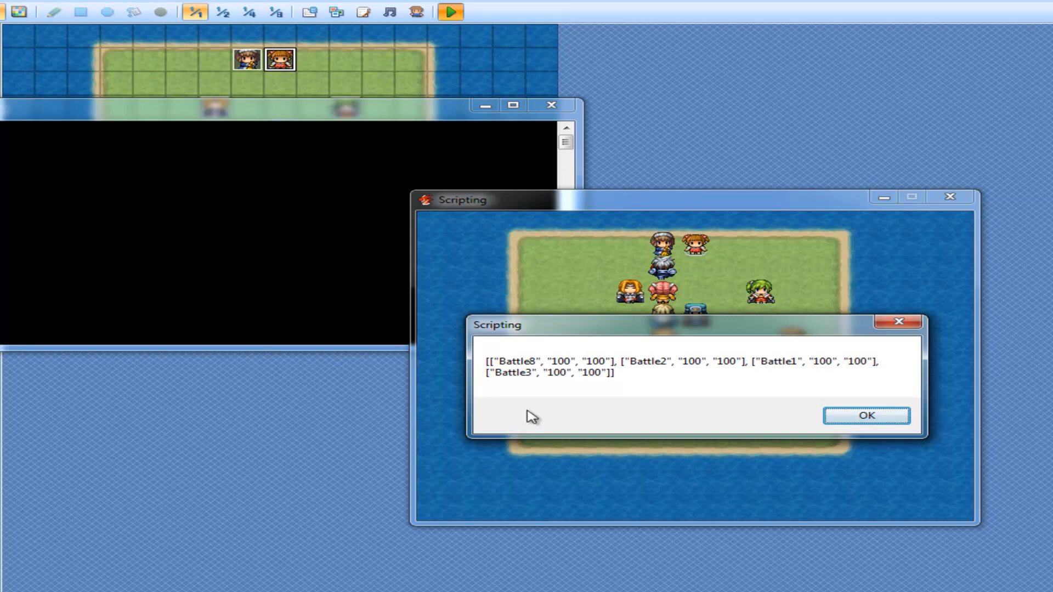
mouse_move(586, 381)
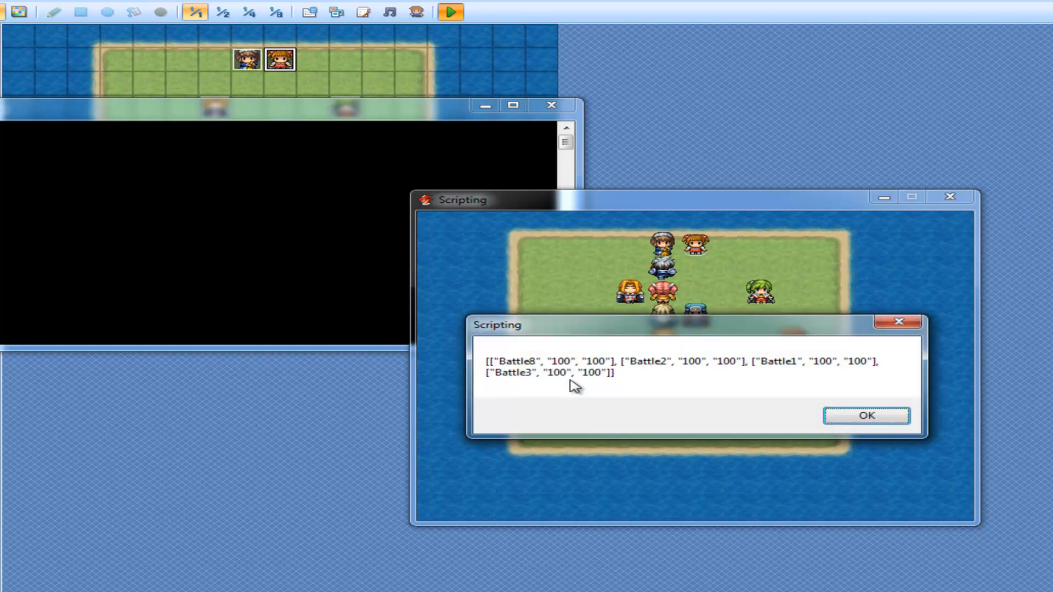
left_click(866, 415)
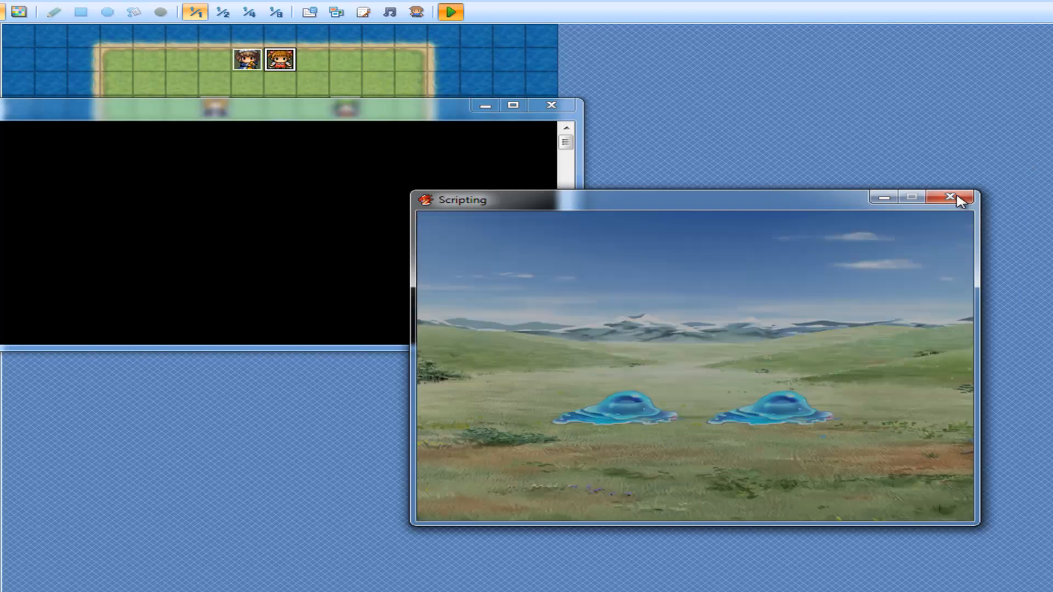
Step: Close the test play, review the msgbox_p line unchanged and close the Script Editor
left_click(948, 197)
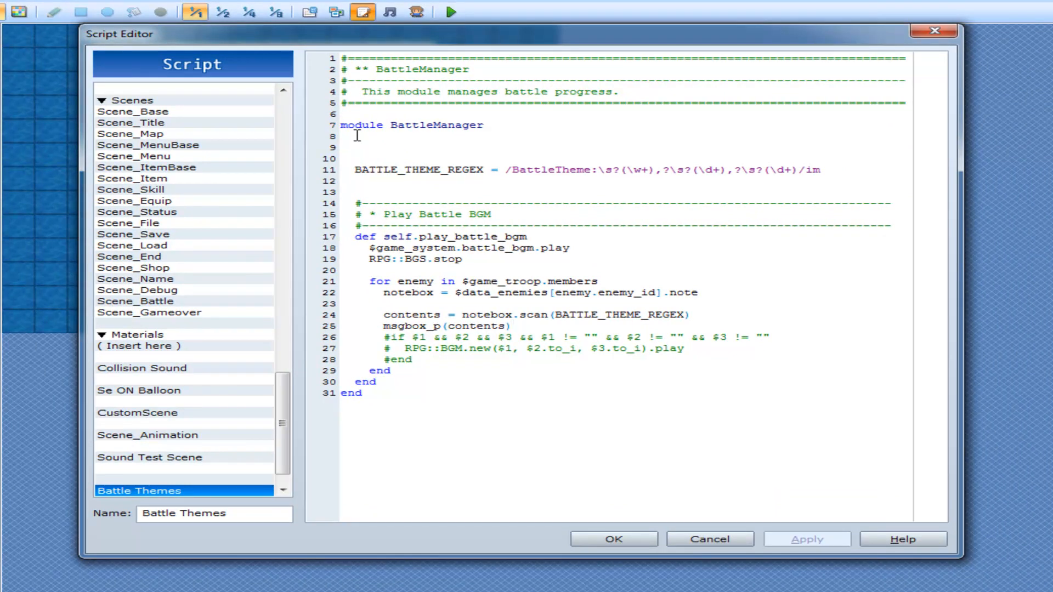
left_click(512, 325)
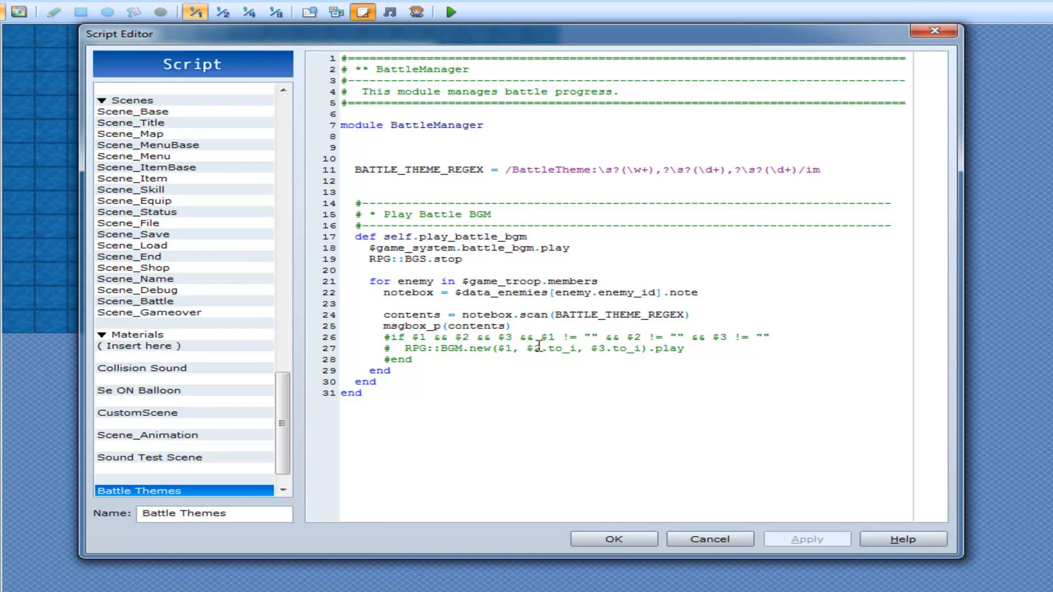
left_click(511, 325)
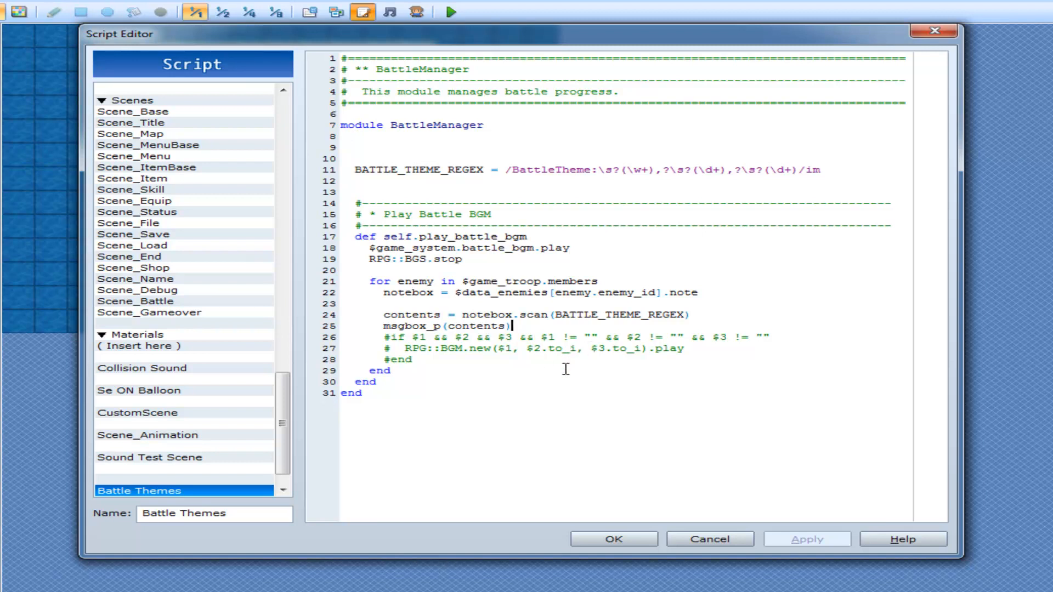
mouse_move(614, 539)
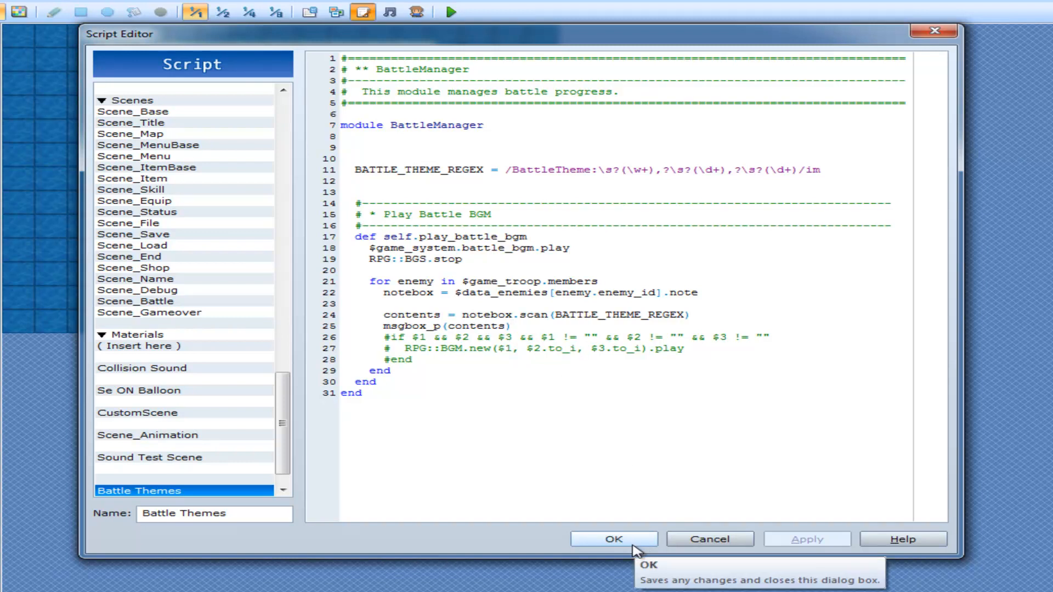
left_click(614, 538)
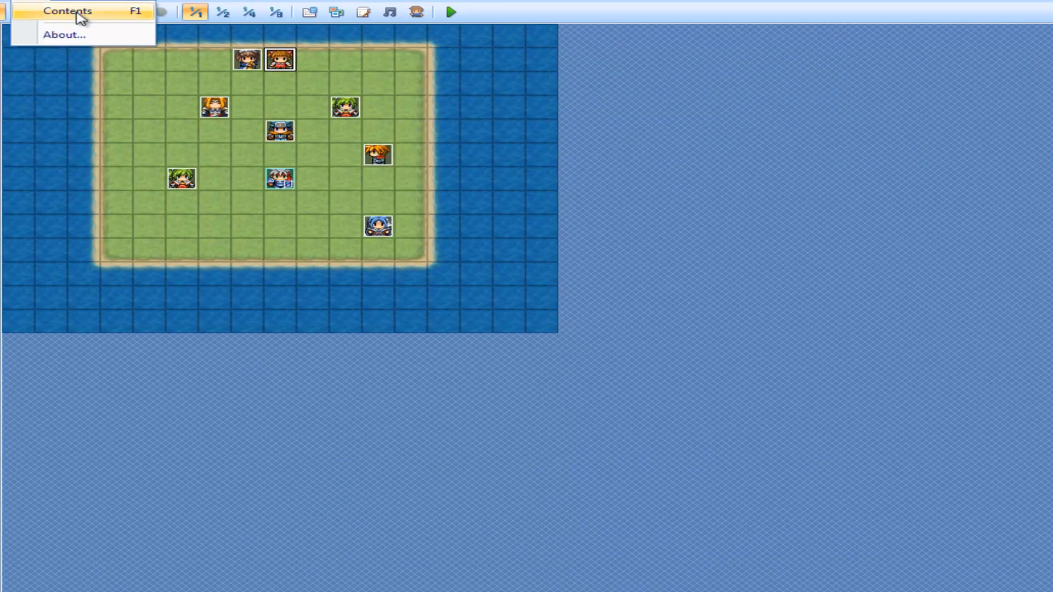
left_click(65, 11)
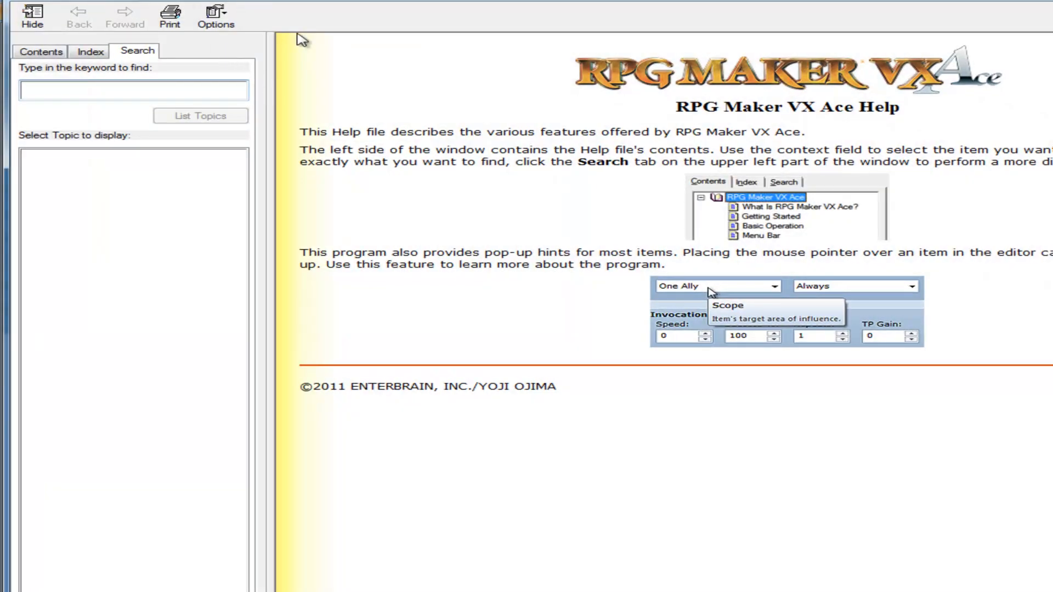
type("collect")
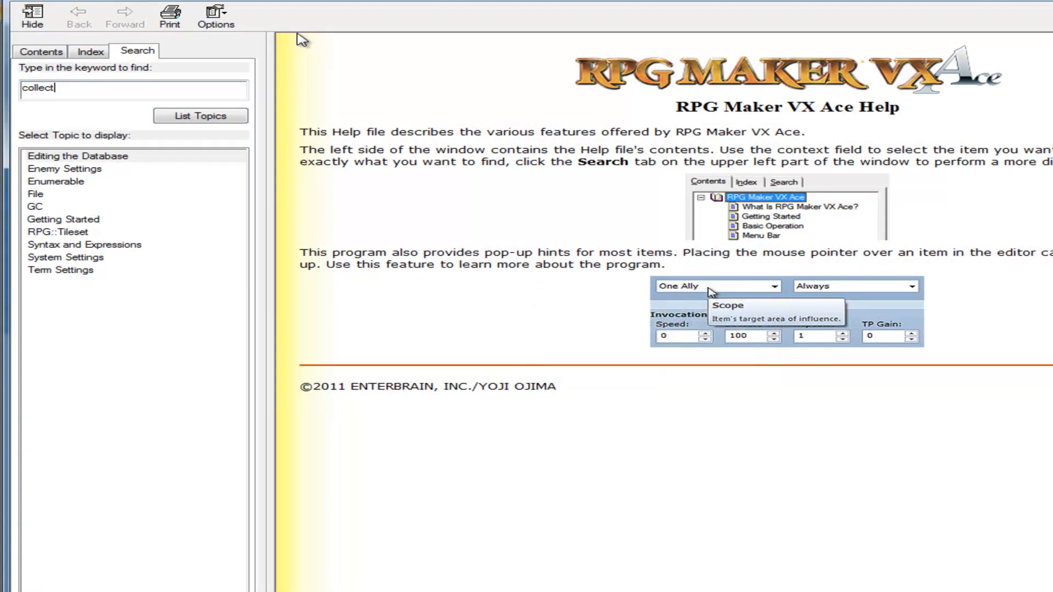
mouse_move(53, 194)
type("array")
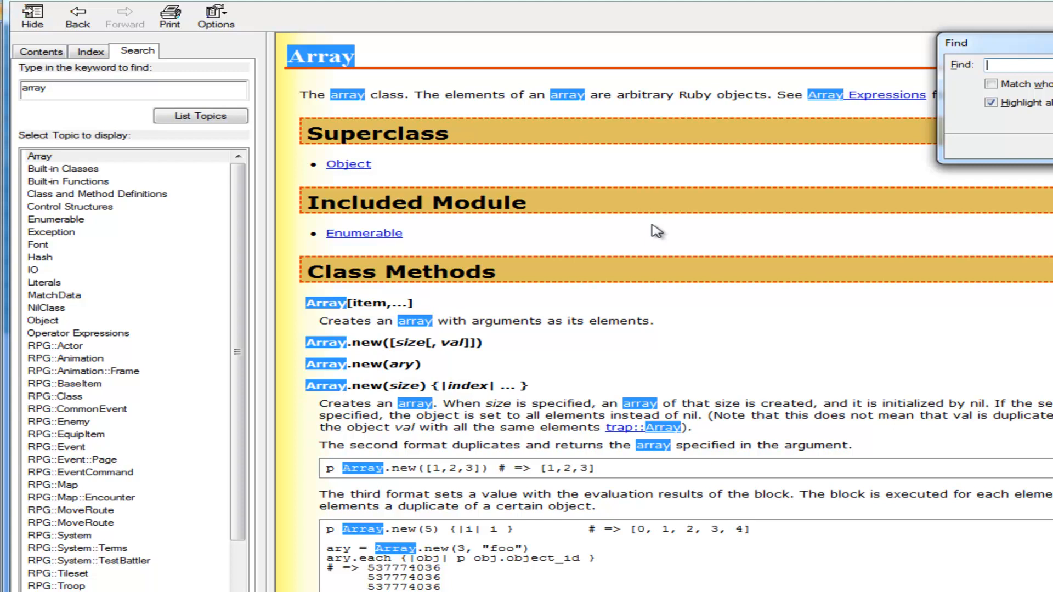
type("collect")
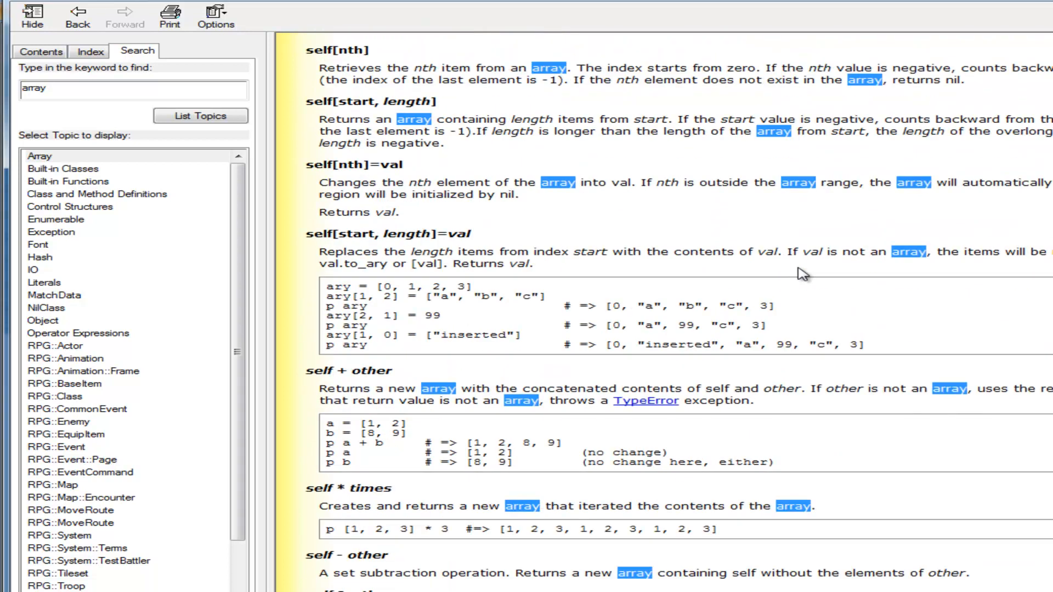
scroll("down", 3)
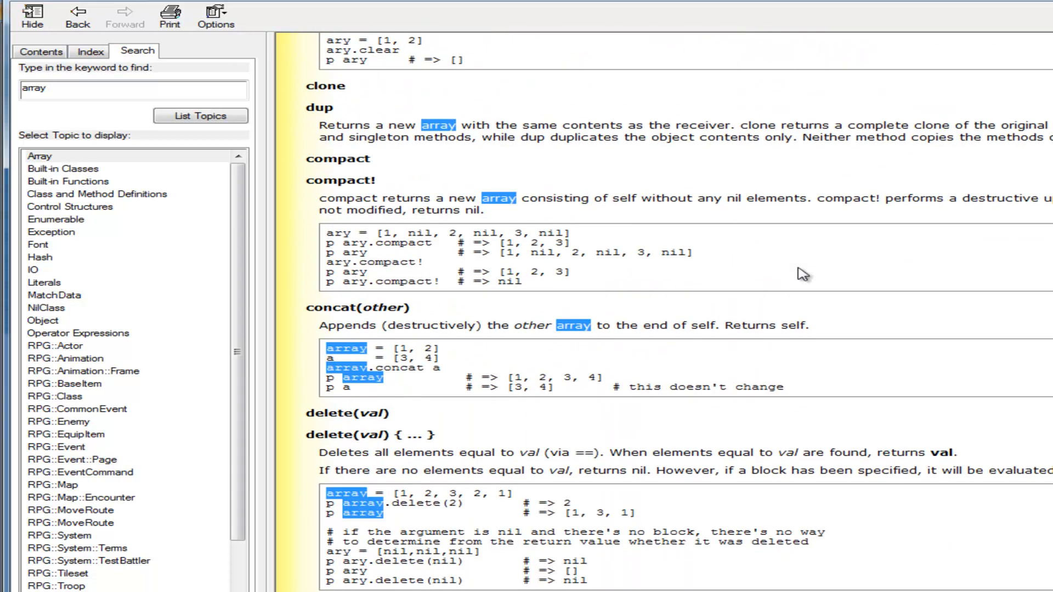
scroll("down", 3)
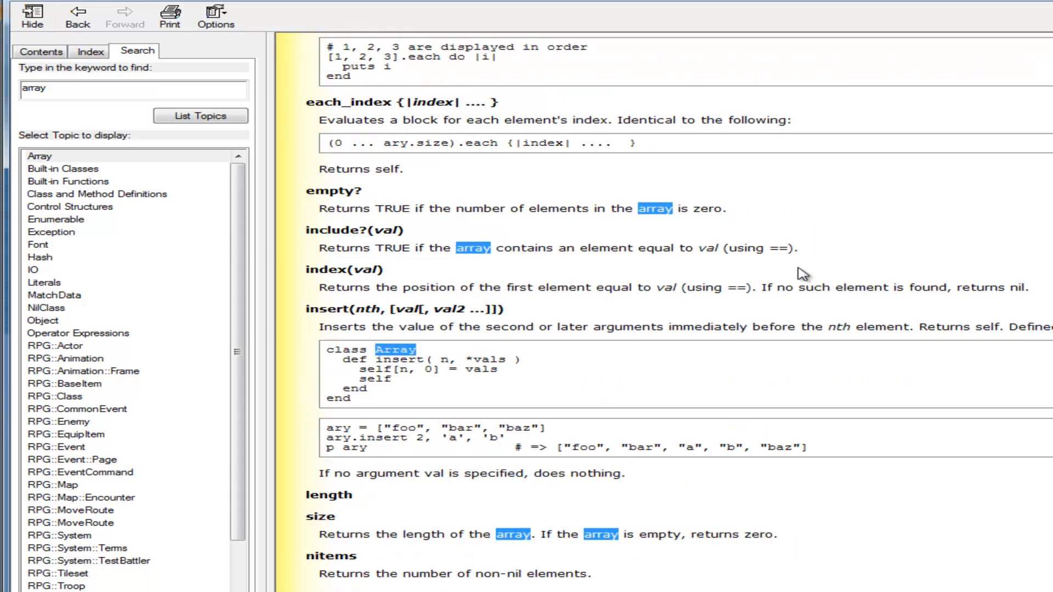
scroll("down", 3)
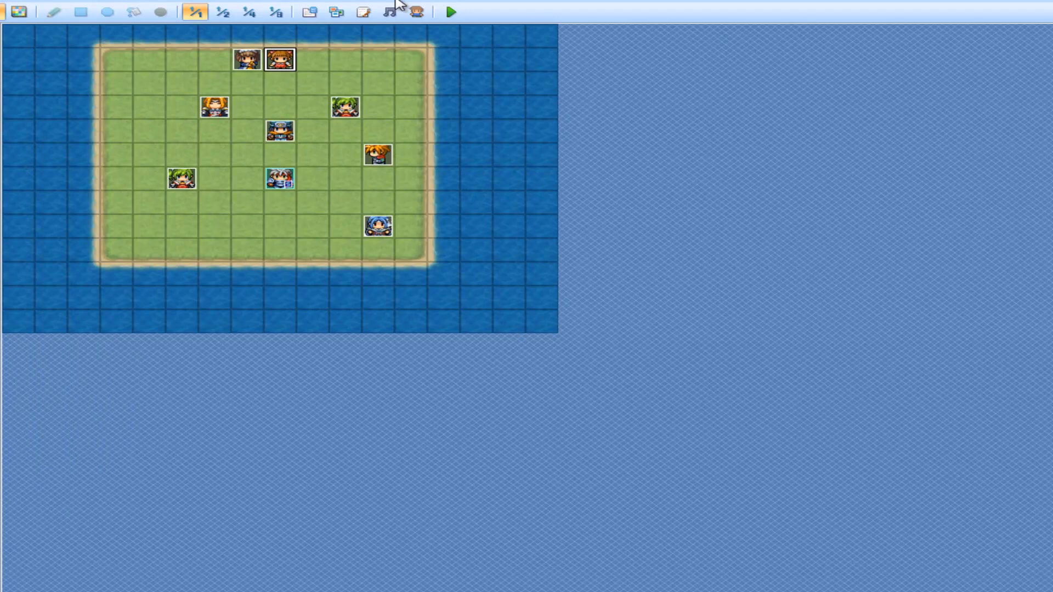
Step: Add a for element in contents loop that prints each match with p(element)
left_click(363, 12)
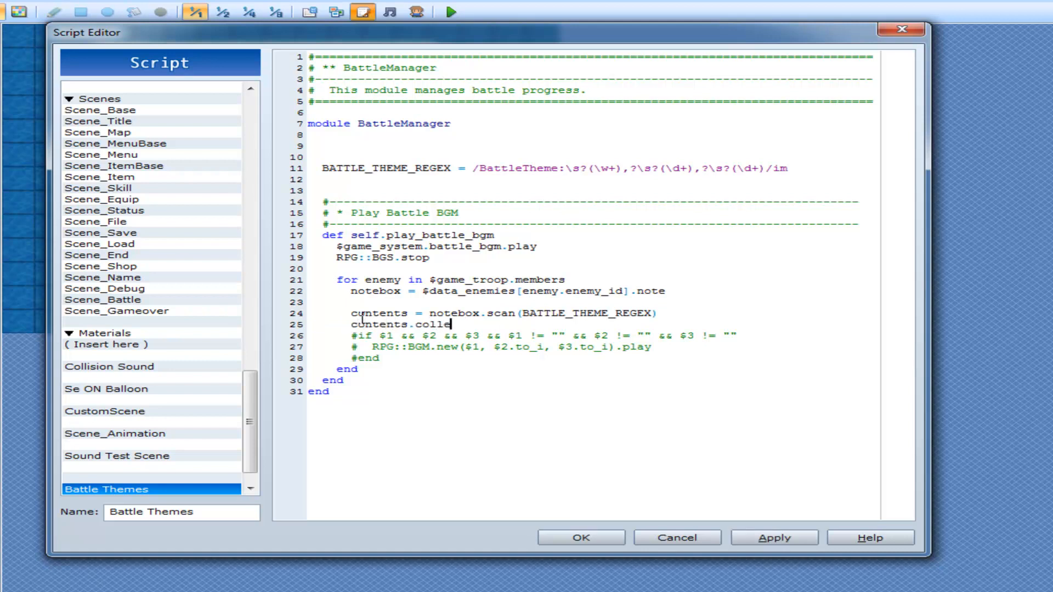
type("ct")
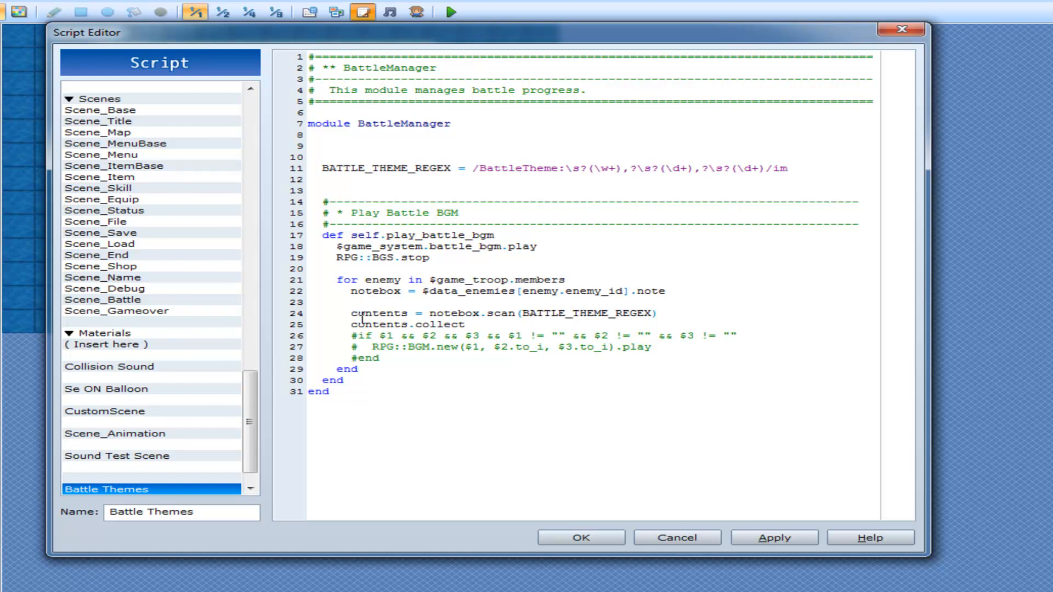
left_click(465, 323)
type("for element")
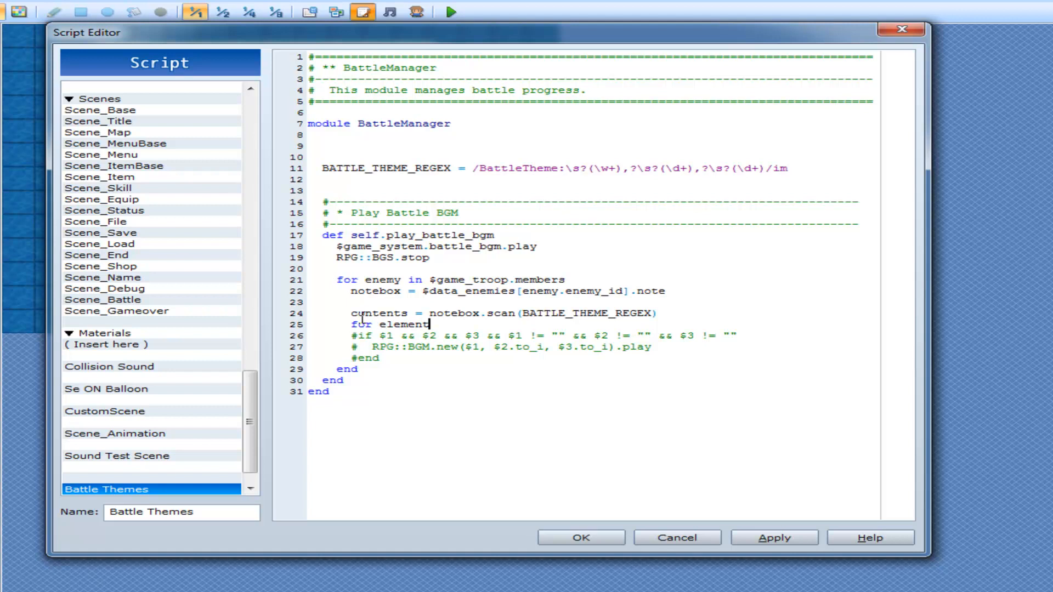
type("in")
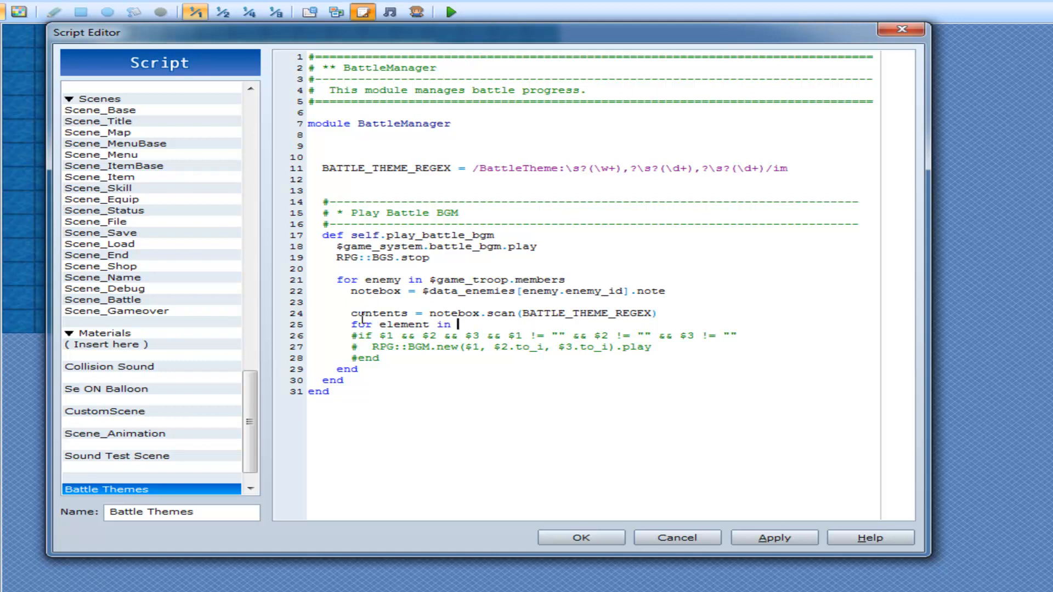
type("contents")
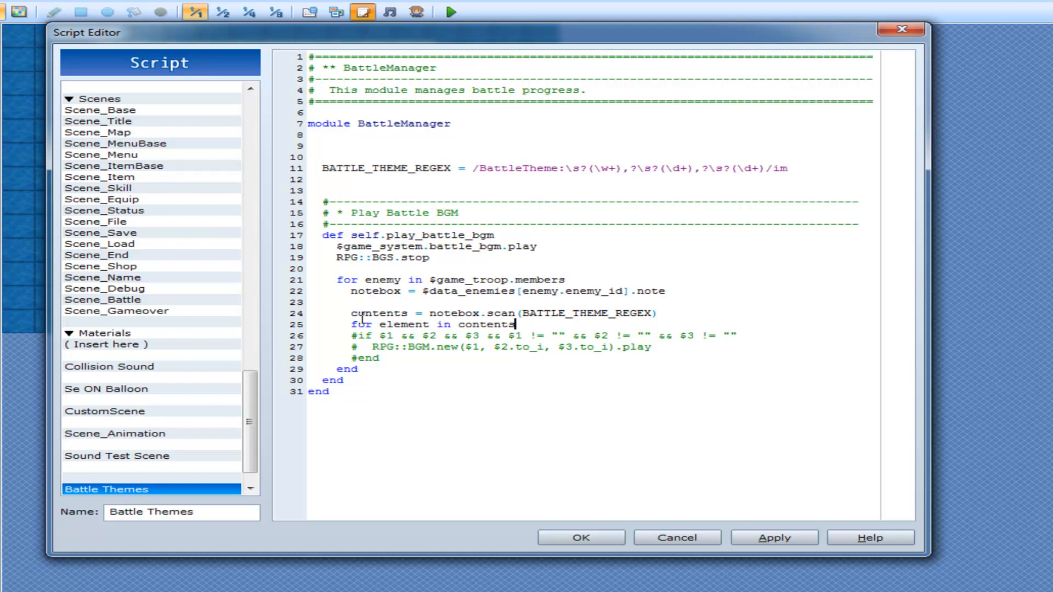
key("Enter")
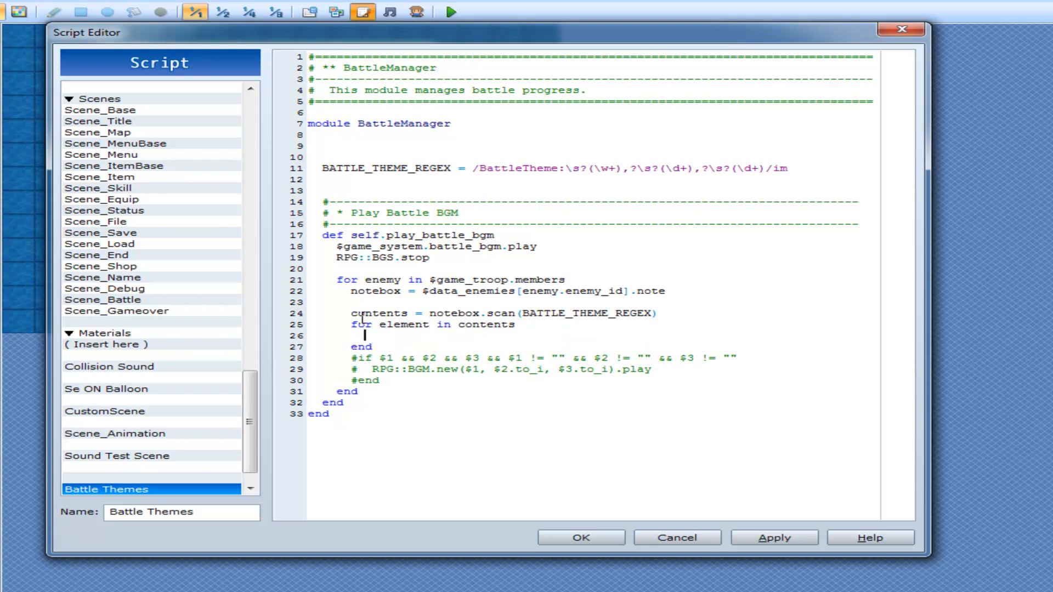
type("p(")
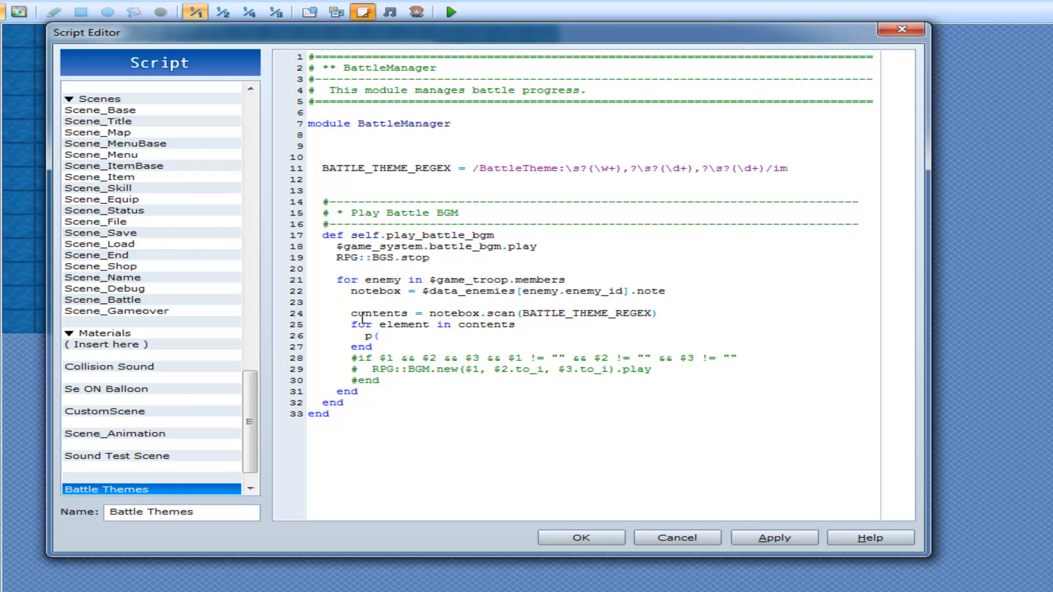
type("element")
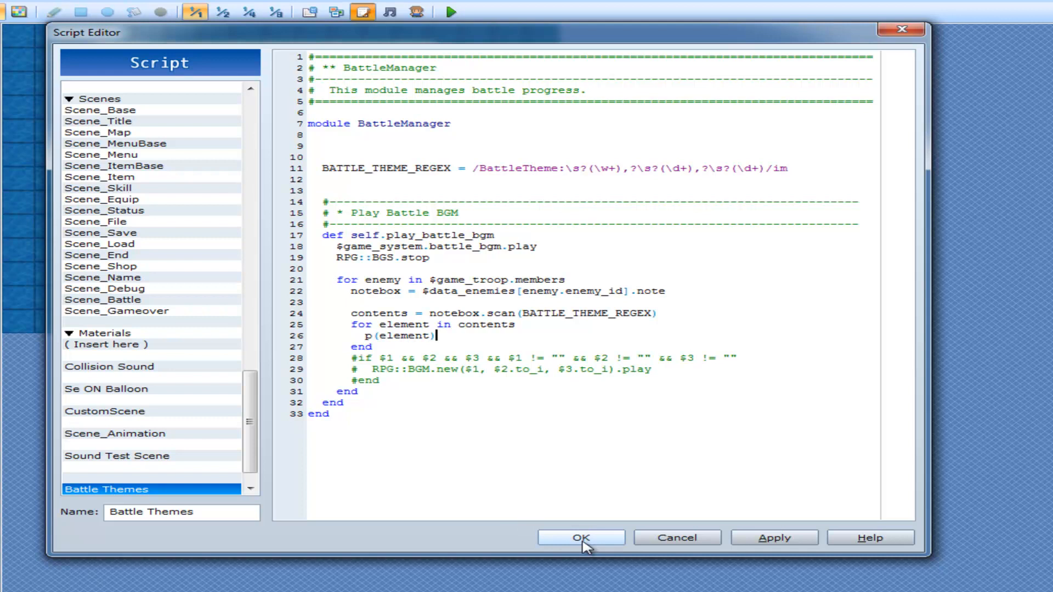
Step: Save the script and playtest a battle to print each BattleTheme array to the console
left_click(579, 537)
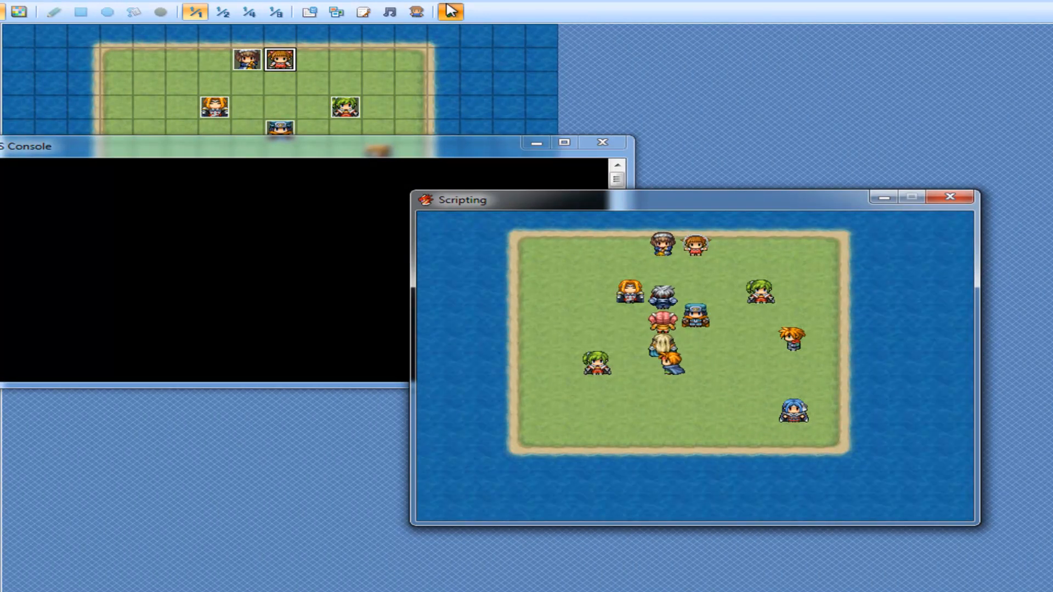
left_click(452, 12)
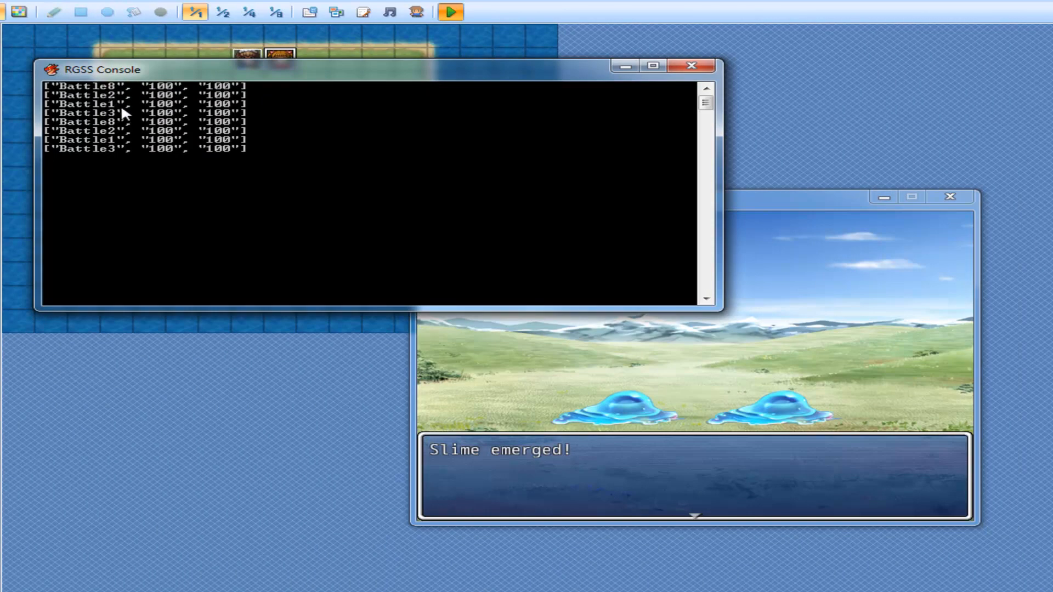
mouse_move(610, 410)
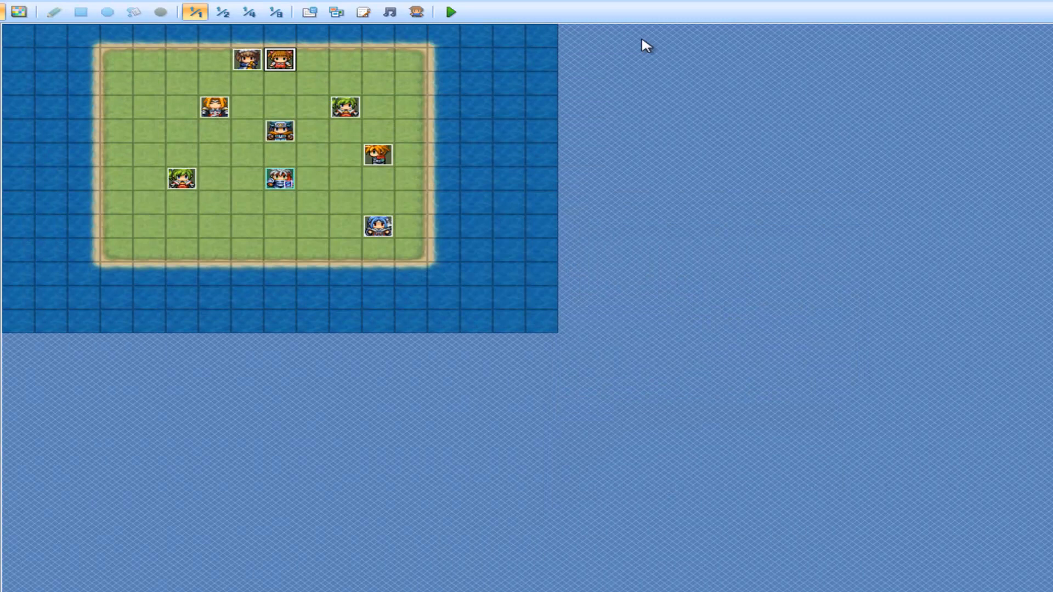
Step: In Battle Themes, rewrite the for loop as contents.collect{ |element| ... } block
left_click(362, 12)
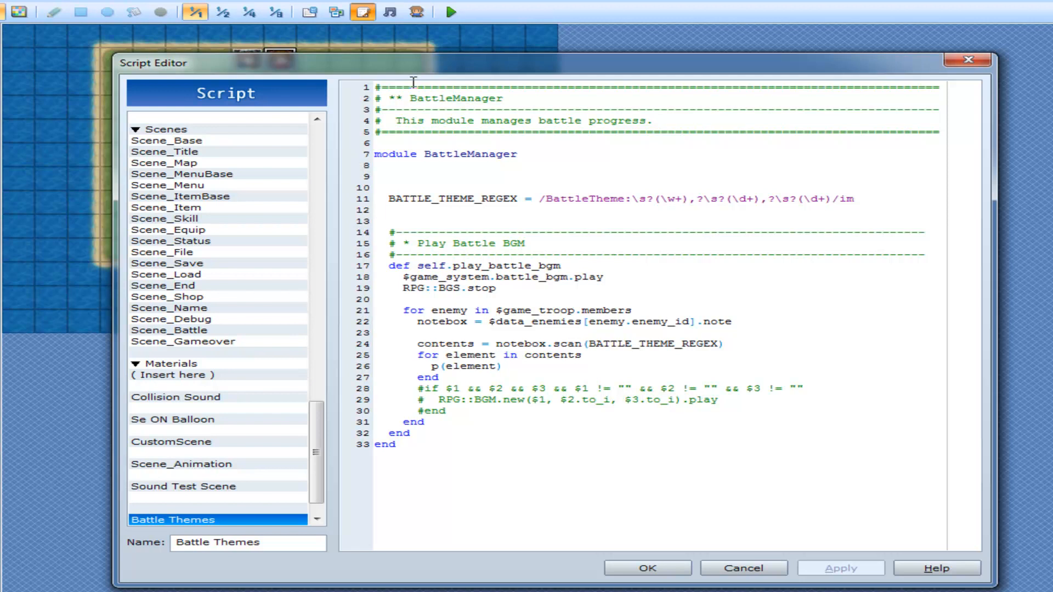
left_click(504, 366)
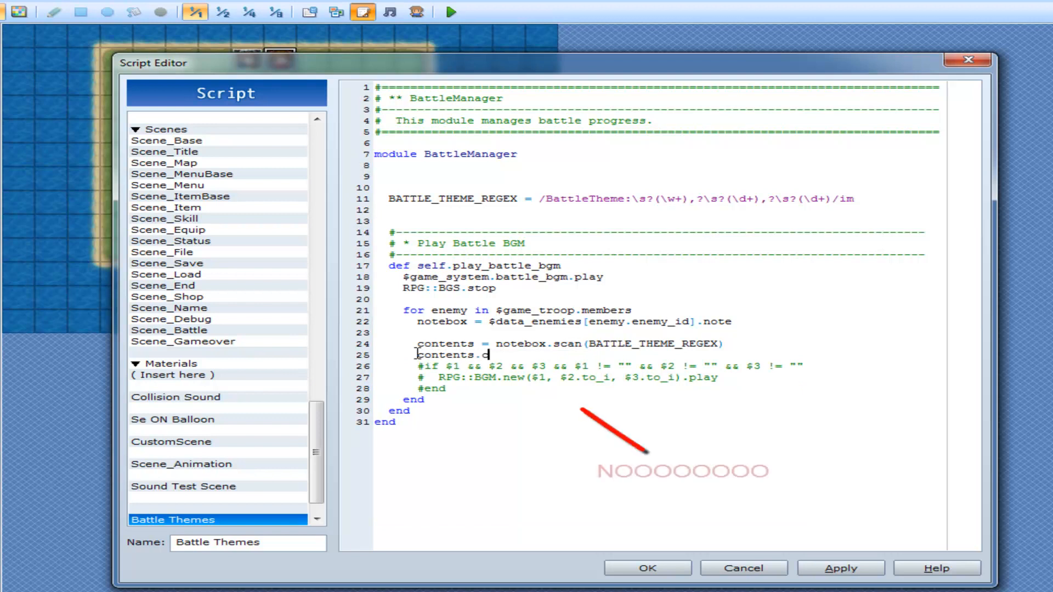
type("olllect")
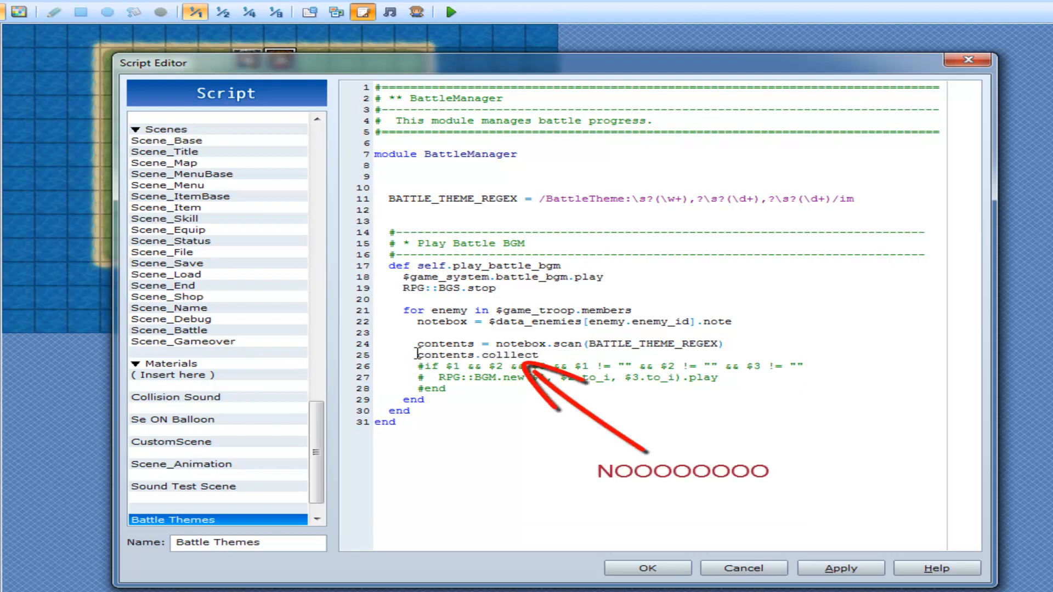
type("{")
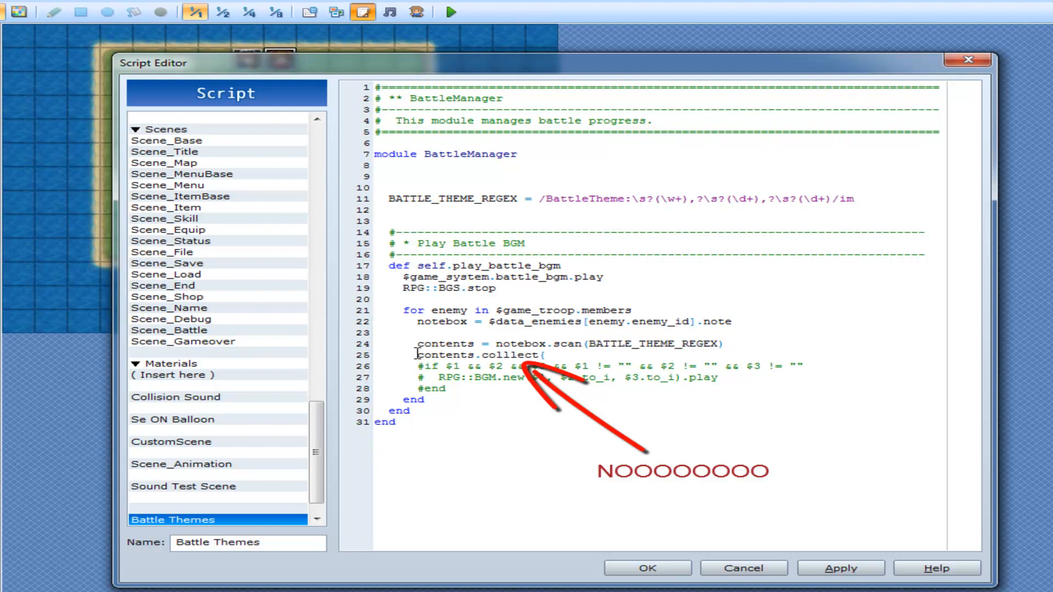
left_click(545, 355)
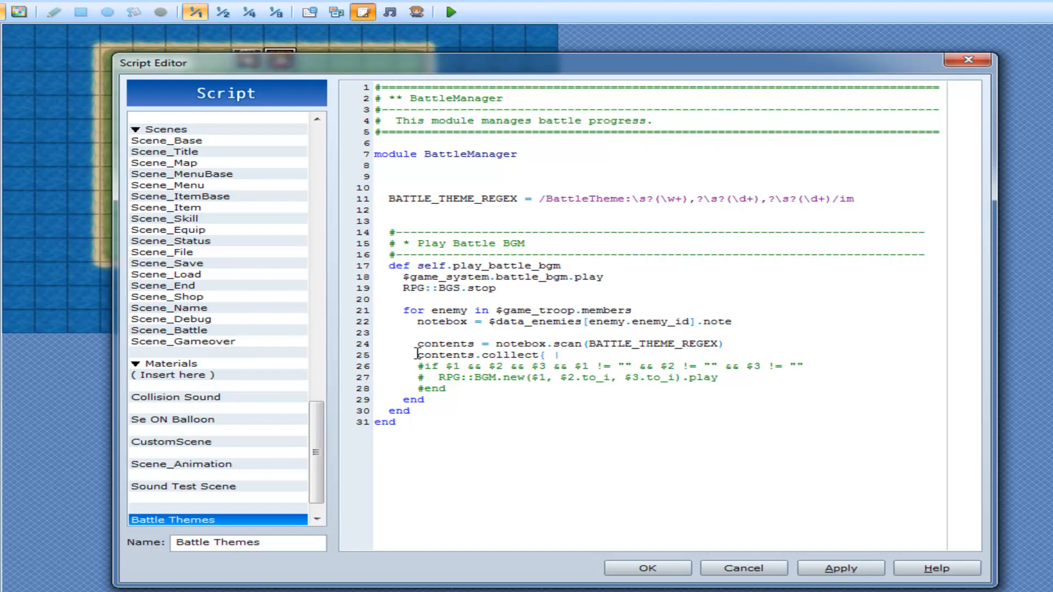
left_click(558, 355)
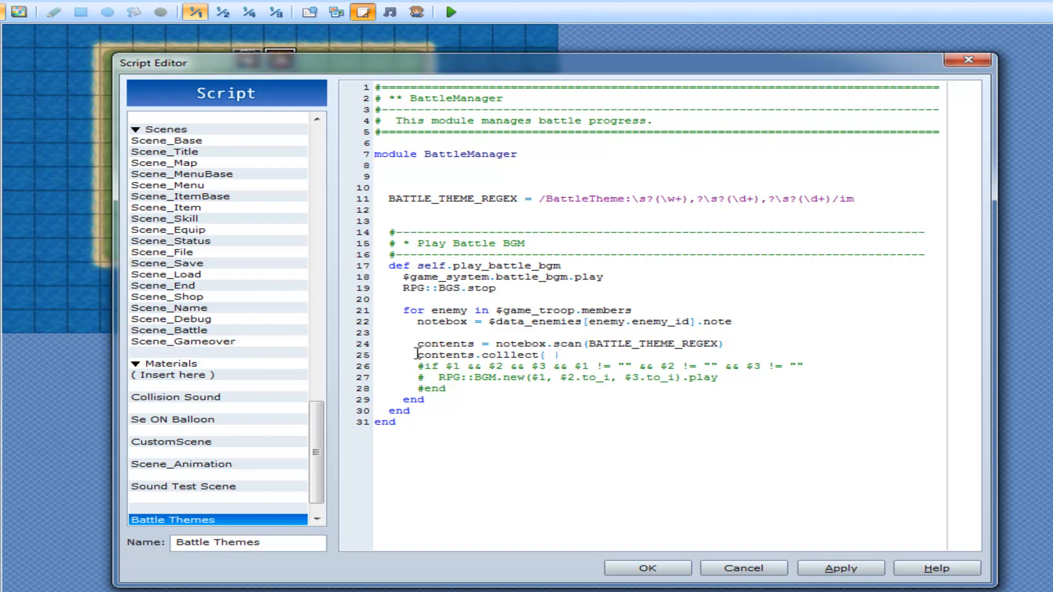
type("eleme")
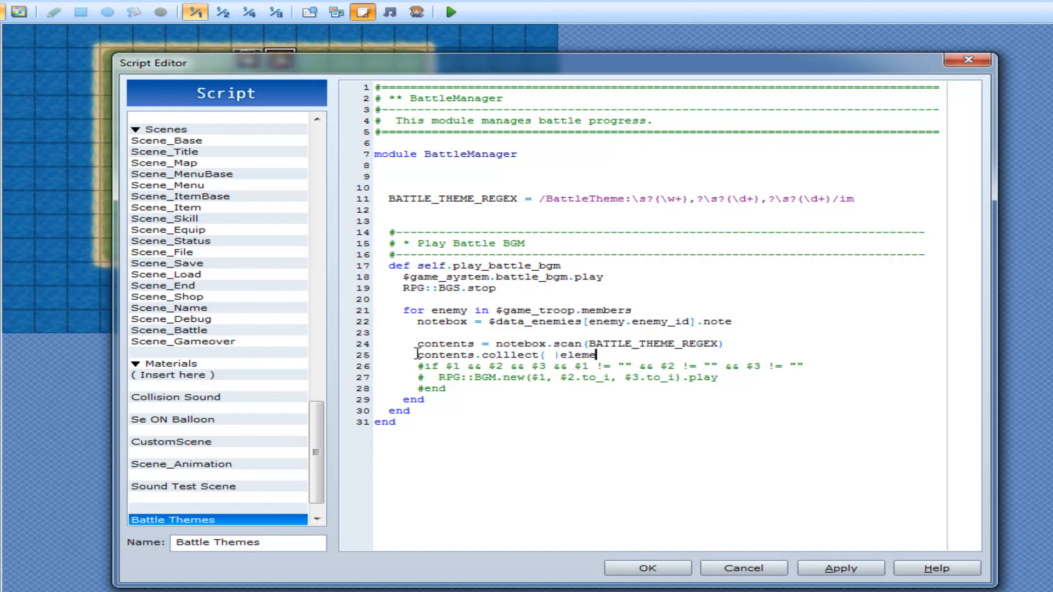
type("nt|")
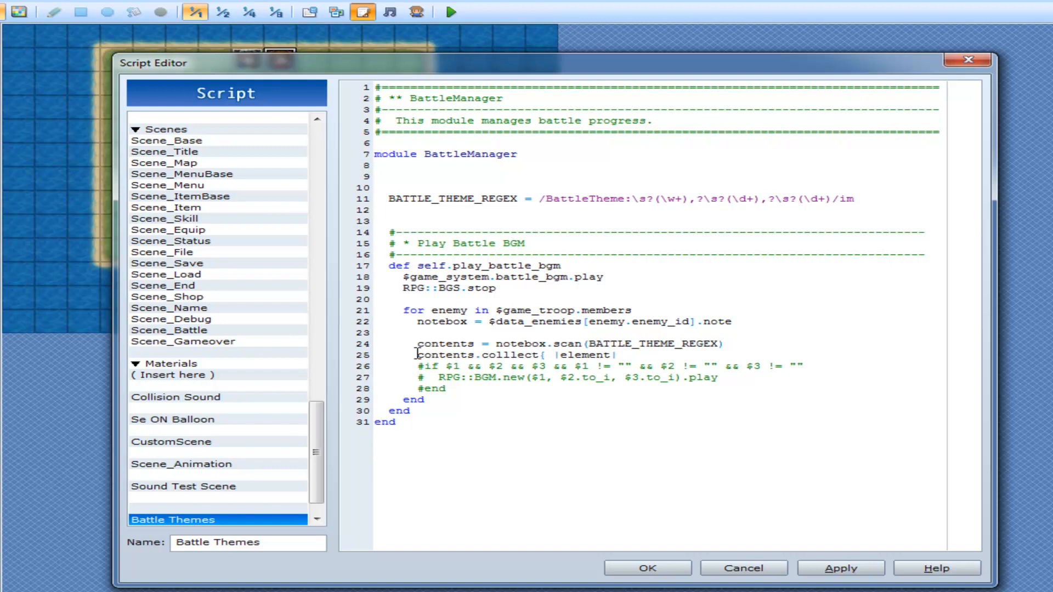
key("Enter")
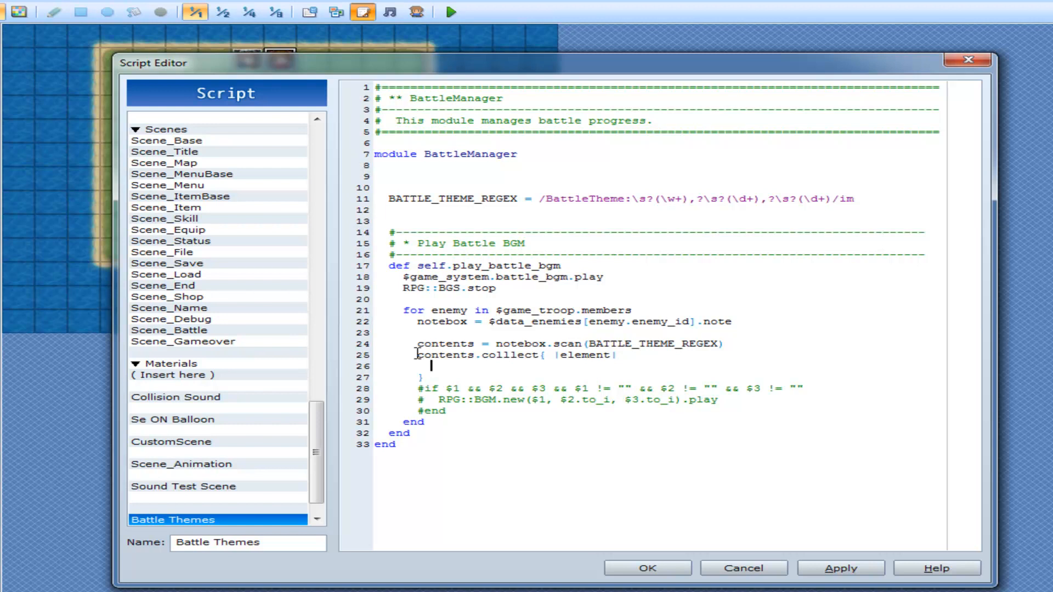
Step: Print element[0], element[1] and element[2] inside the block and save the scripts
type("p(")
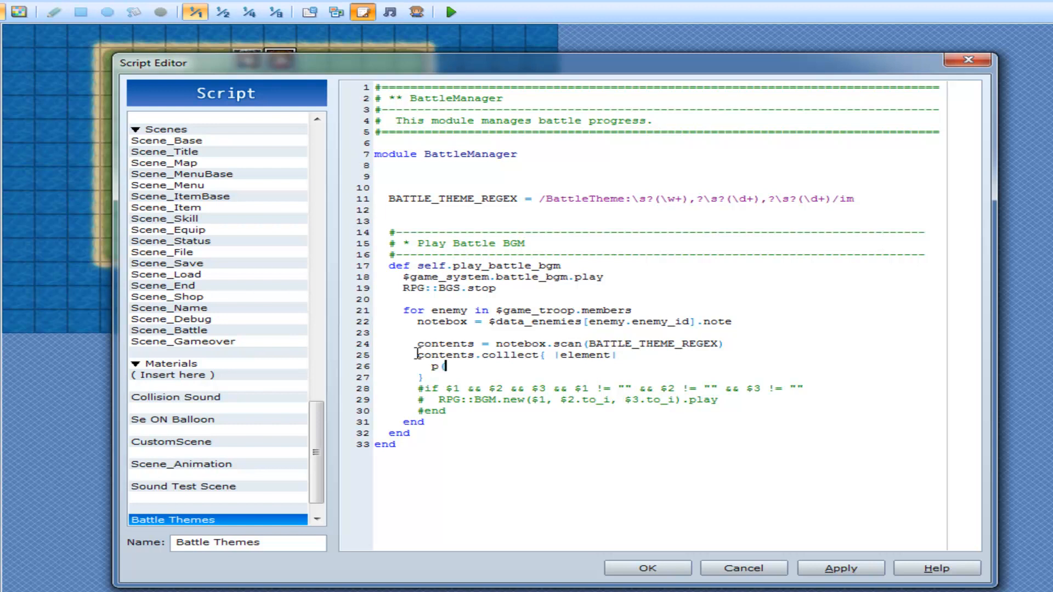
key("BackSpace")
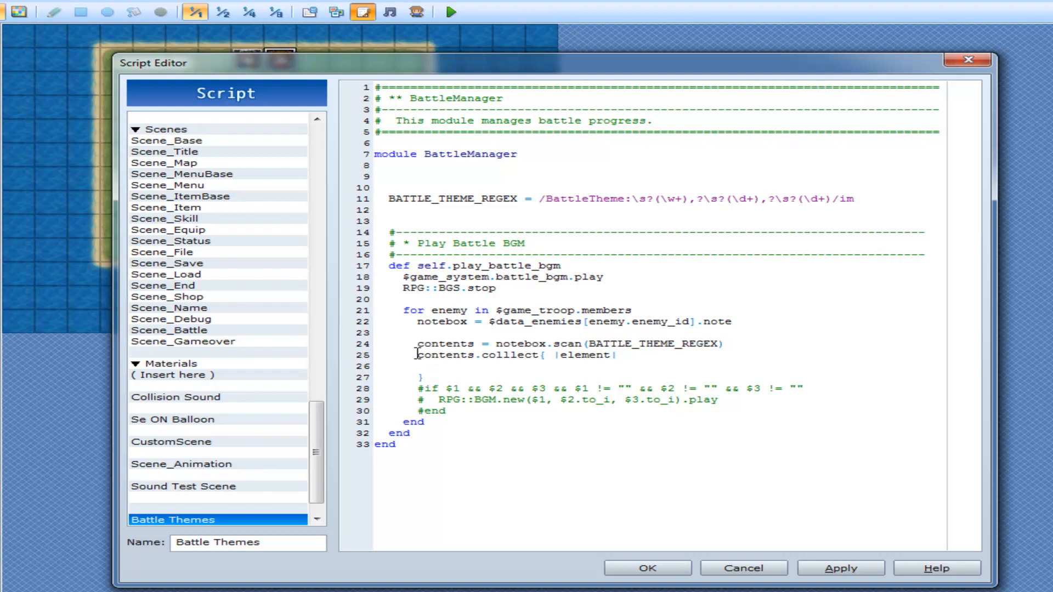
type("p(")
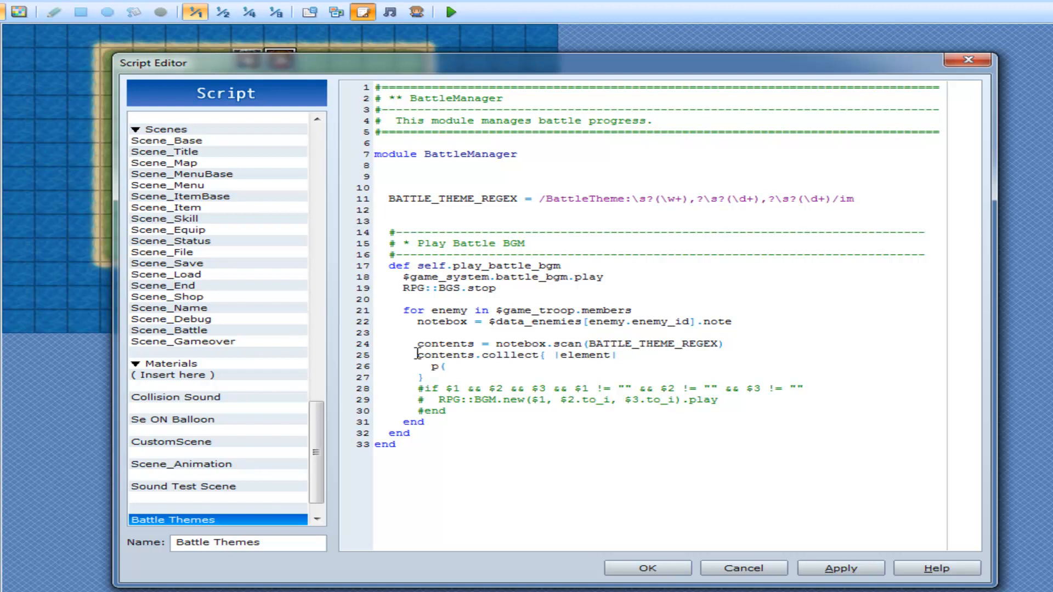
type("element[")
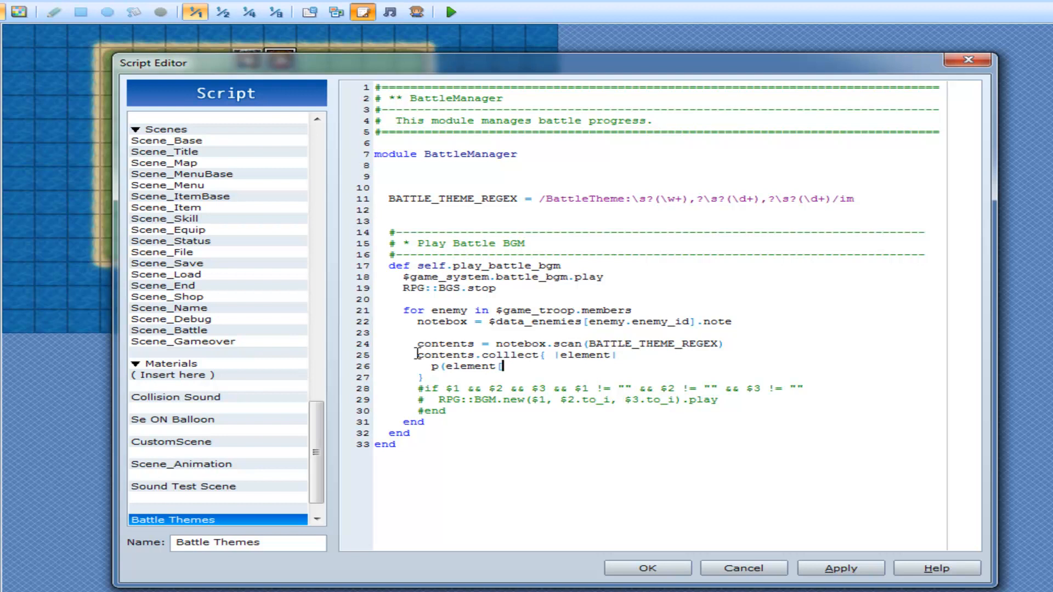
type("0])")
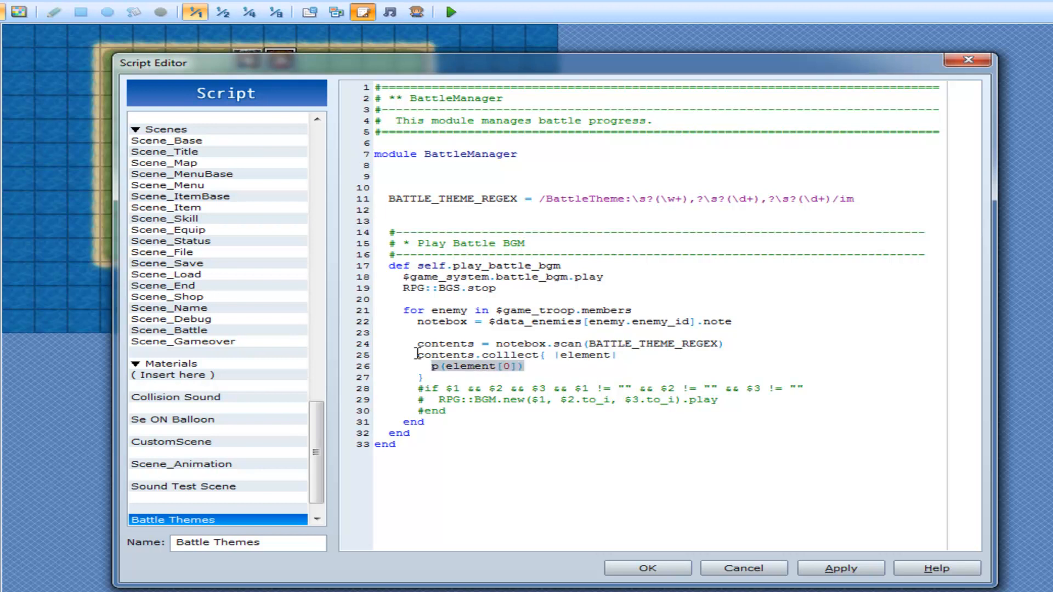
type("p(element[0])")
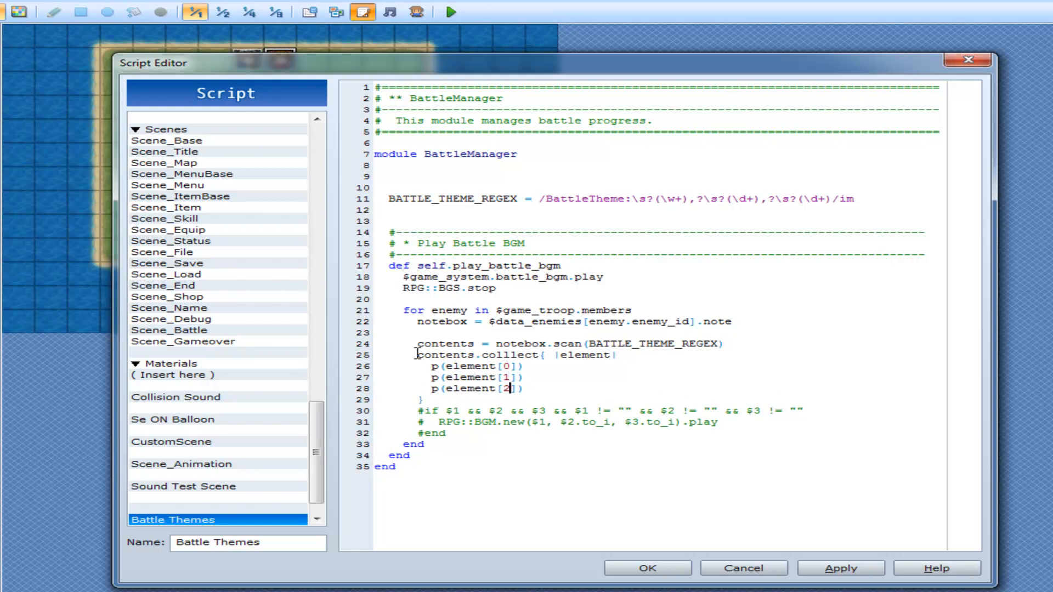
left_click(451, 10)
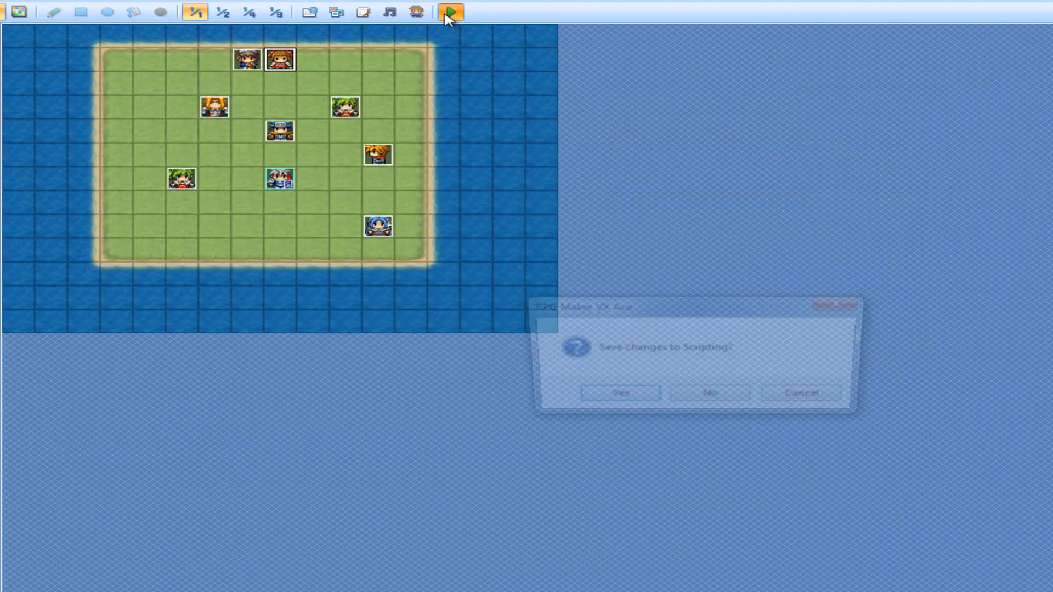
left_click(620, 391)
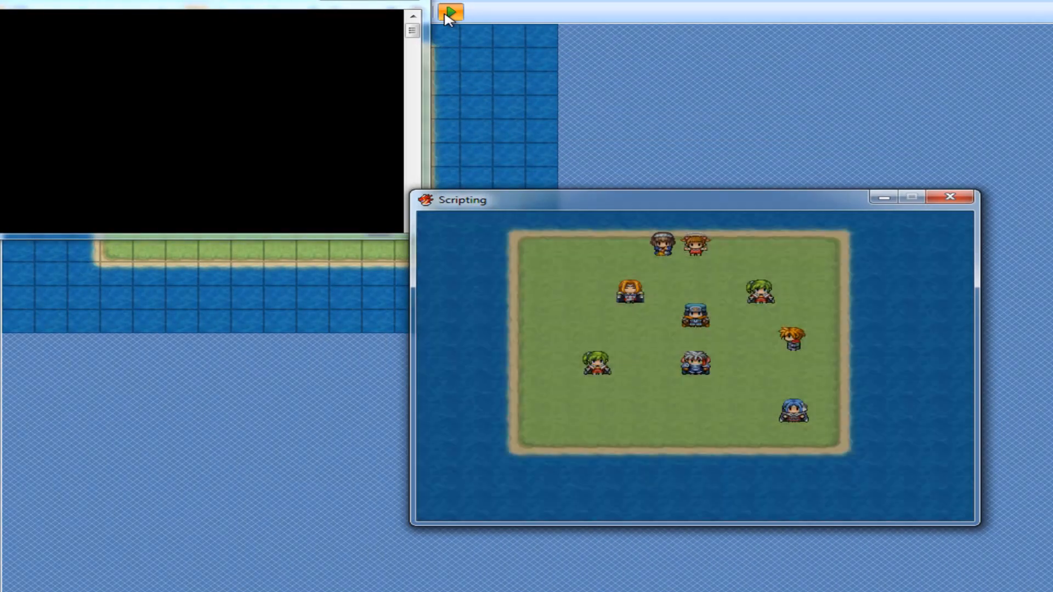
left_click(451, 11)
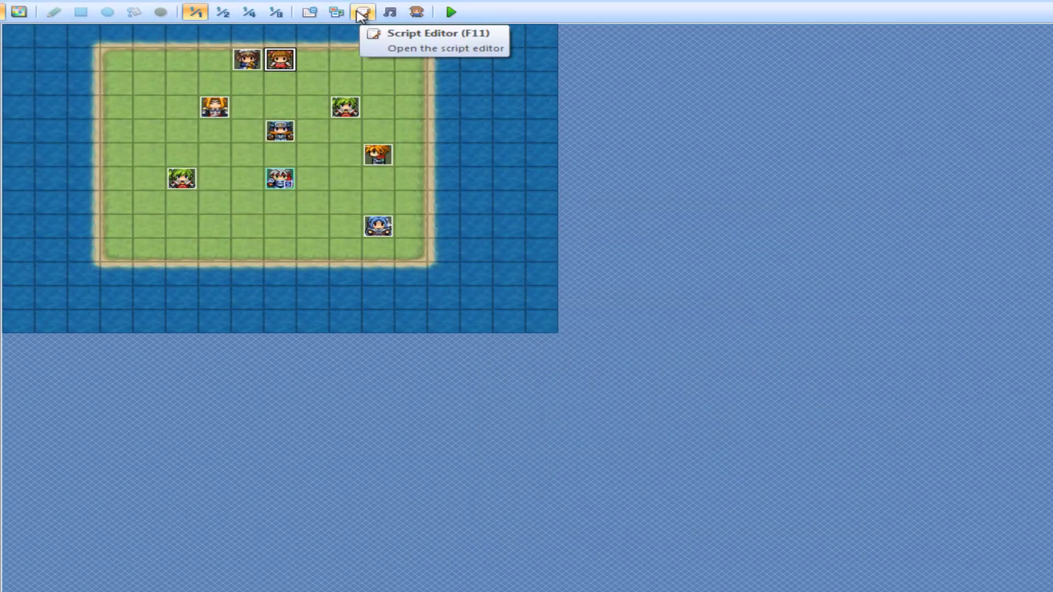
Step: Chain .collect directly onto notebox.scan, save, test, then fix the 'colllect' misspelling
left_click(359, 11)
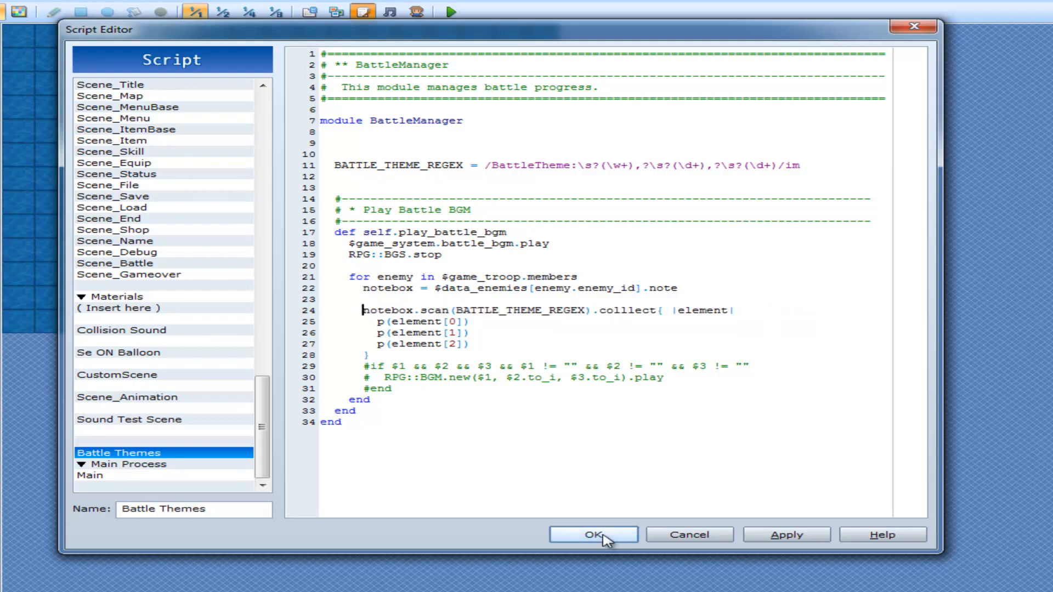
left_click(593, 534)
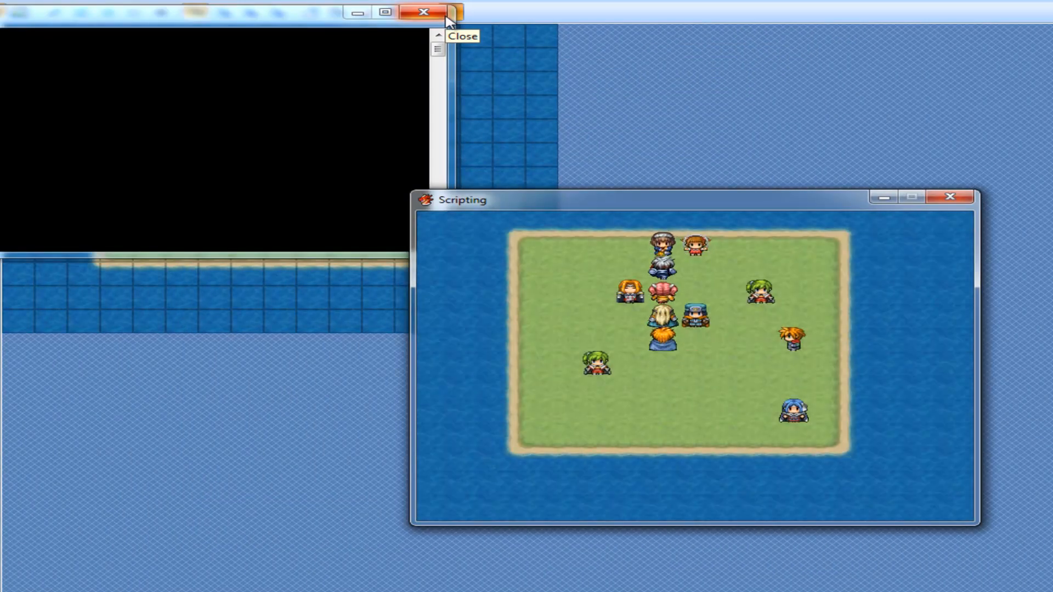
left_click(419, 12)
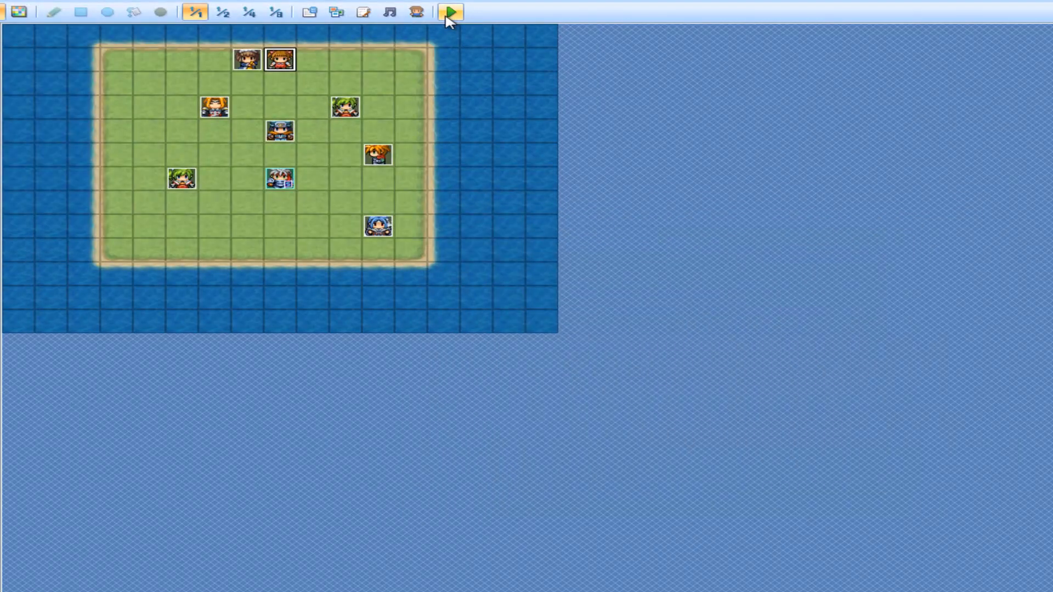
left_click(360, 12)
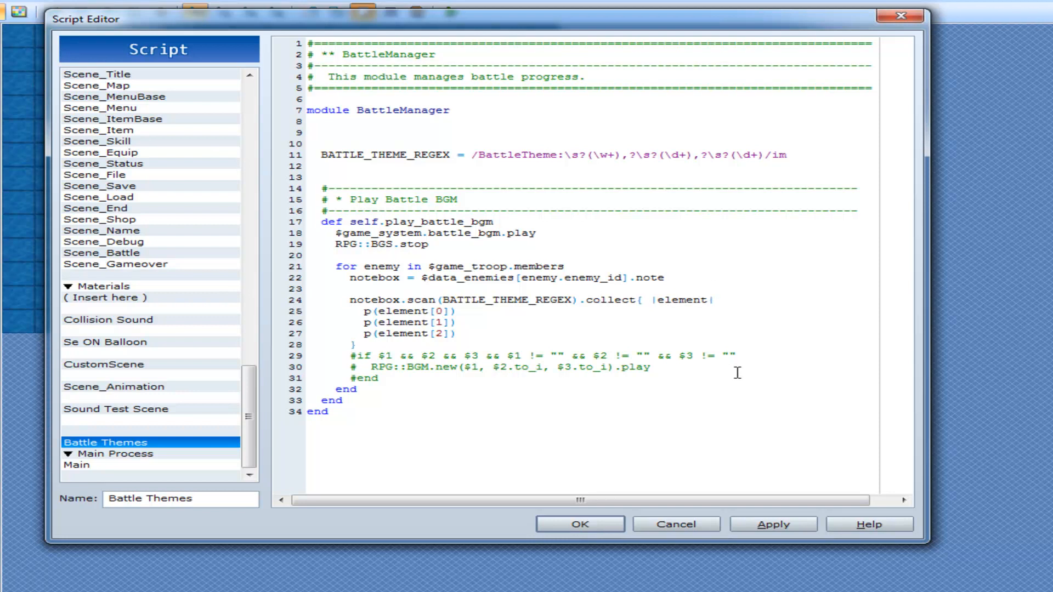
mouse_move(767, 533)
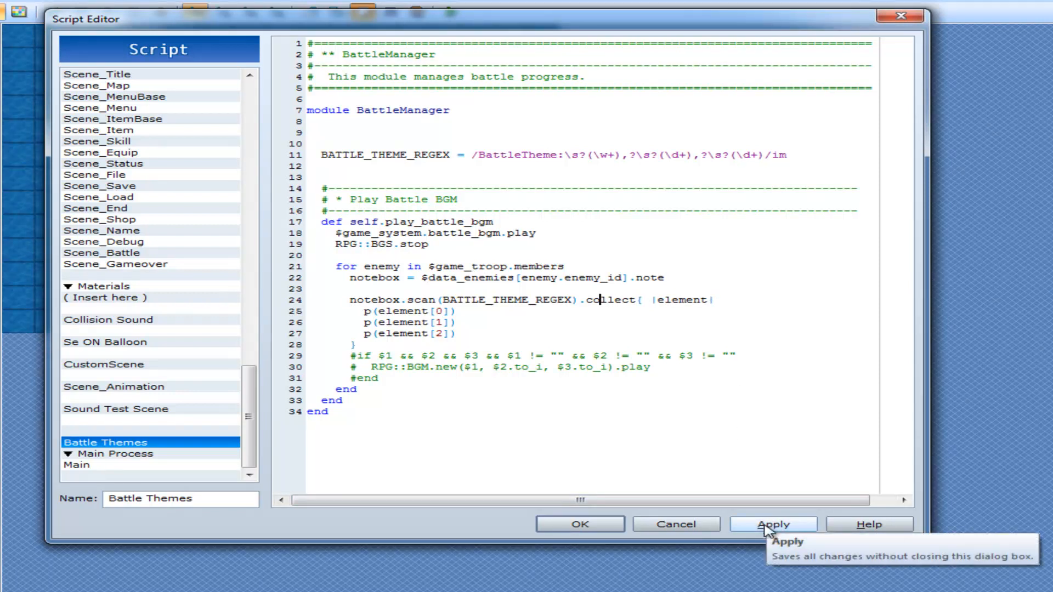
Step: Apply the corrected script and read the console printing each theme name with its two 100 values
left_click(772, 525)
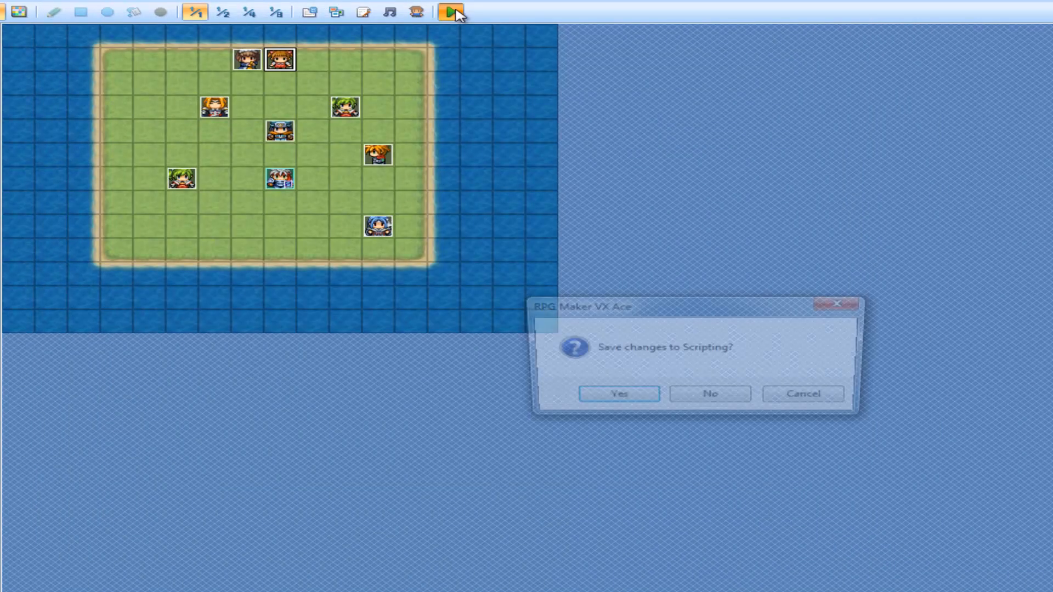
left_click(618, 393)
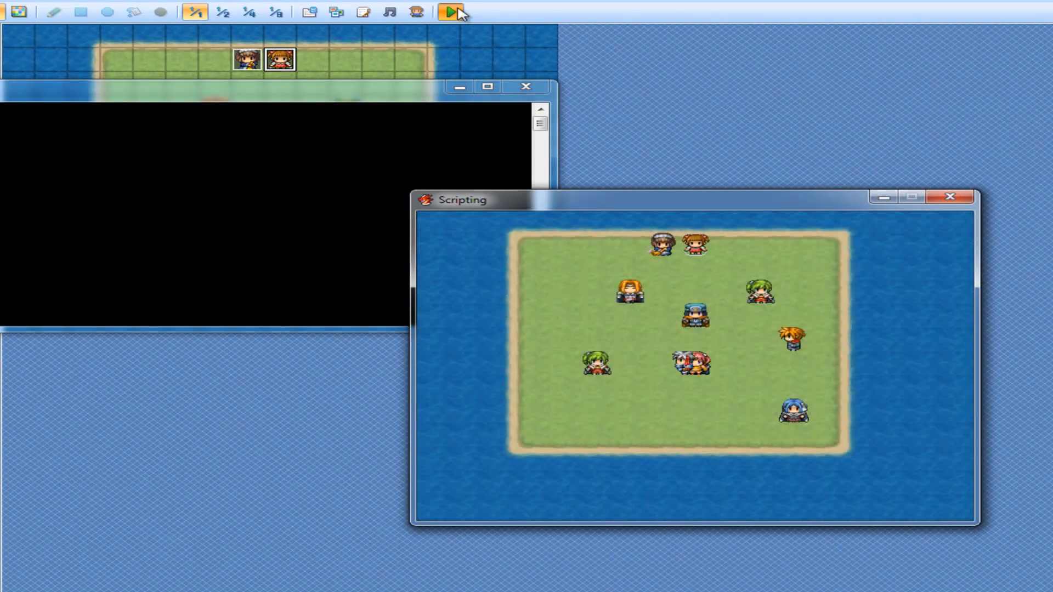
left_click(450, 11)
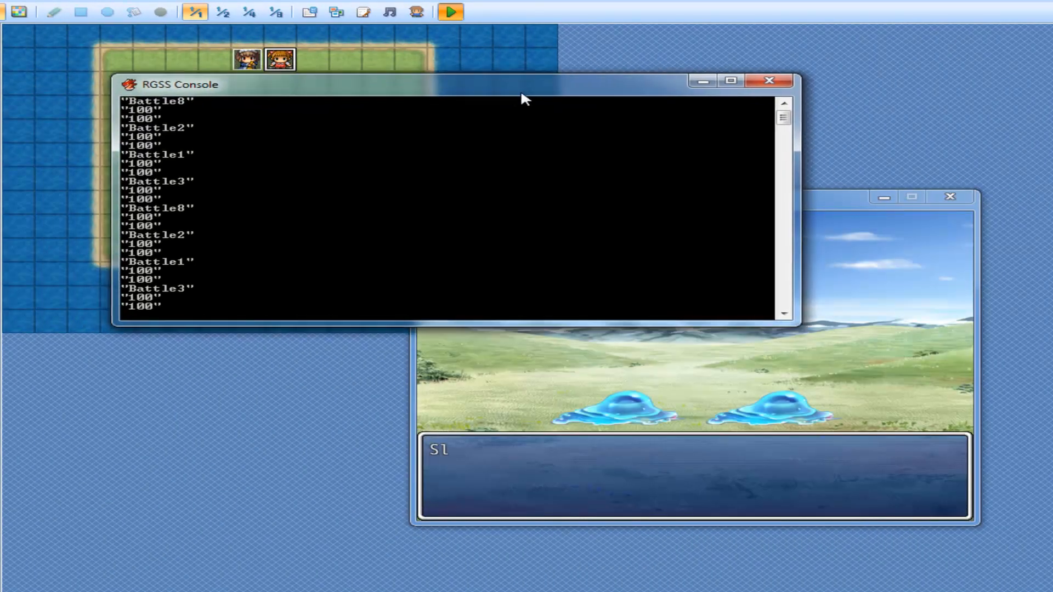
left_click_drag(525, 85, 527, 115)
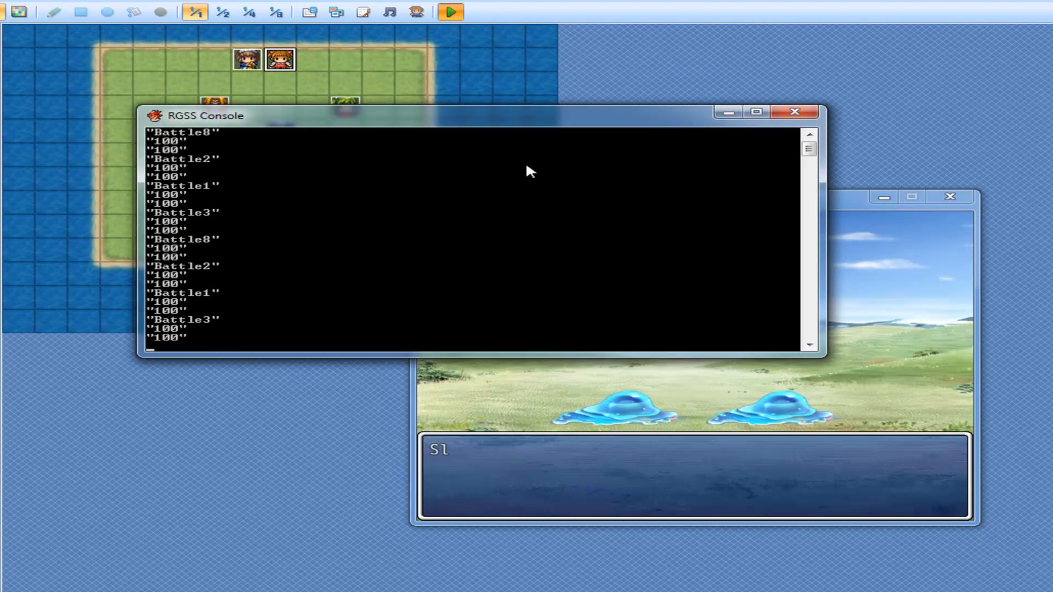
mouse_move(250, 153)
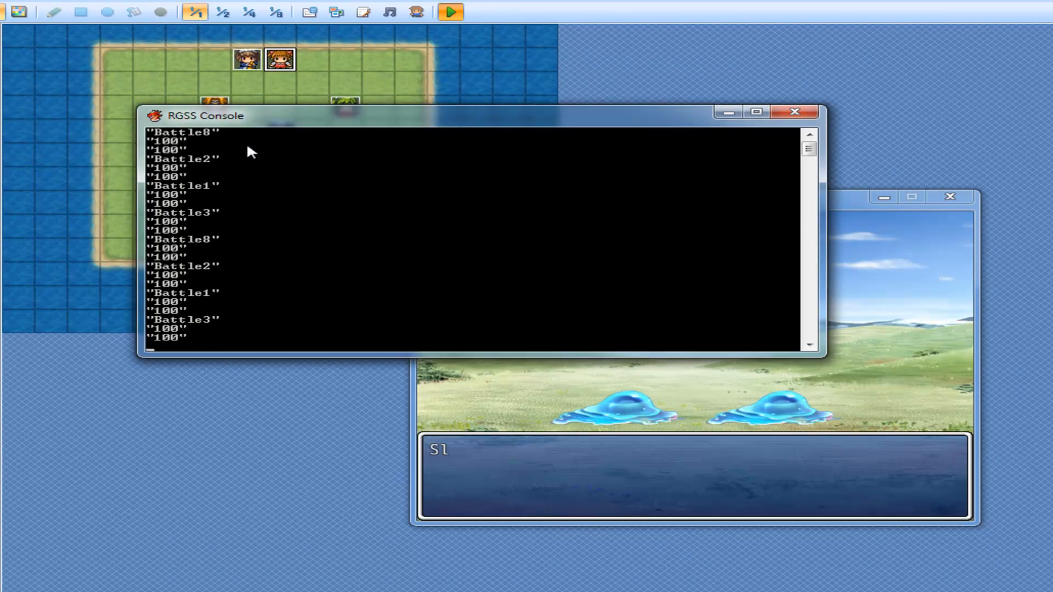
mouse_move(302, 195)
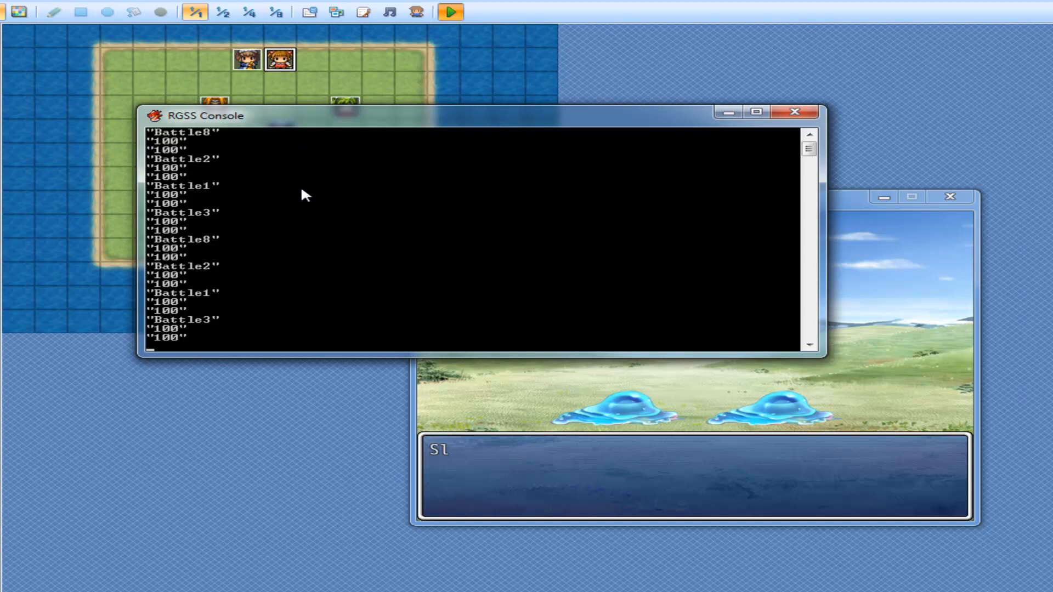
mouse_move(316, 219)
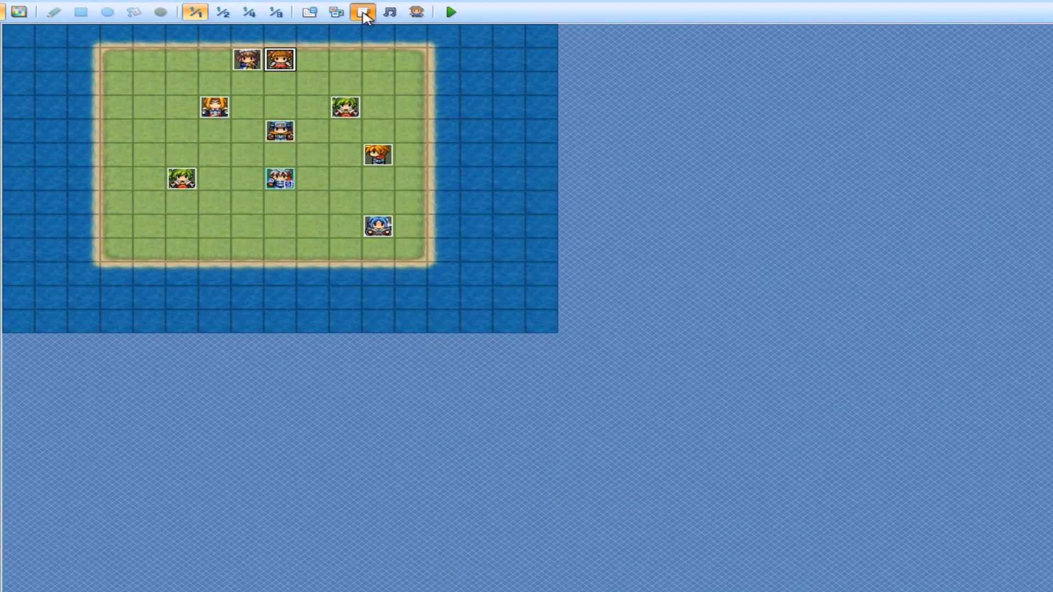
Step: Reopen the script editor on Battle Themes and select the collect block on line 24
left_click(361, 12)
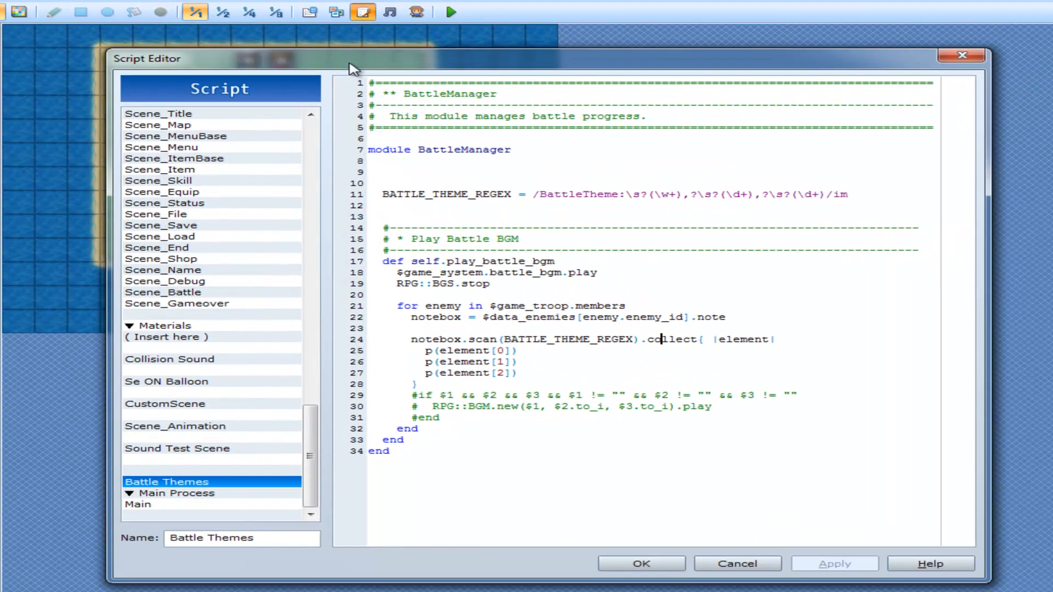
left_click_drag(352, 68, 336, 52)
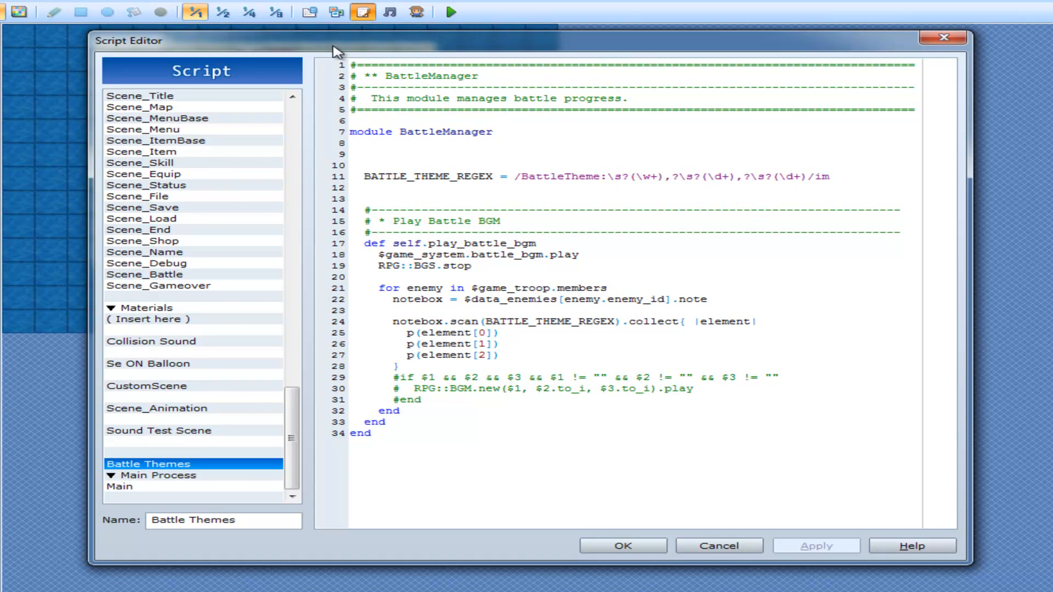
left_click(643, 321)
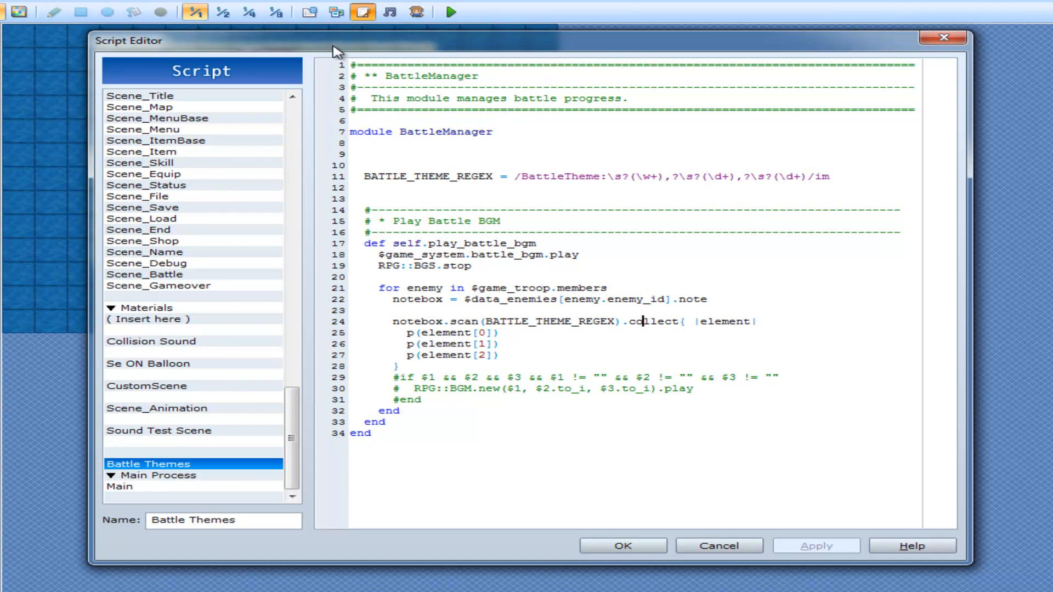
double_click(724, 321)
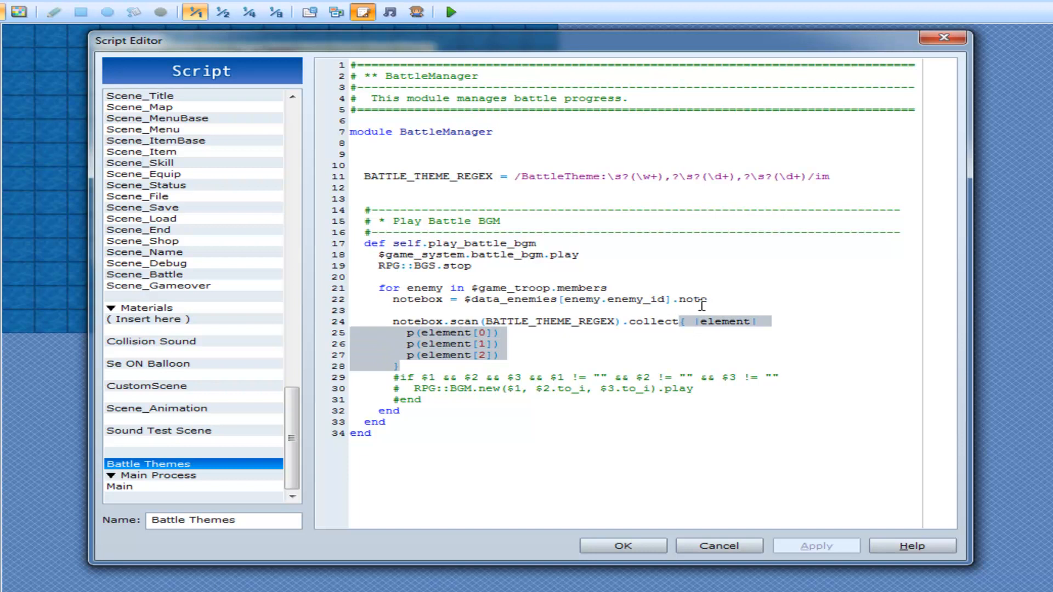
Step: Replace the printing block with contents = notebox.scan(...) and index = rand(contents.size)
key("Delete")
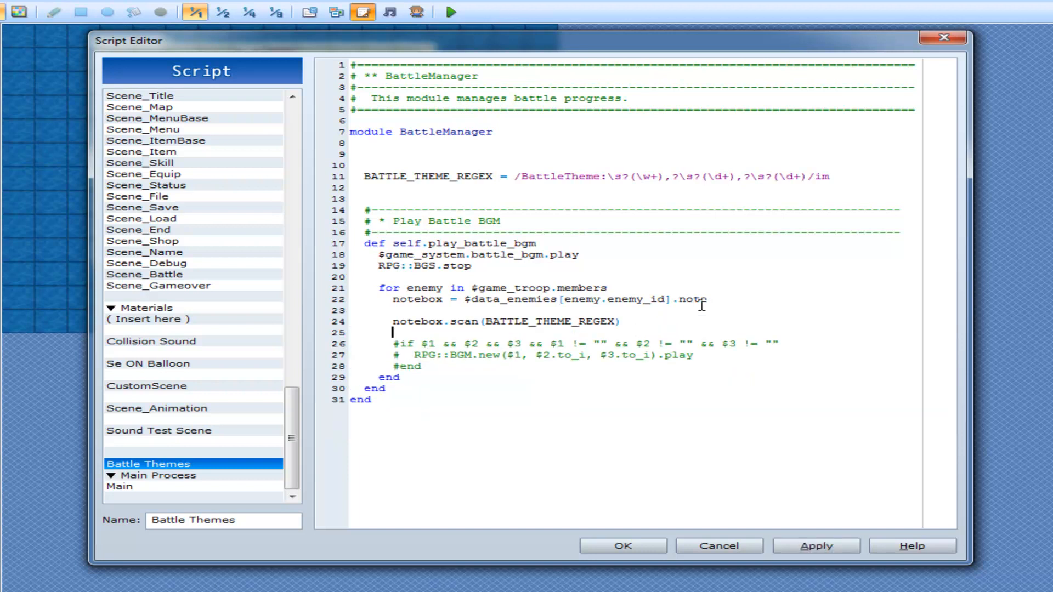
type("contents =")
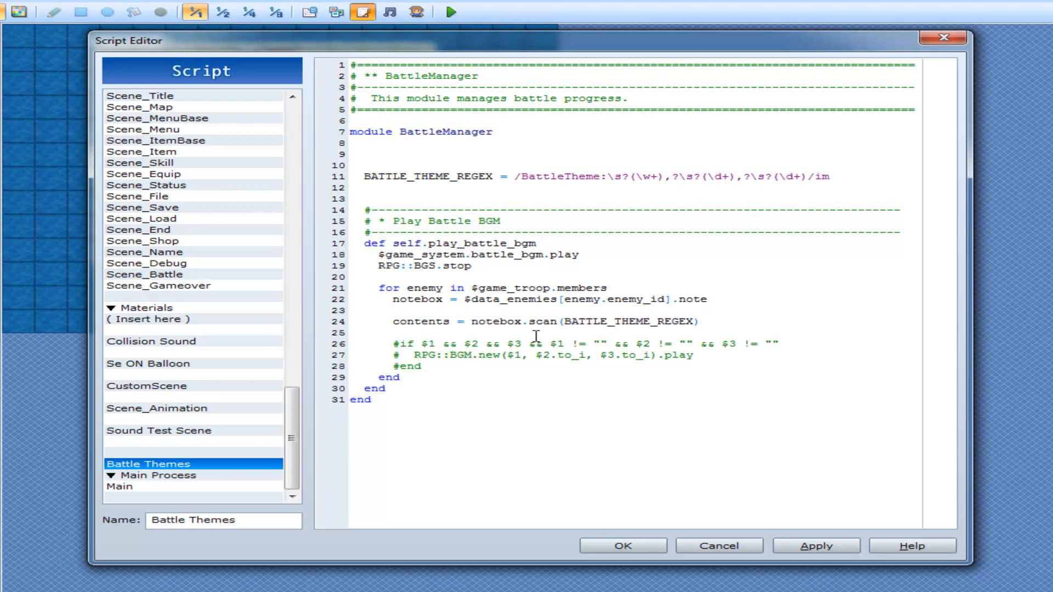
type("index =")
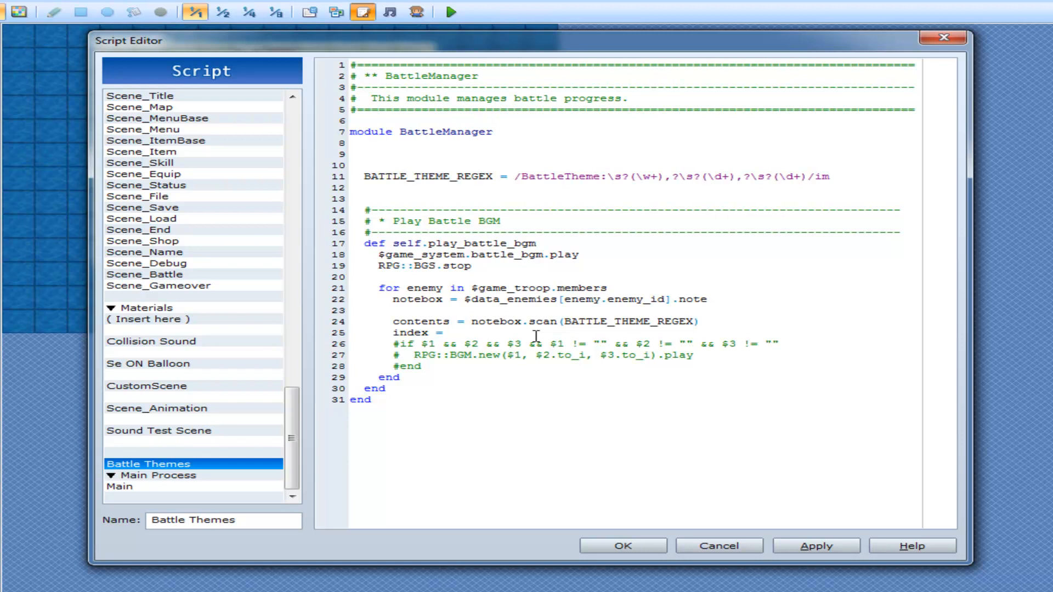
type("rand")
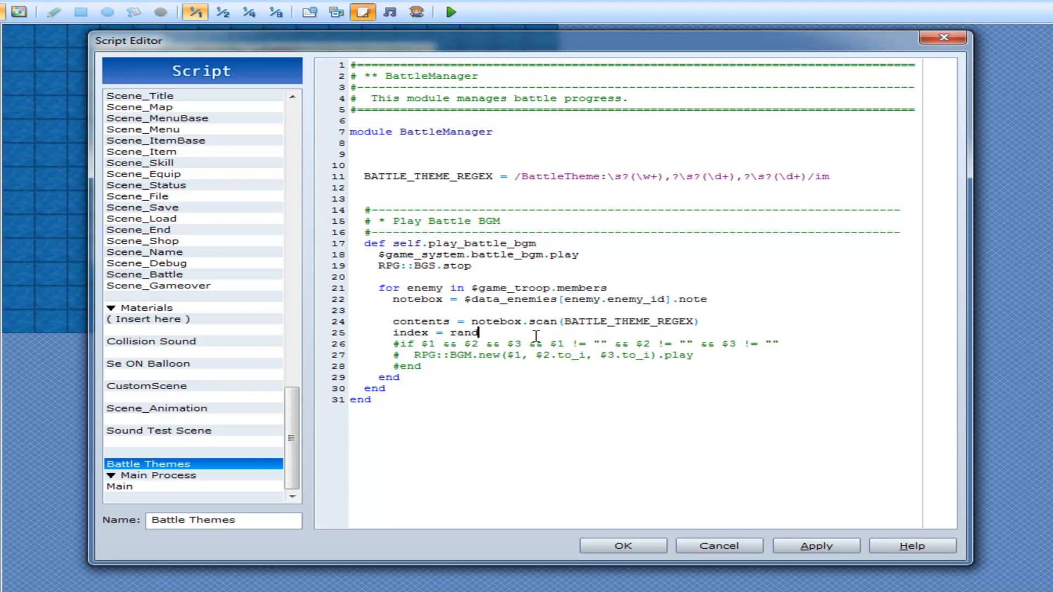
type("(")
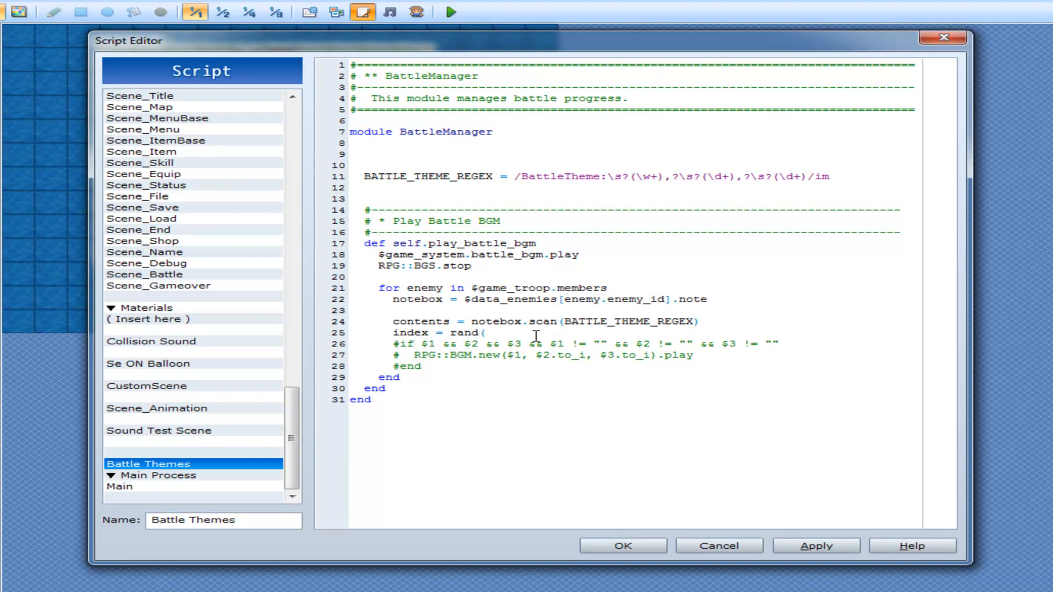
type("conste")
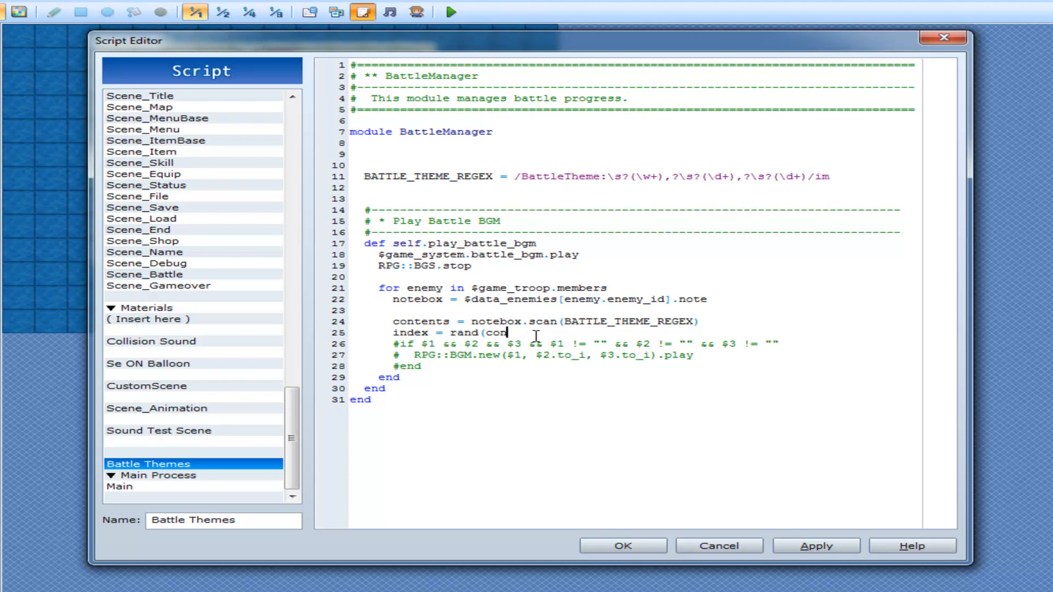
type("tents.")
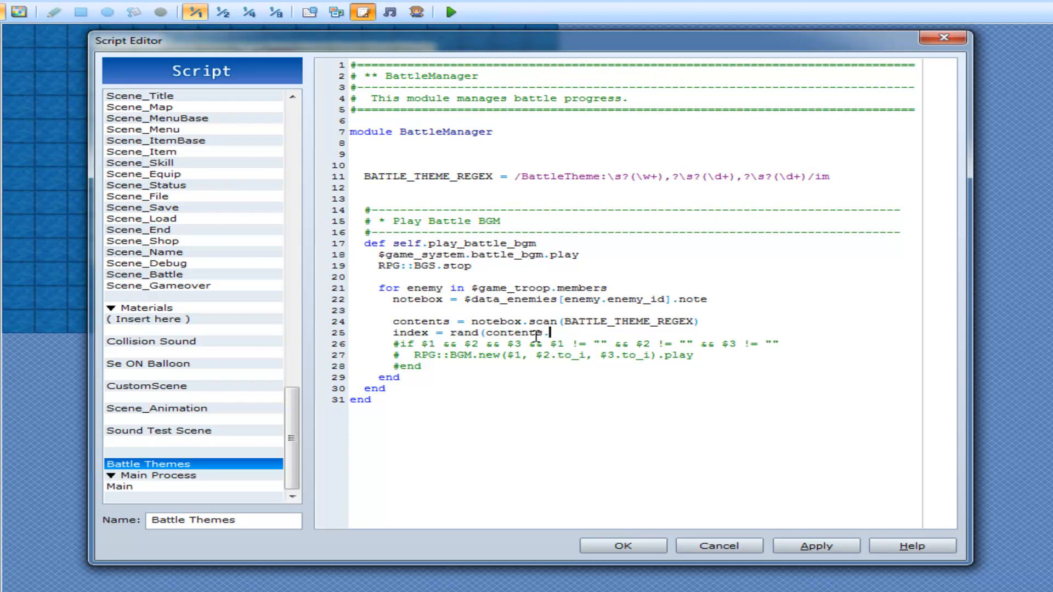
type("size)")
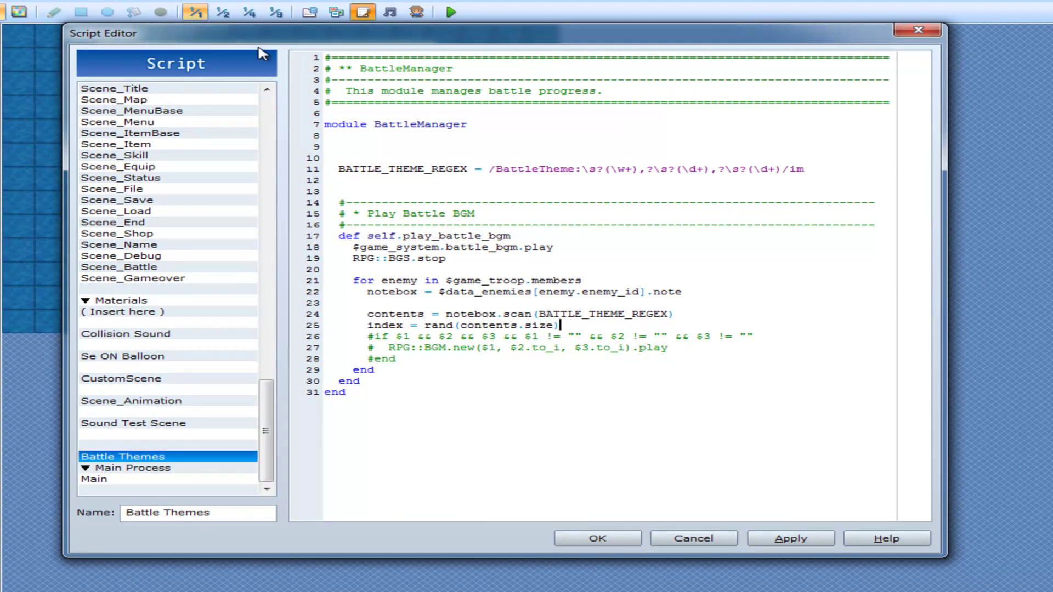
mouse_move(245, 351)
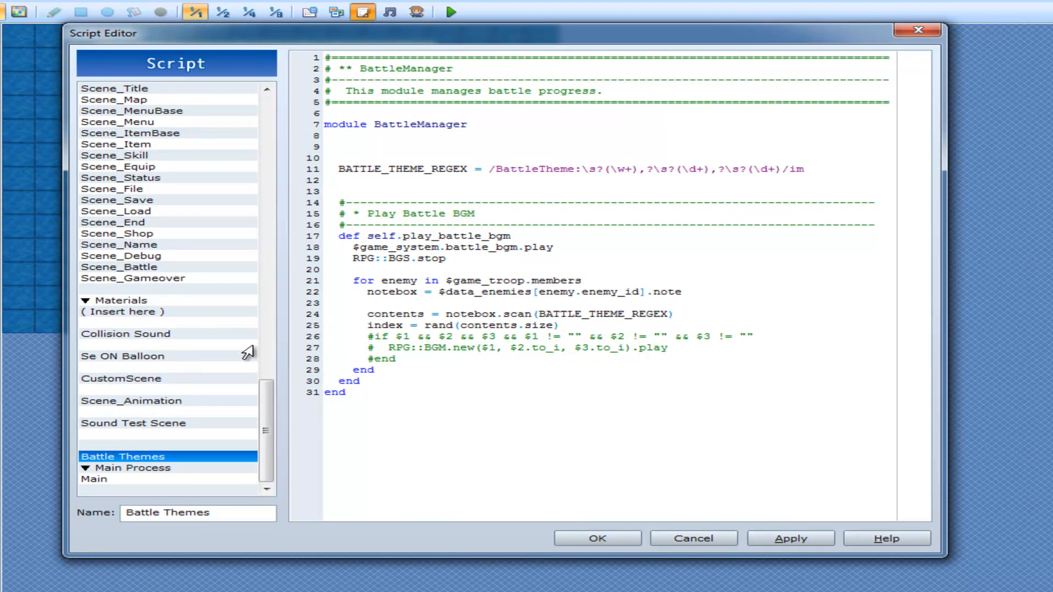
left_click(558, 325)
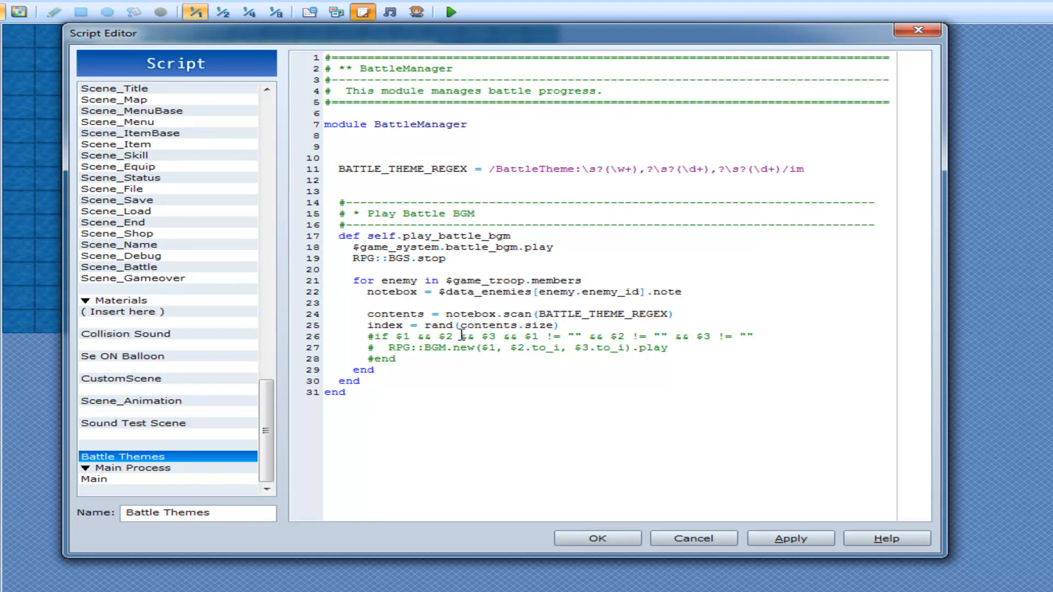
left_click(559, 325)
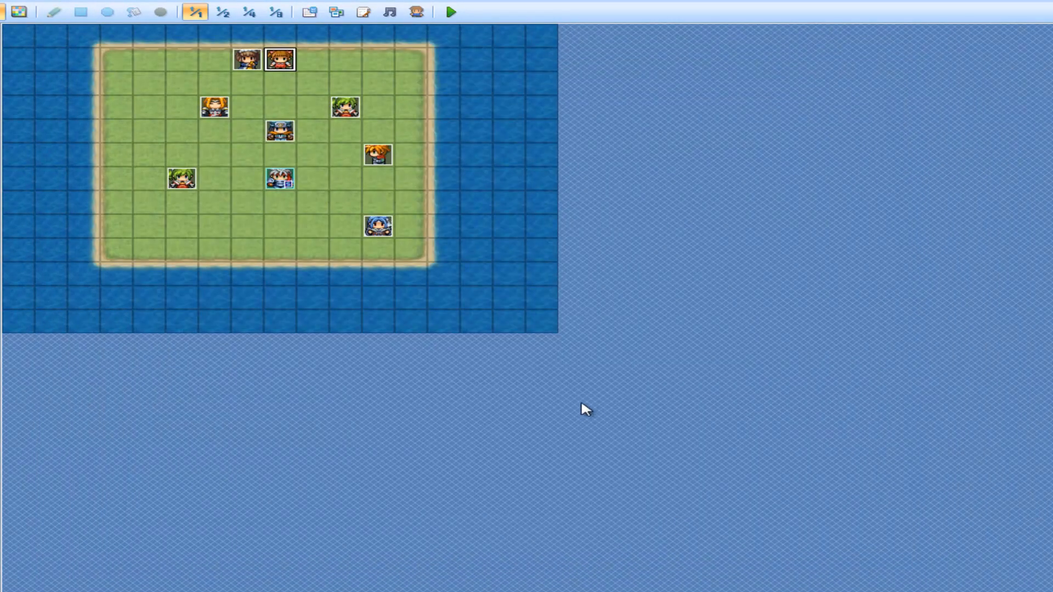
mouse_move(584, 419)
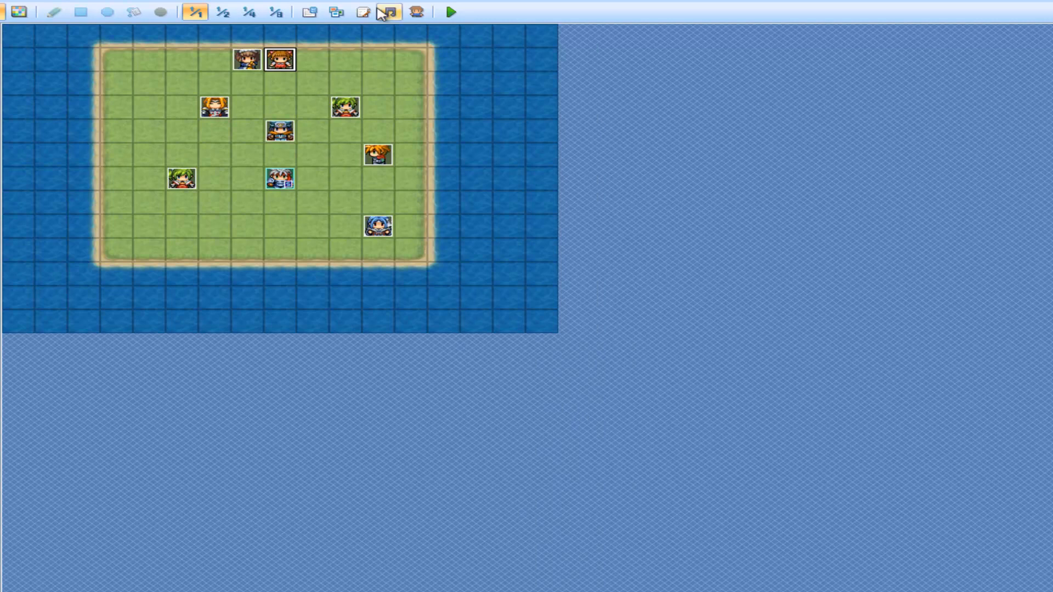
Step: Reopen the script editor on Battle Themes with the random-index lines saved
left_click(380, 13)
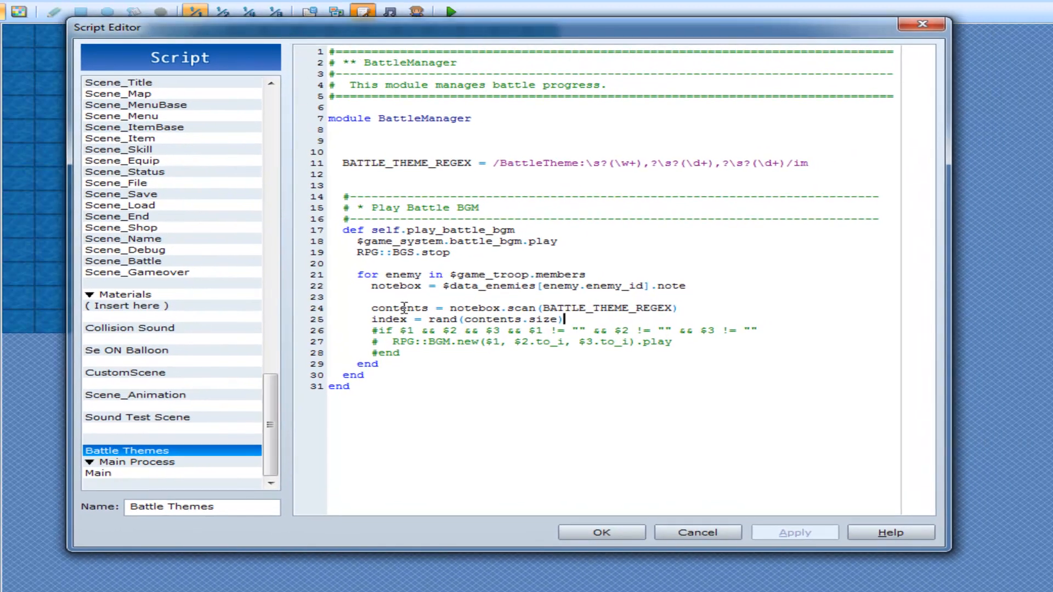
Step: Assign the randomly chosen match from contents[index] after the index line
double_click(399, 307)
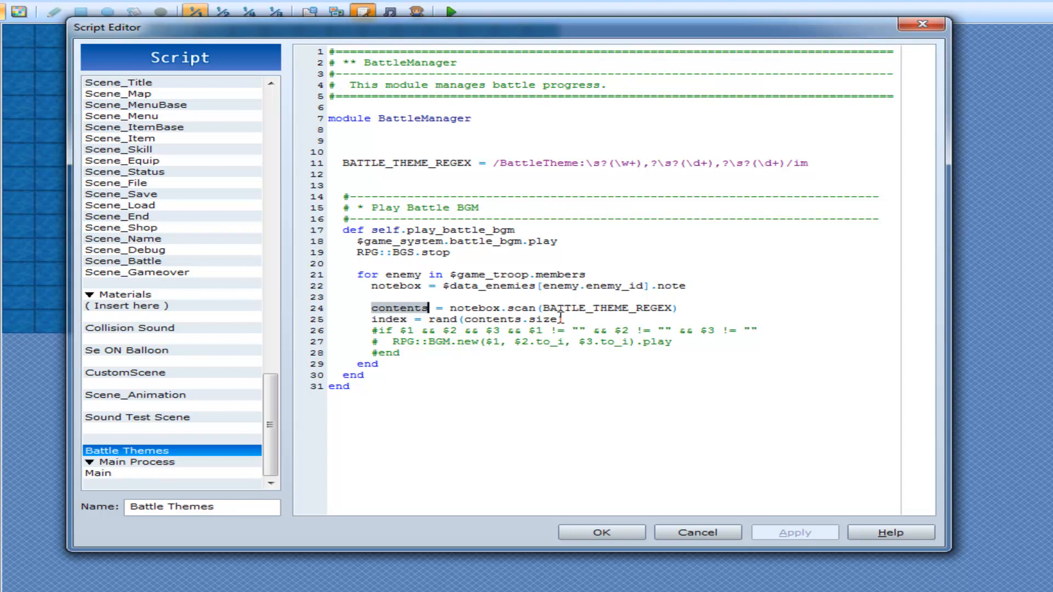
left_click(567, 319)
type(")")
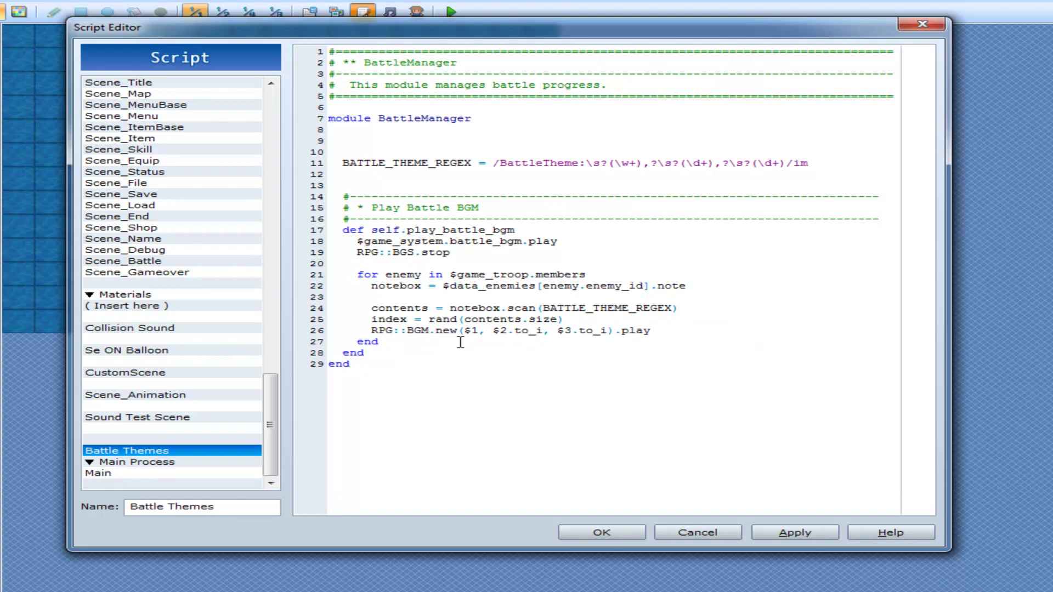
left_click(561, 319)
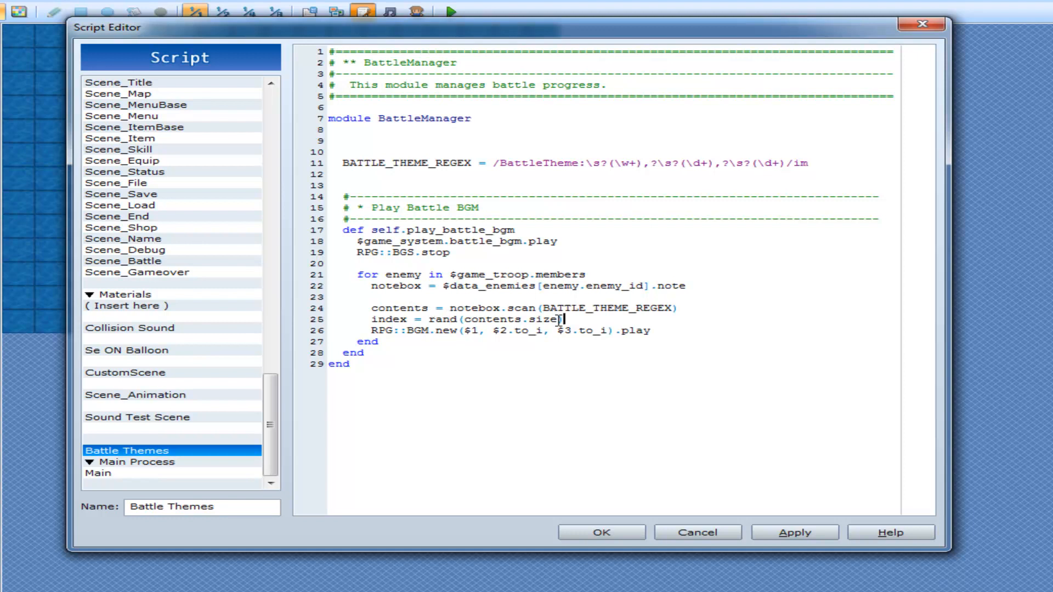
mouse_move(659, 319)
type("r")
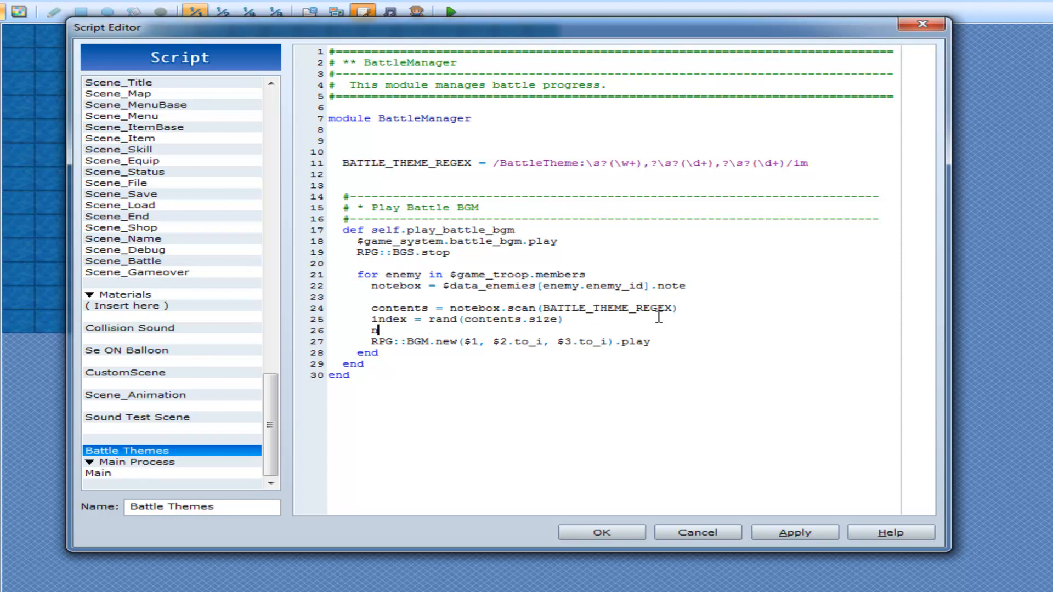
type("\" = \"")
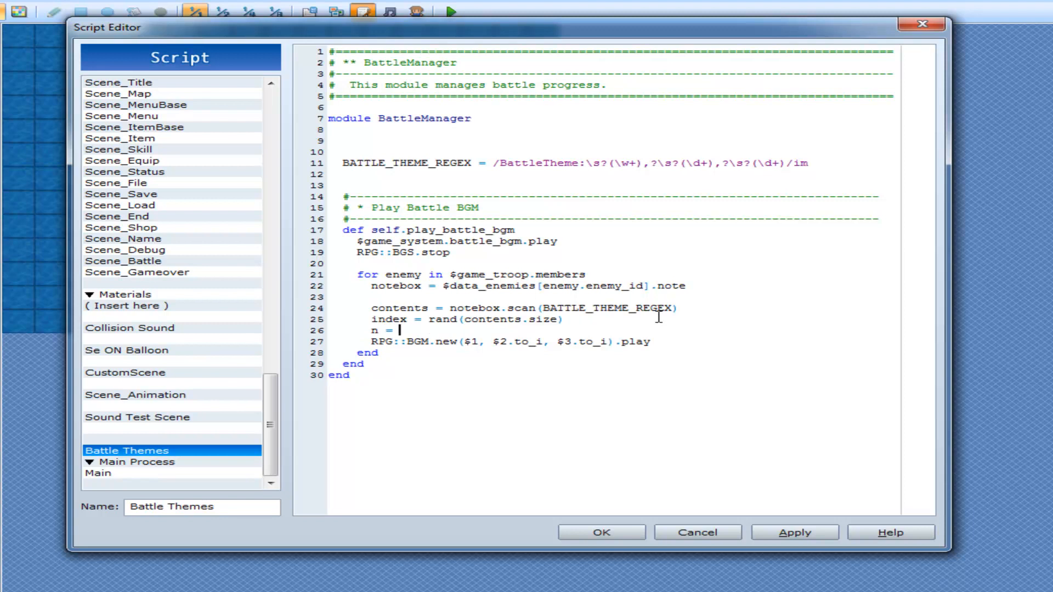
type("cont")
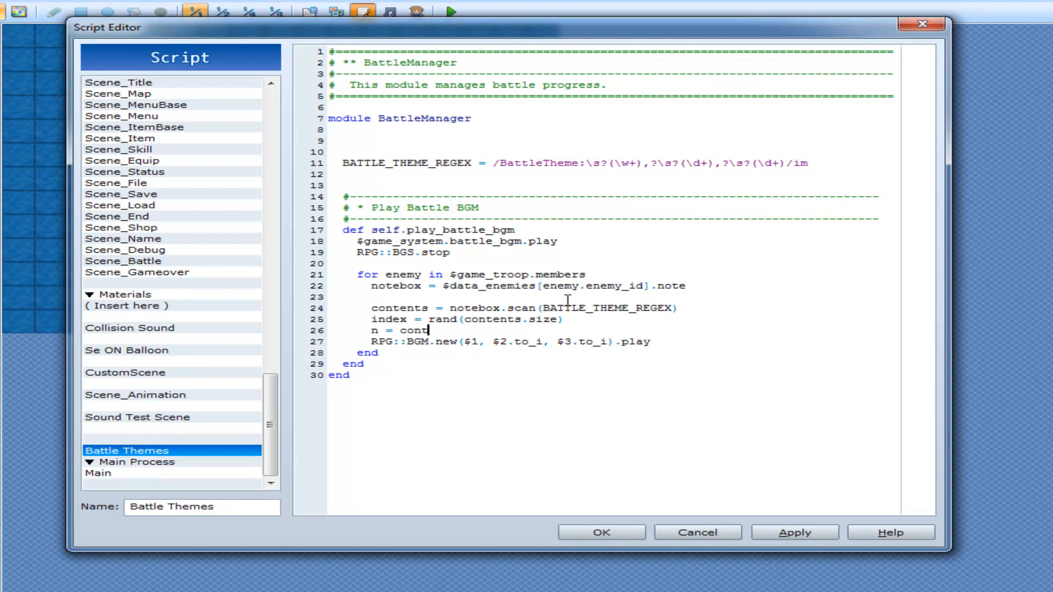
type("ents[")
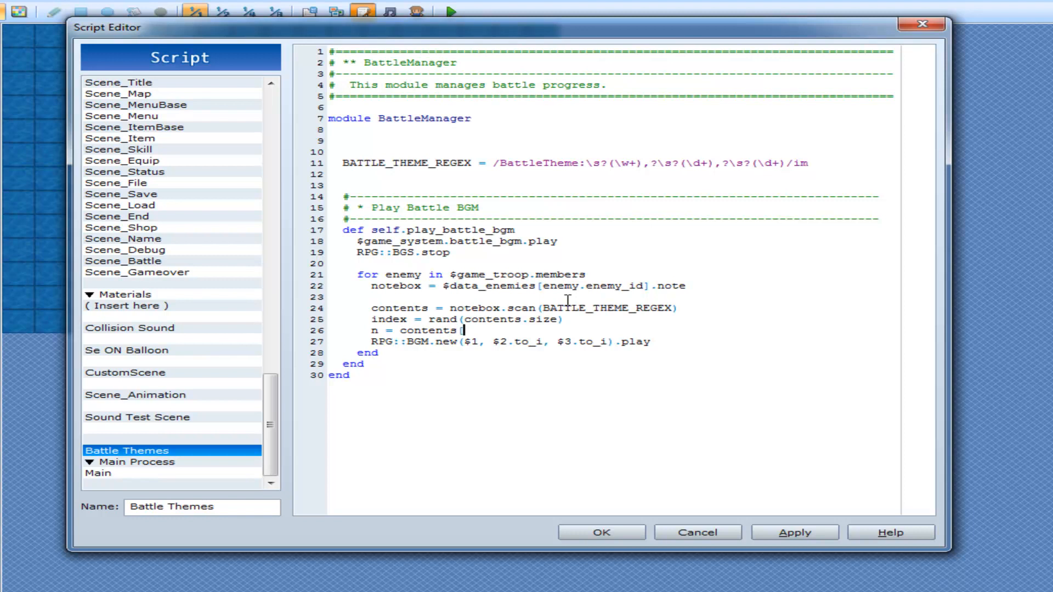
type("[index]")
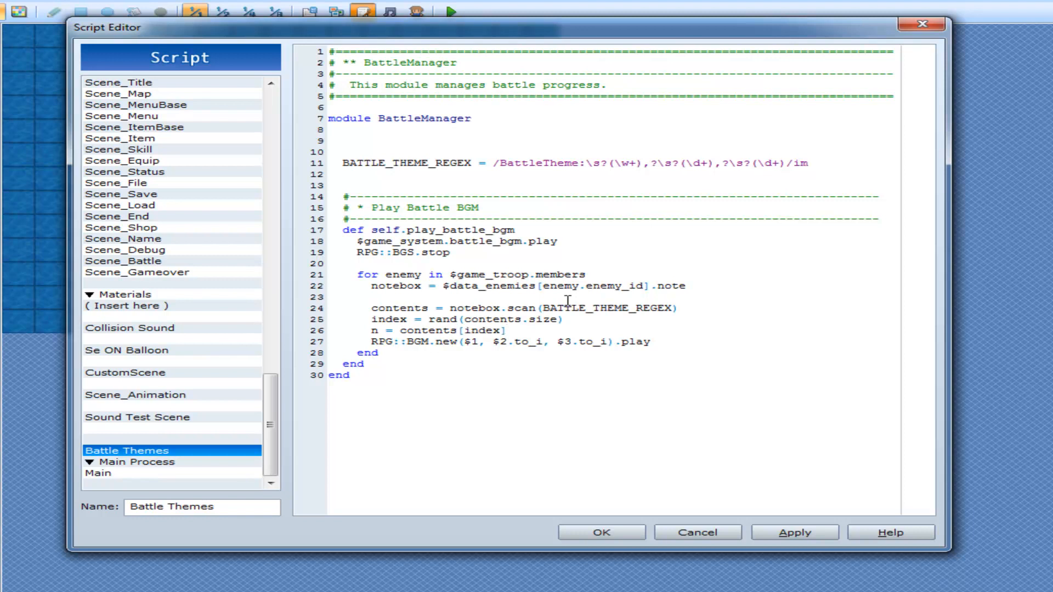
Step: Take n, v, p from contents[index] with .to_i and play RPG::BGM.new(n, v, p), then save
double_click(388, 319)
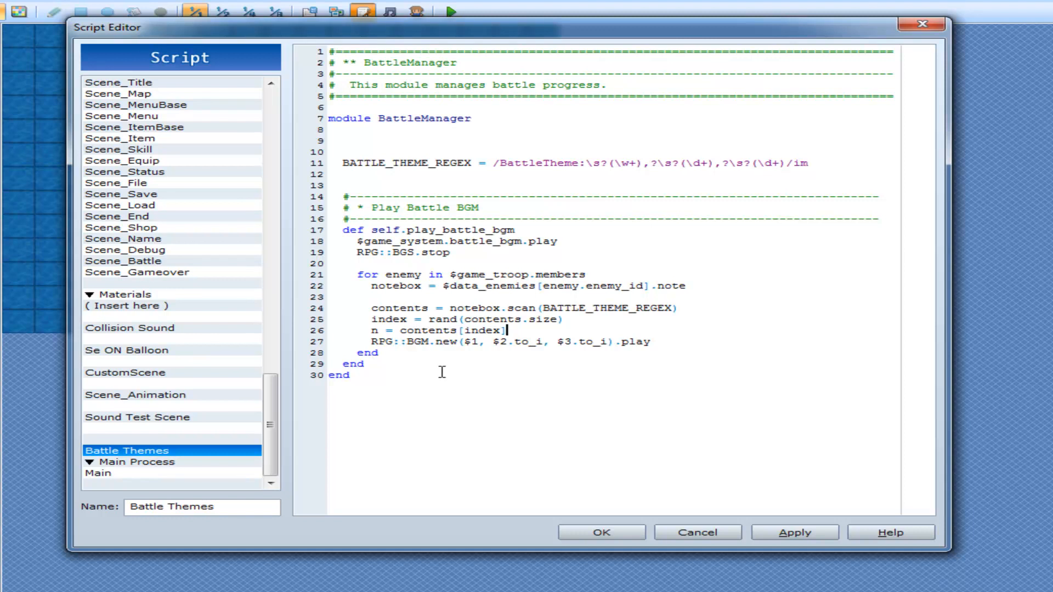
double_click(388, 319)
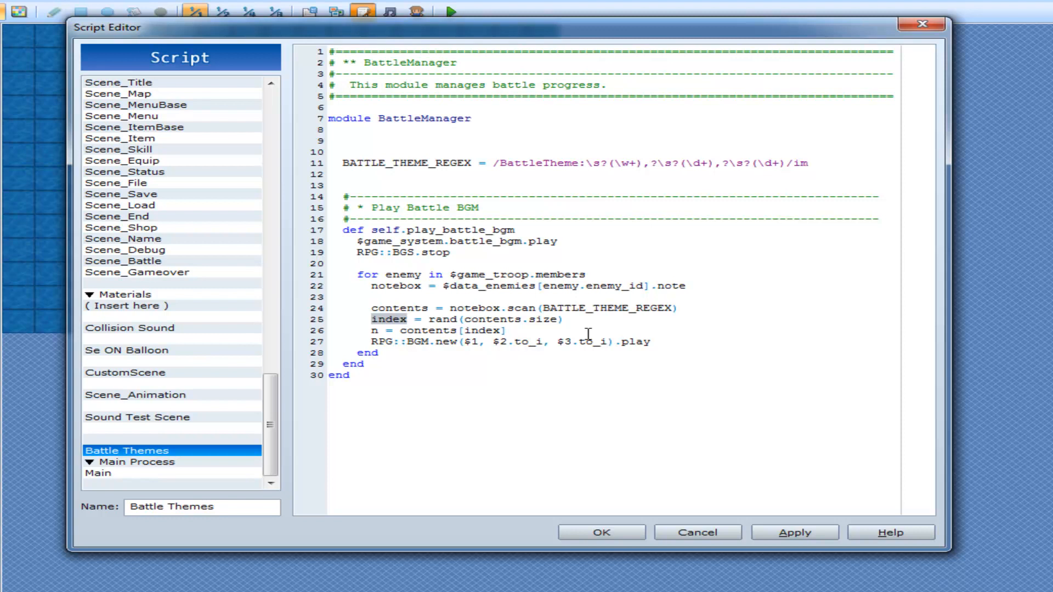
mouse_move(465, 330)
type("[0")
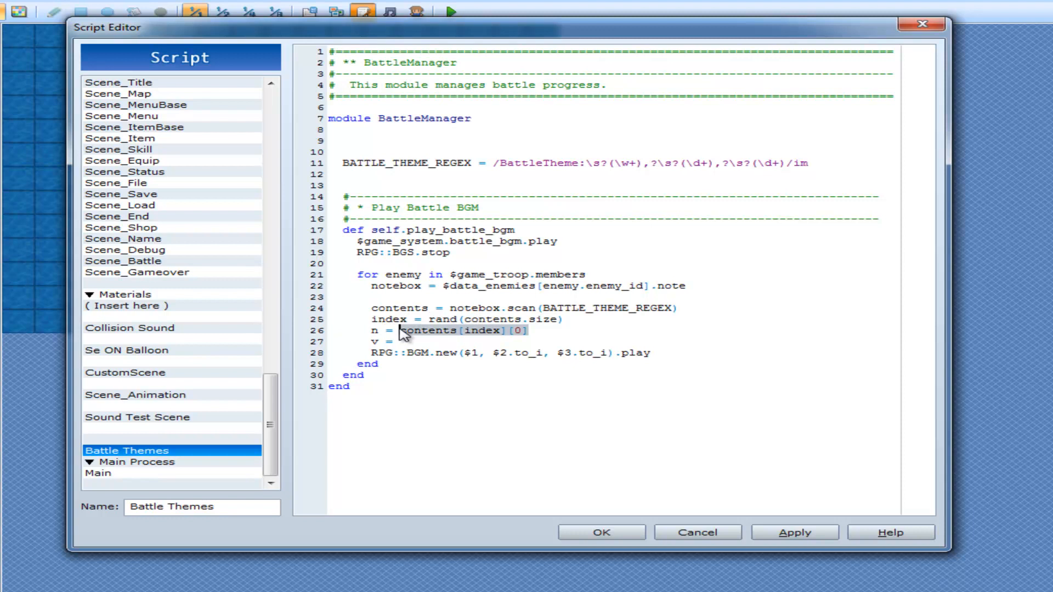
type("contents[index][0]")
type("p =")
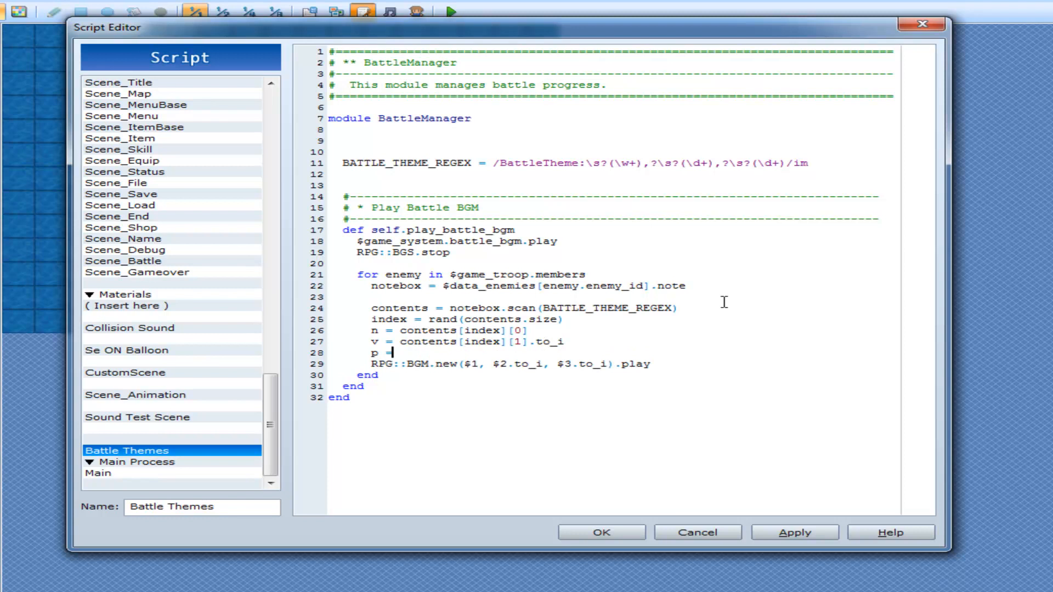
type("contents[index][0]")
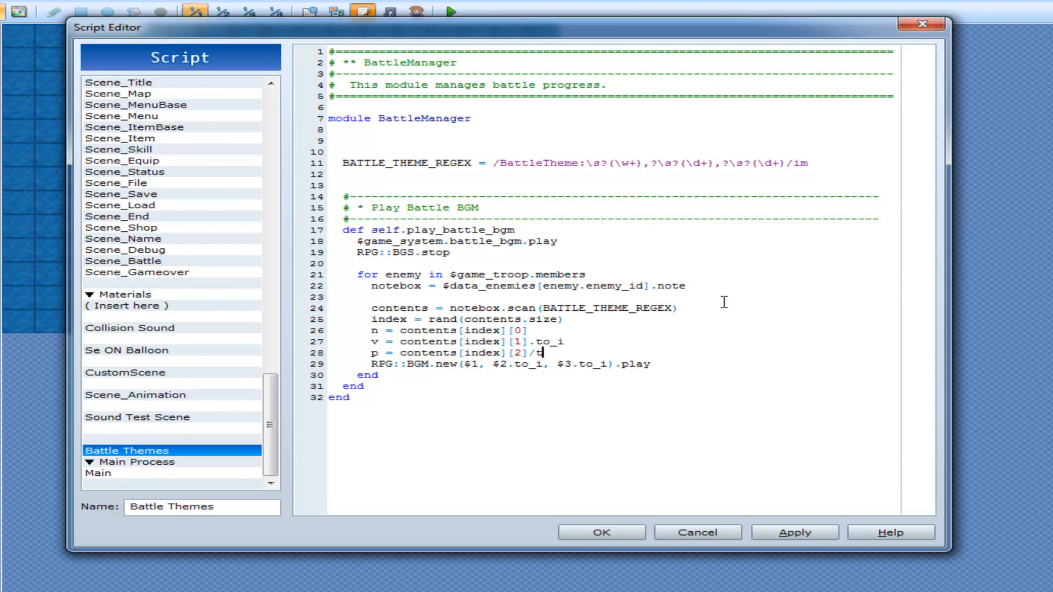
type("o_i")
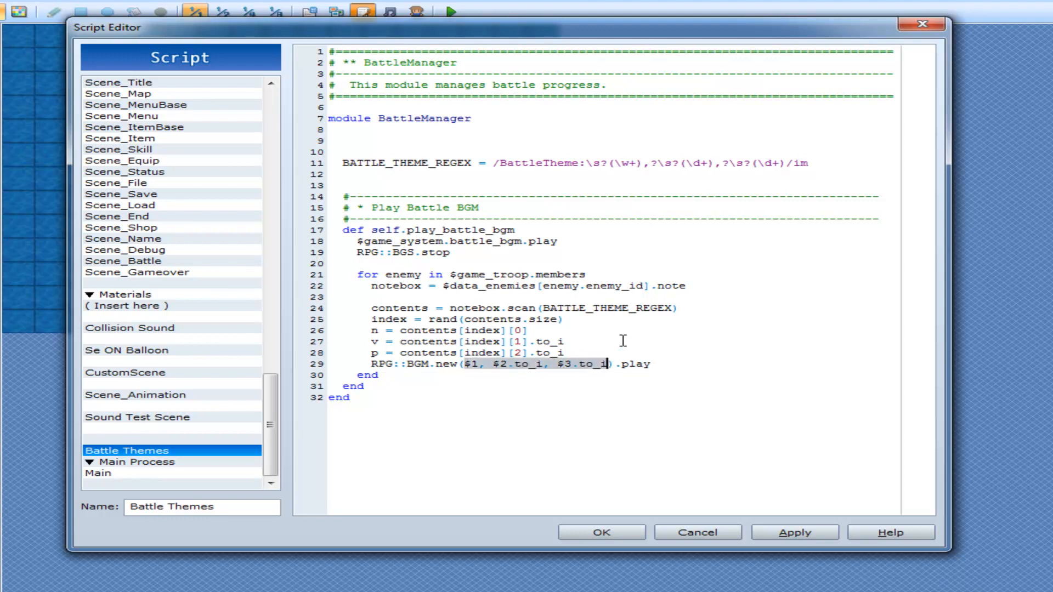
type("n, v")
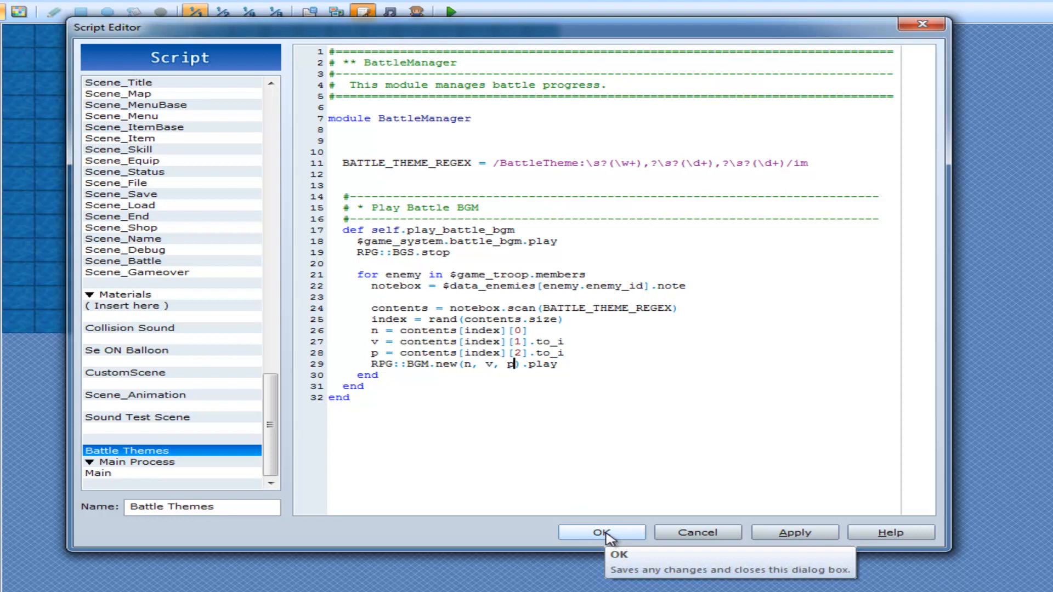
left_click(600, 533)
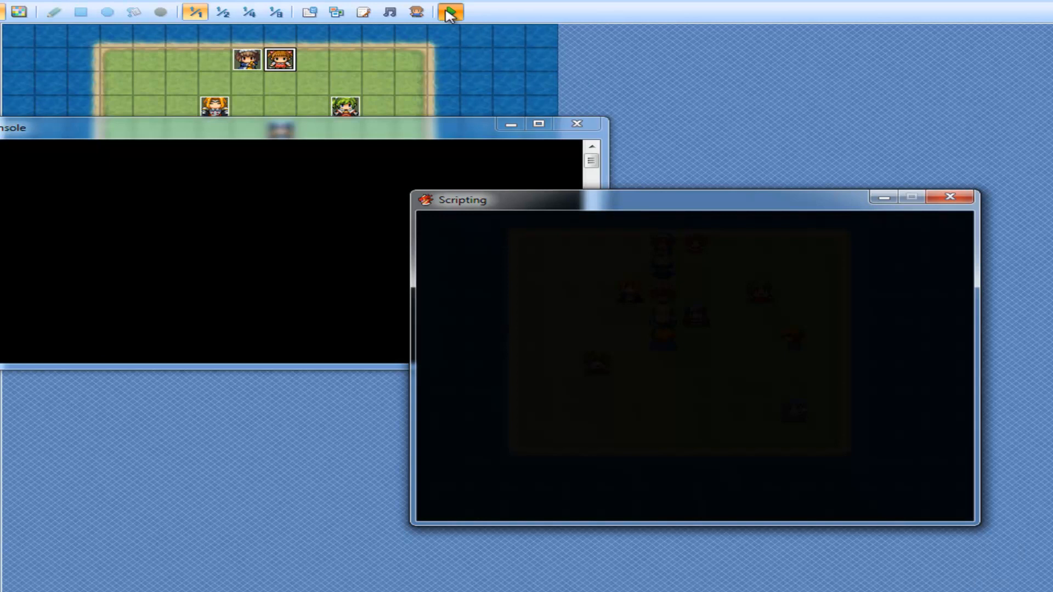
Step: Run a test play of the game, then reopen the scripts for editing
left_click(450, 11)
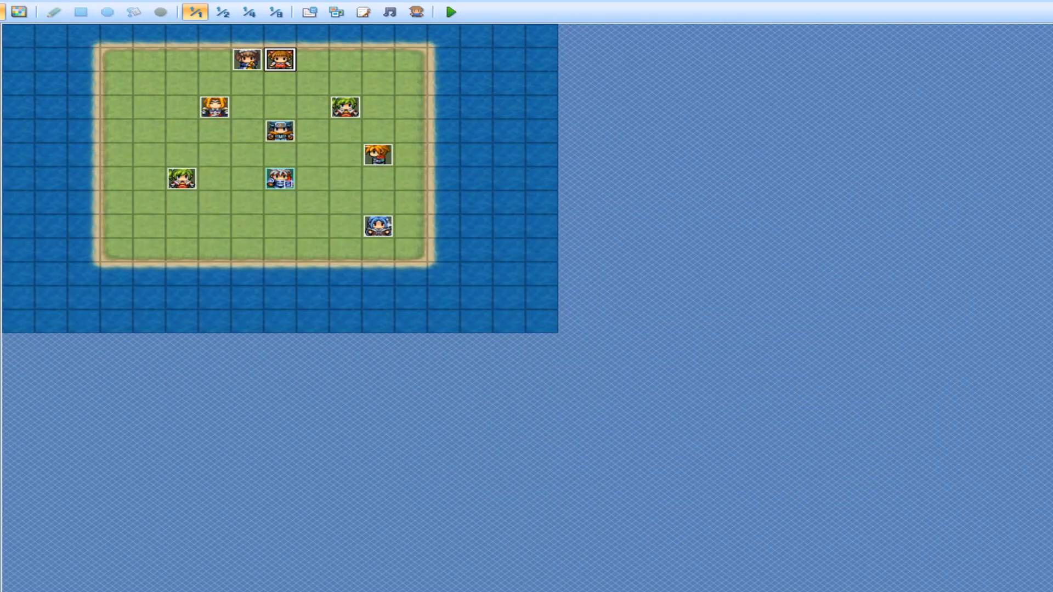
left_click(363, 12)
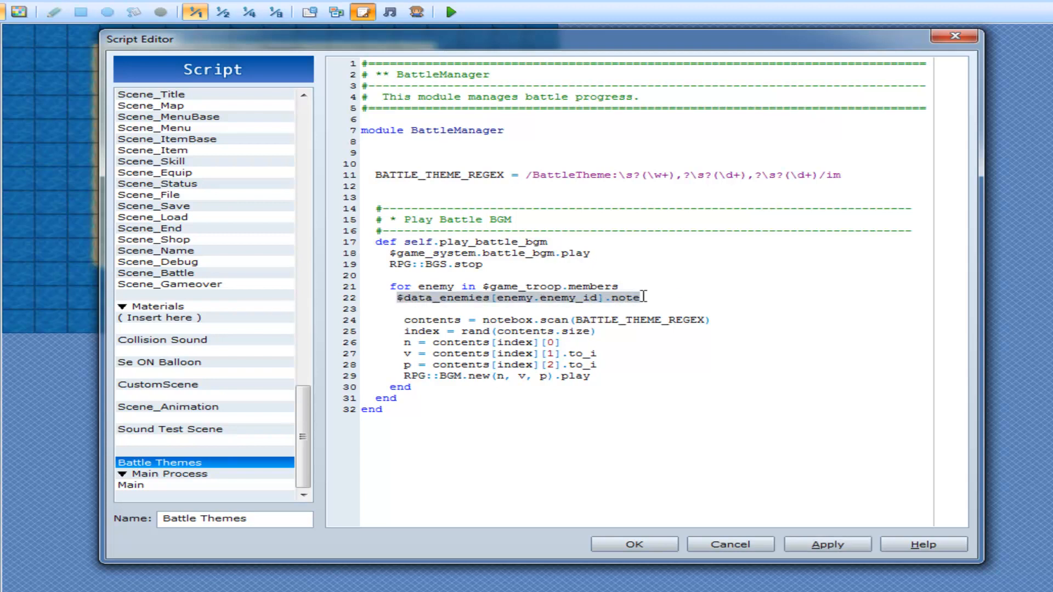
Step: Try inlining $data_enemies[enemy.enemy_id].note and BATTLE_THEME_REGEX into the scan line
double_click(506, 321)
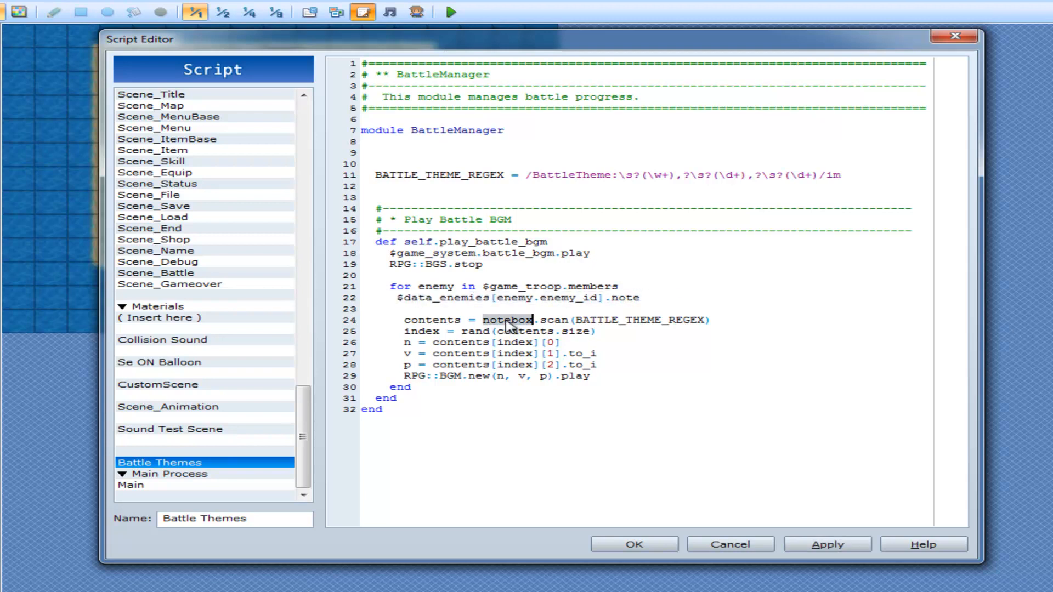
type("$data_enemies[enemy.enemy_id].note")
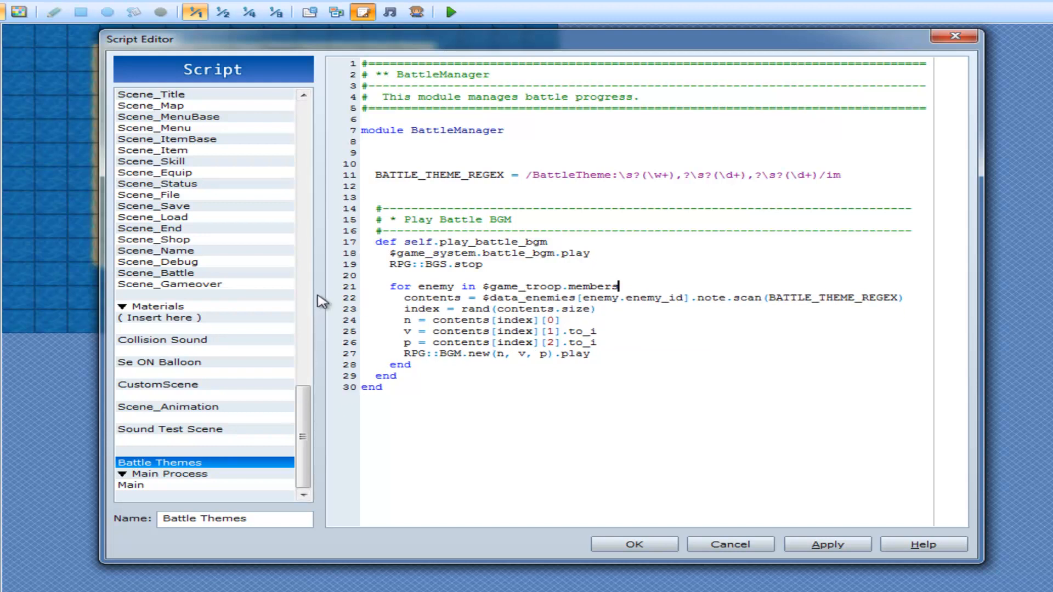
mouse_move(353, 305)
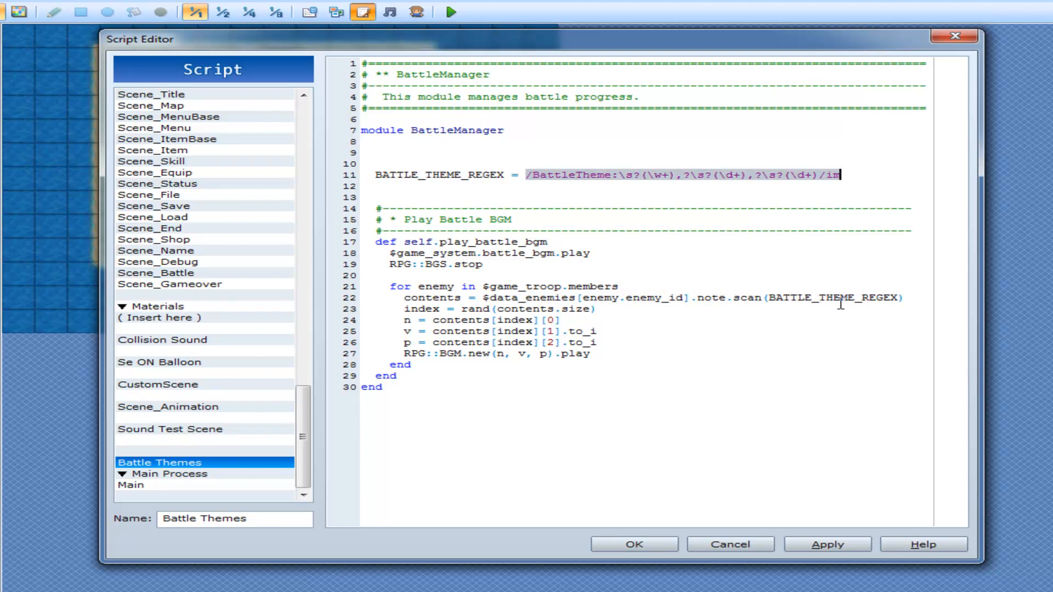
scroll("right", 3)
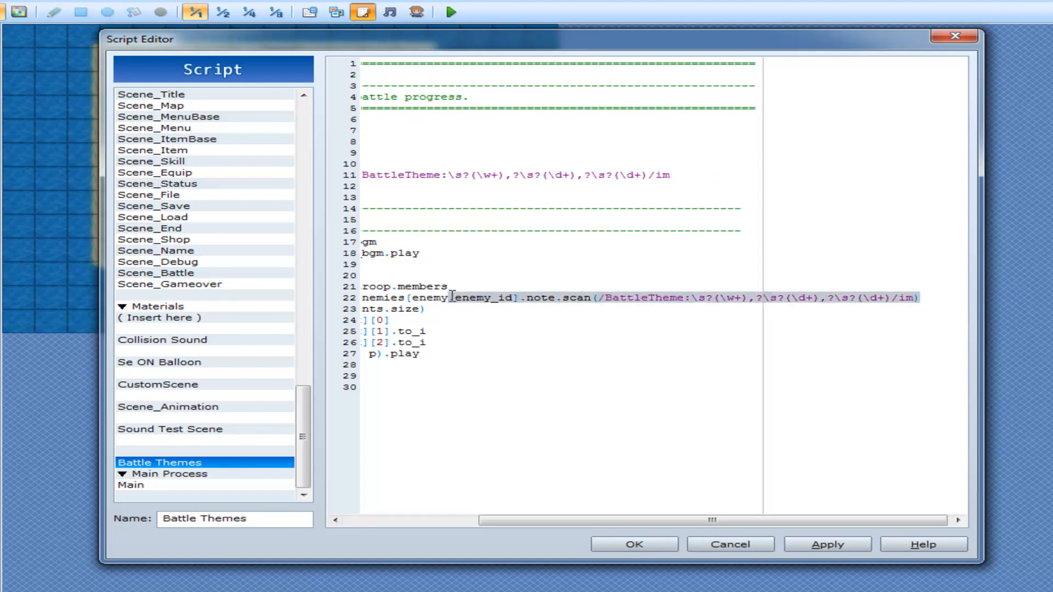
type("BATTLE_THEME_REGEX)")
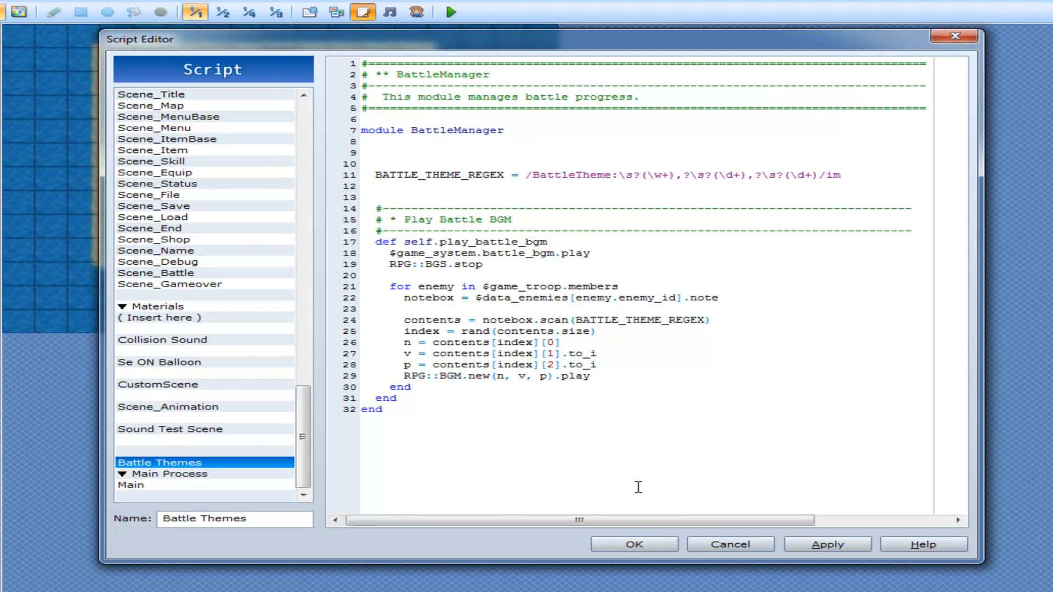
Step: Undo back to the separate notebox and scan lines and close the scripts
left_click(598, 331)
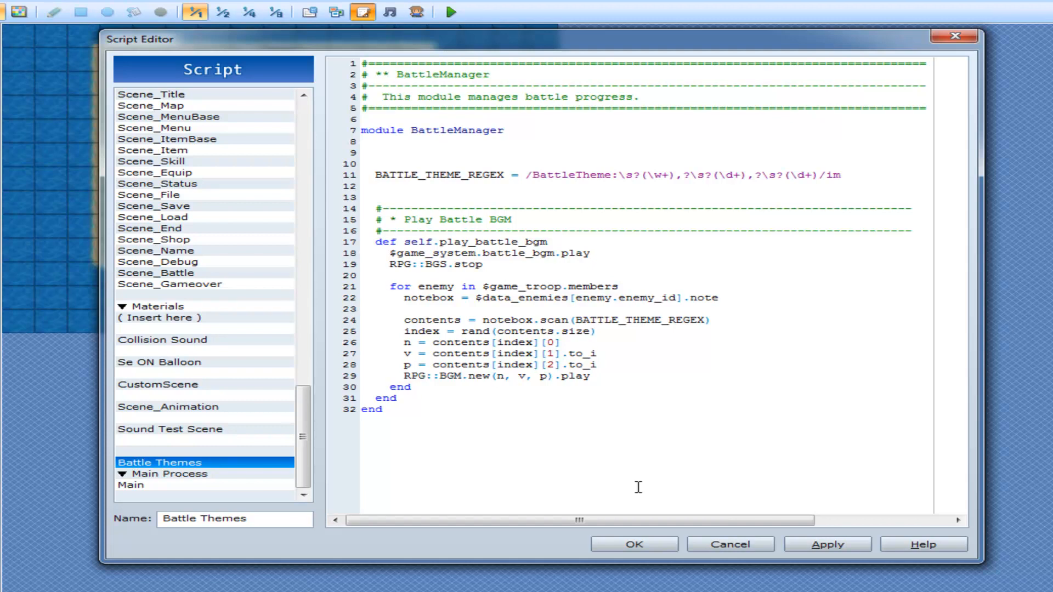
left_click(597, 332)
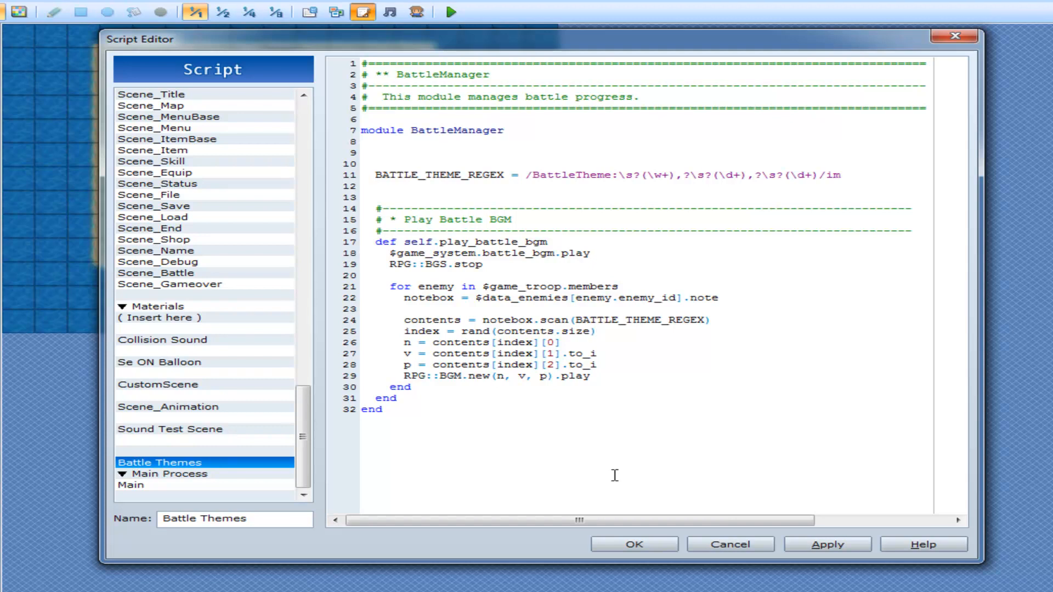
left_click(599, 331)
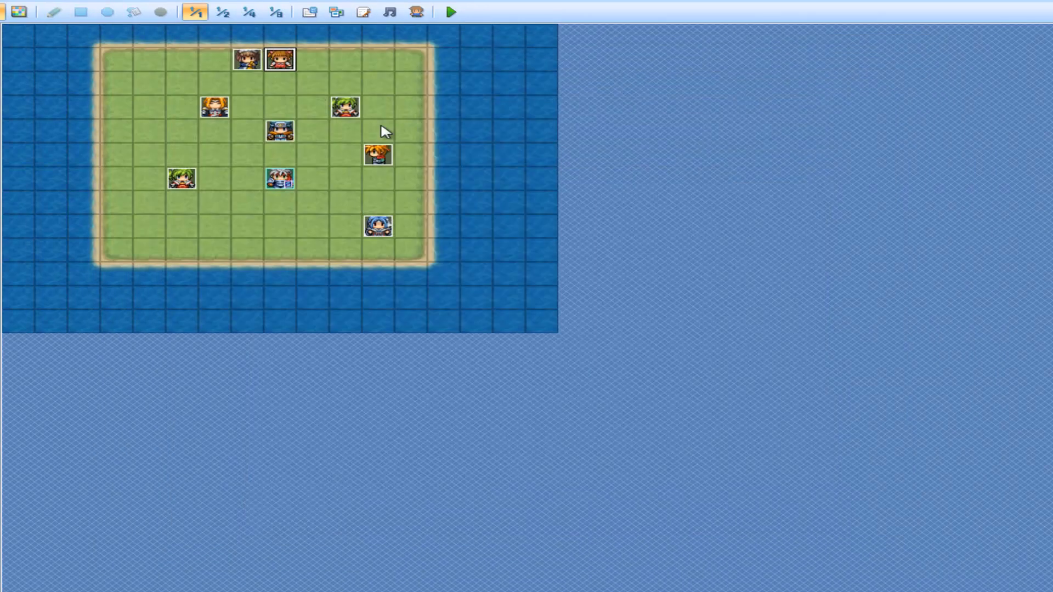
Step: Add a filler line between Slime's Battle2 and Battle1 note tags in the database
left_click(312, 11)
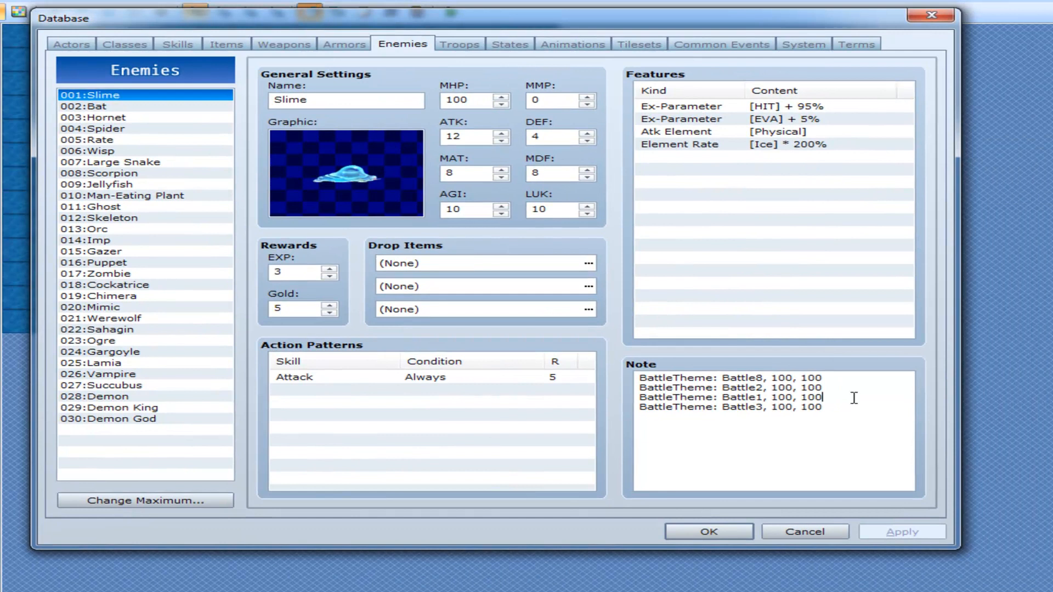
key("Enter")
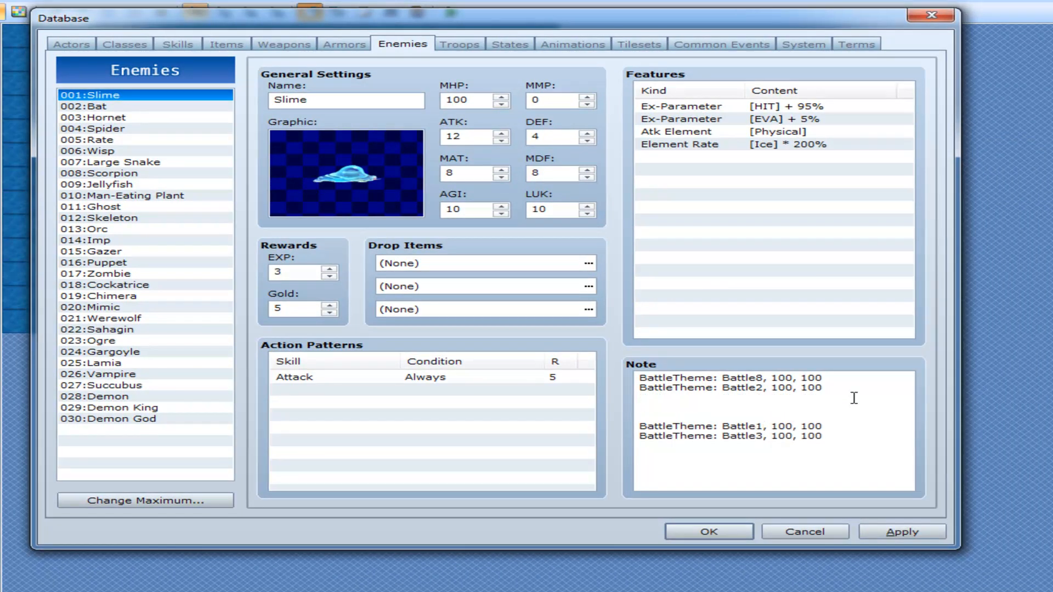
type("qpuv npweijf mpwefj pjf pqejf pqifj")
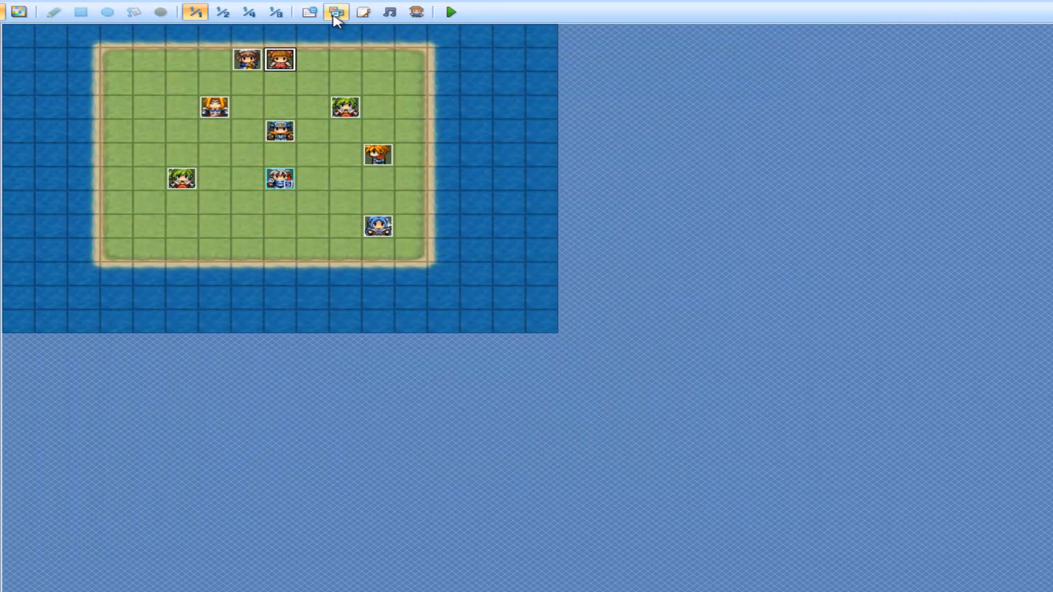
Step: Remove blank lines in Battle Themes and add a msgbox_p contents line after the scan
left_click(332, 12)
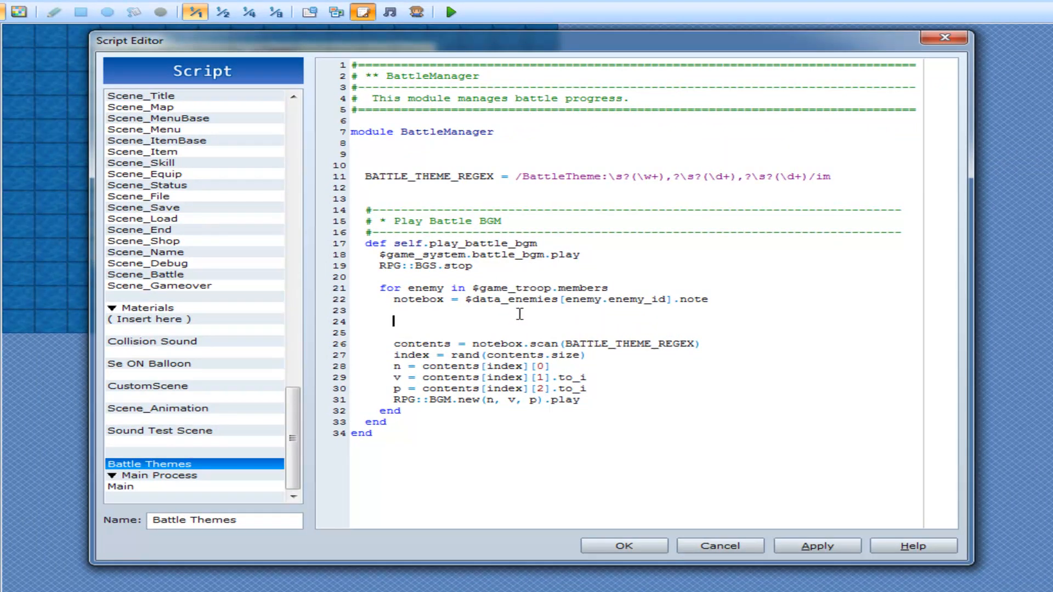
key("Backspace")
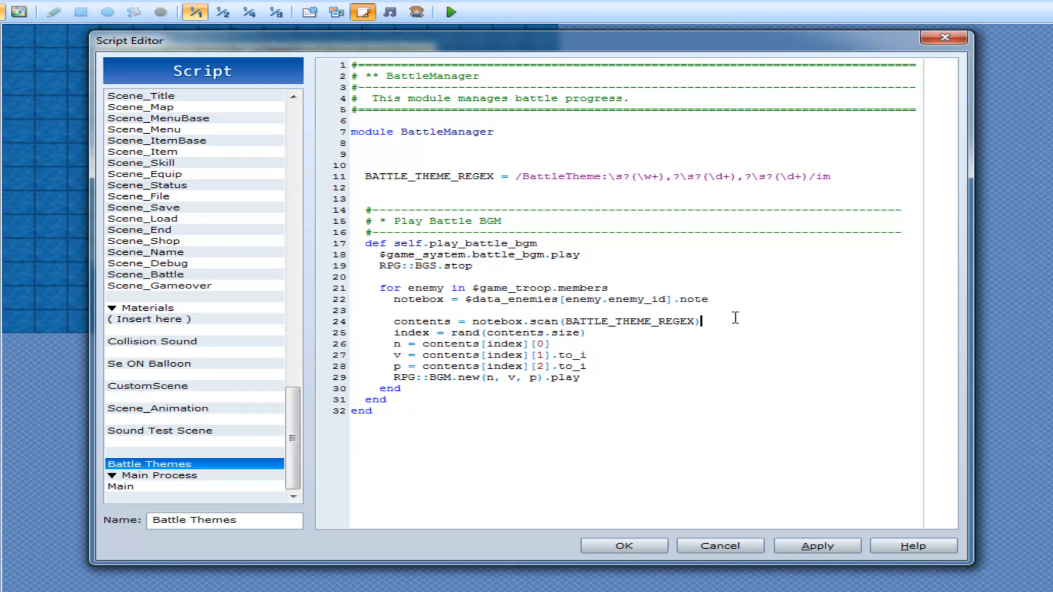
type("msgbox_p(")
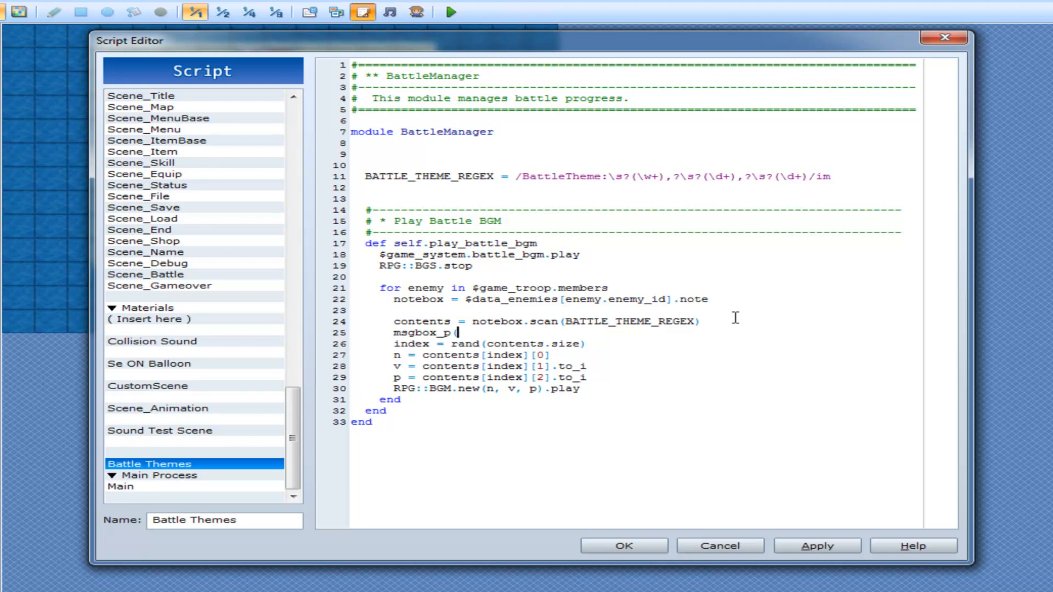
type("contents")
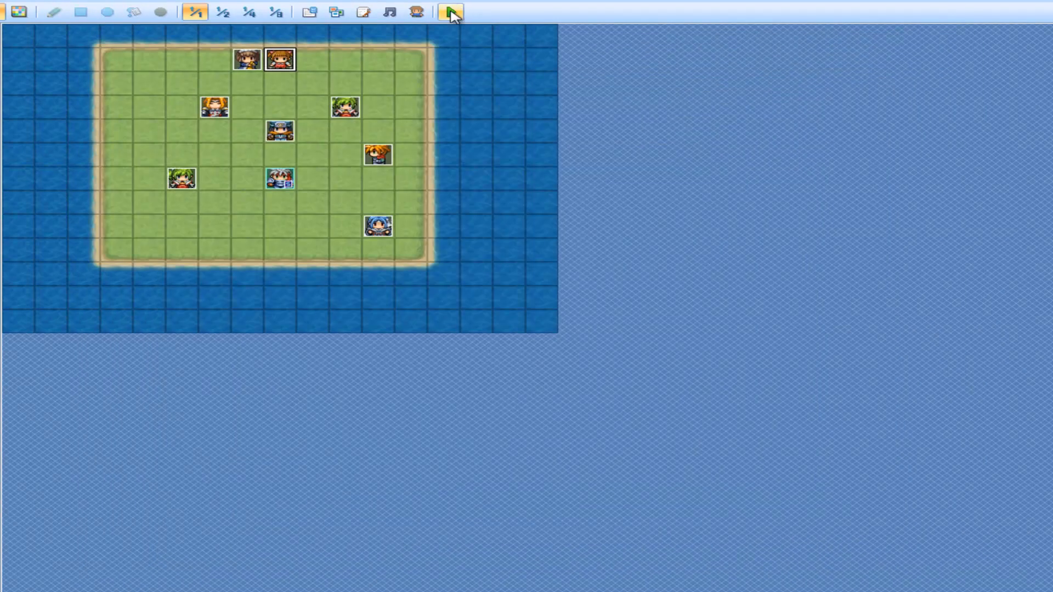
Step: Run a test play, acknowledge the message listing the four matches, and close the game
left_click(451, 12)
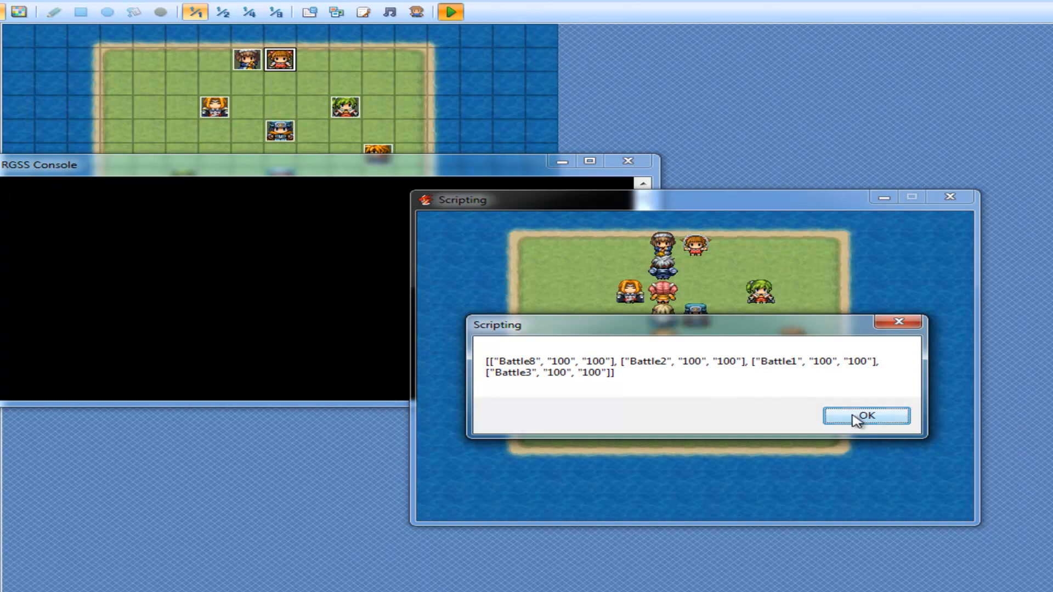
left_click(866, 414)
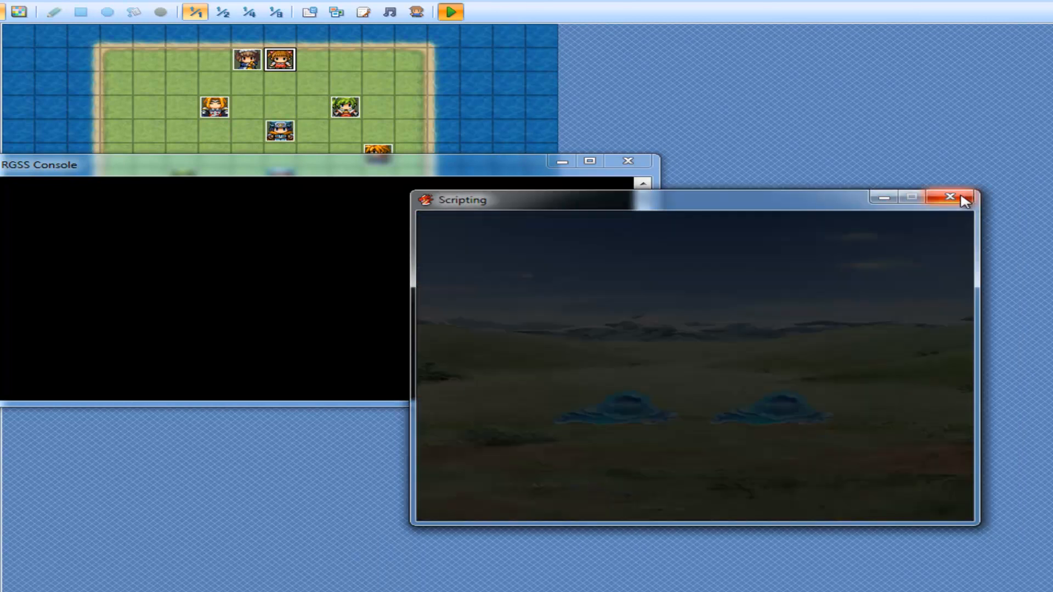
left_click(949, 198)
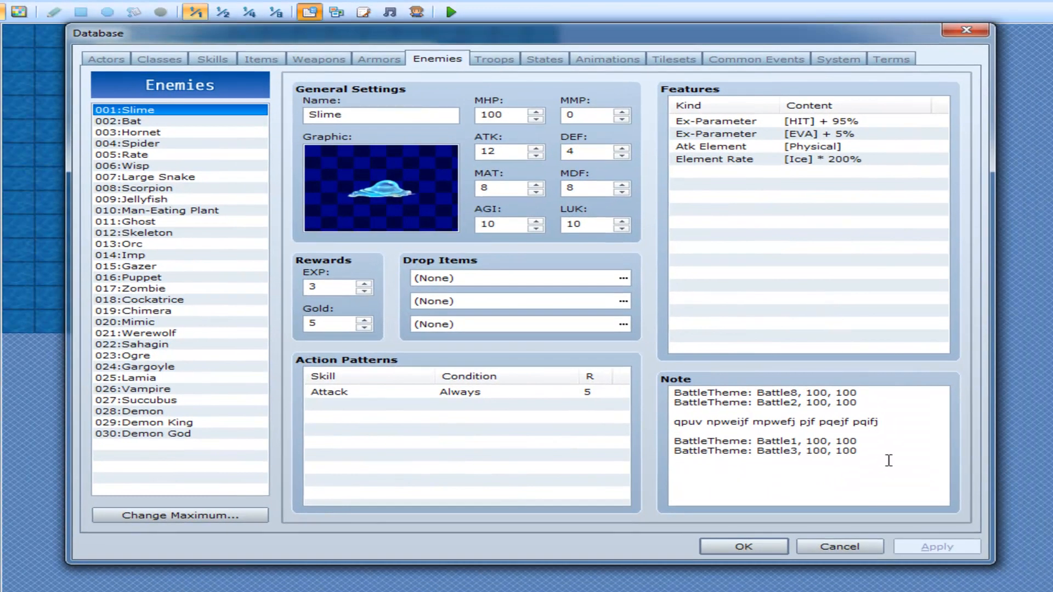
key("ctrl+a")
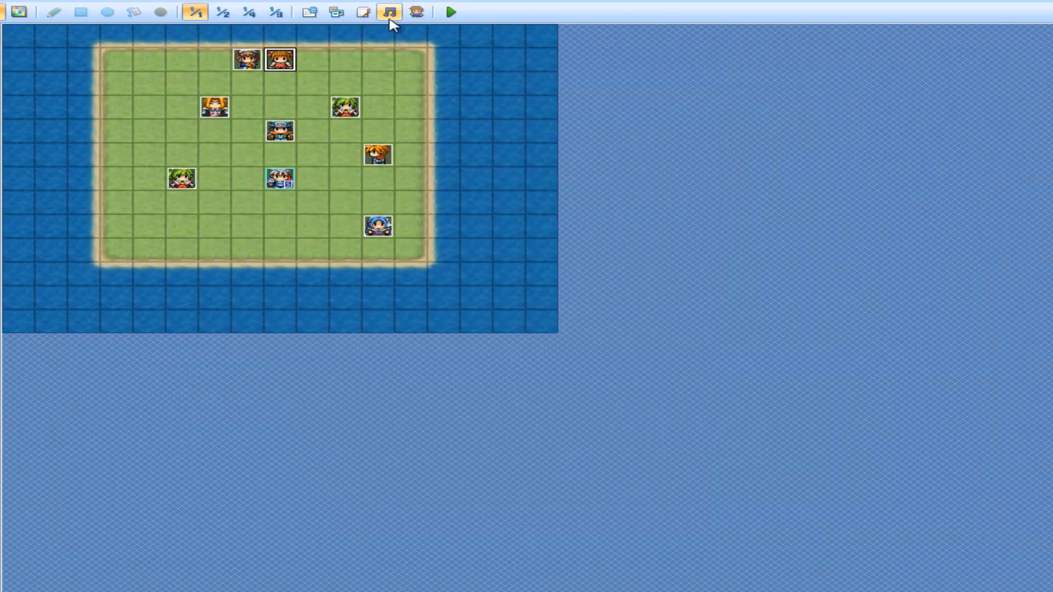
Step: Reopen the Script Editor on Battle Themes with the cursor placed before the BATTLE_THEME_REGEX pattern
left_click(313, 13)
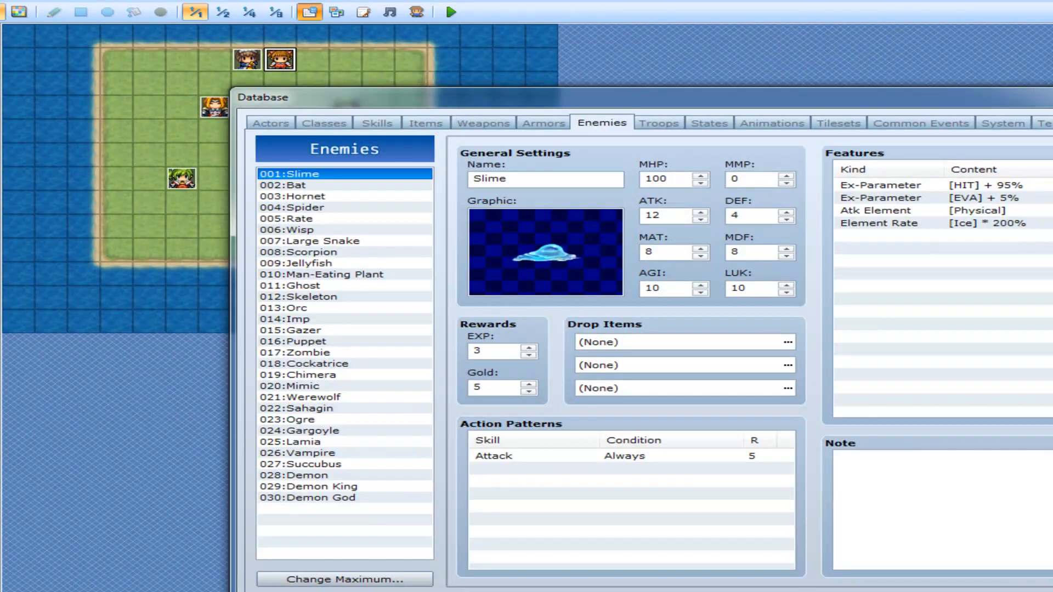
left_click(363, 11)
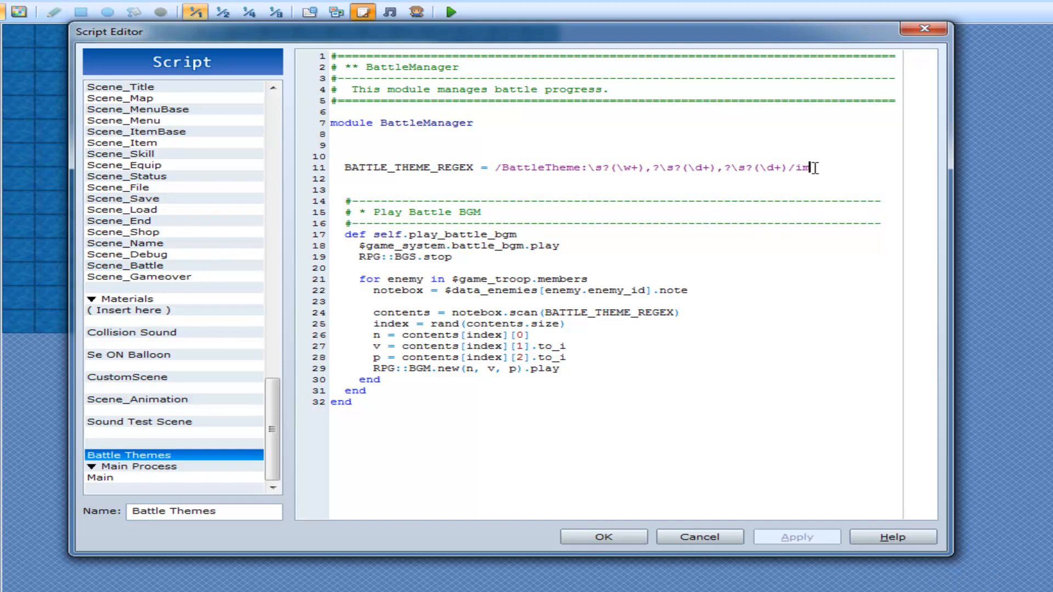
left_click_drag(813, 167, 496, 167)
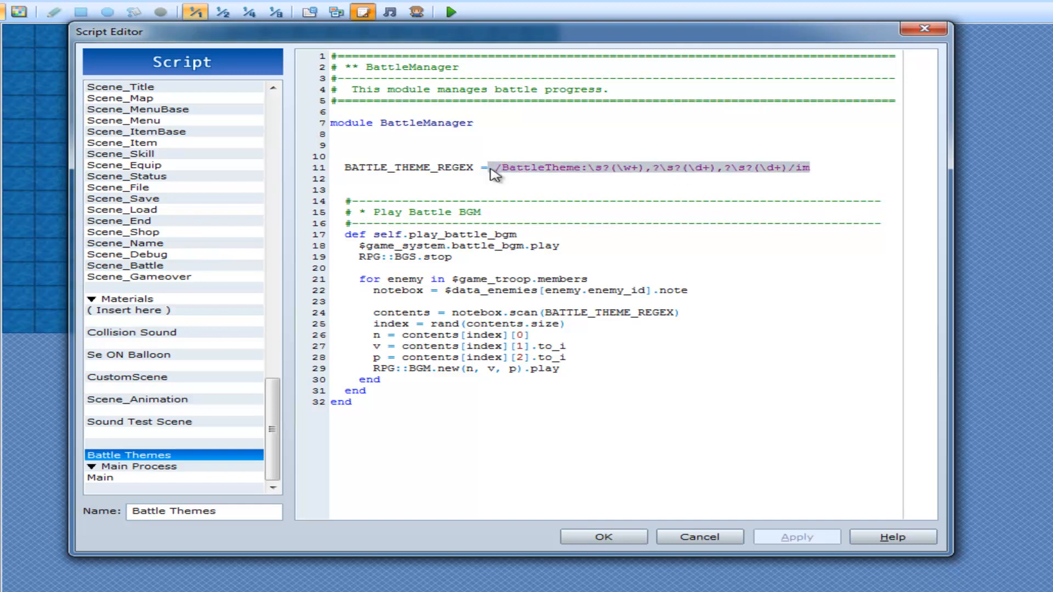
left_click(494, 168)
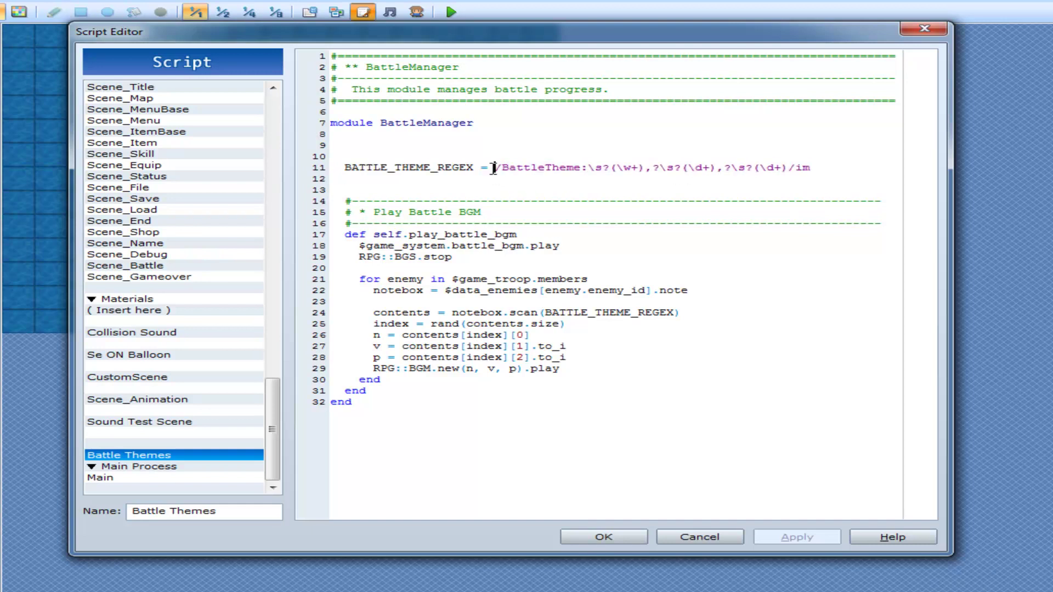